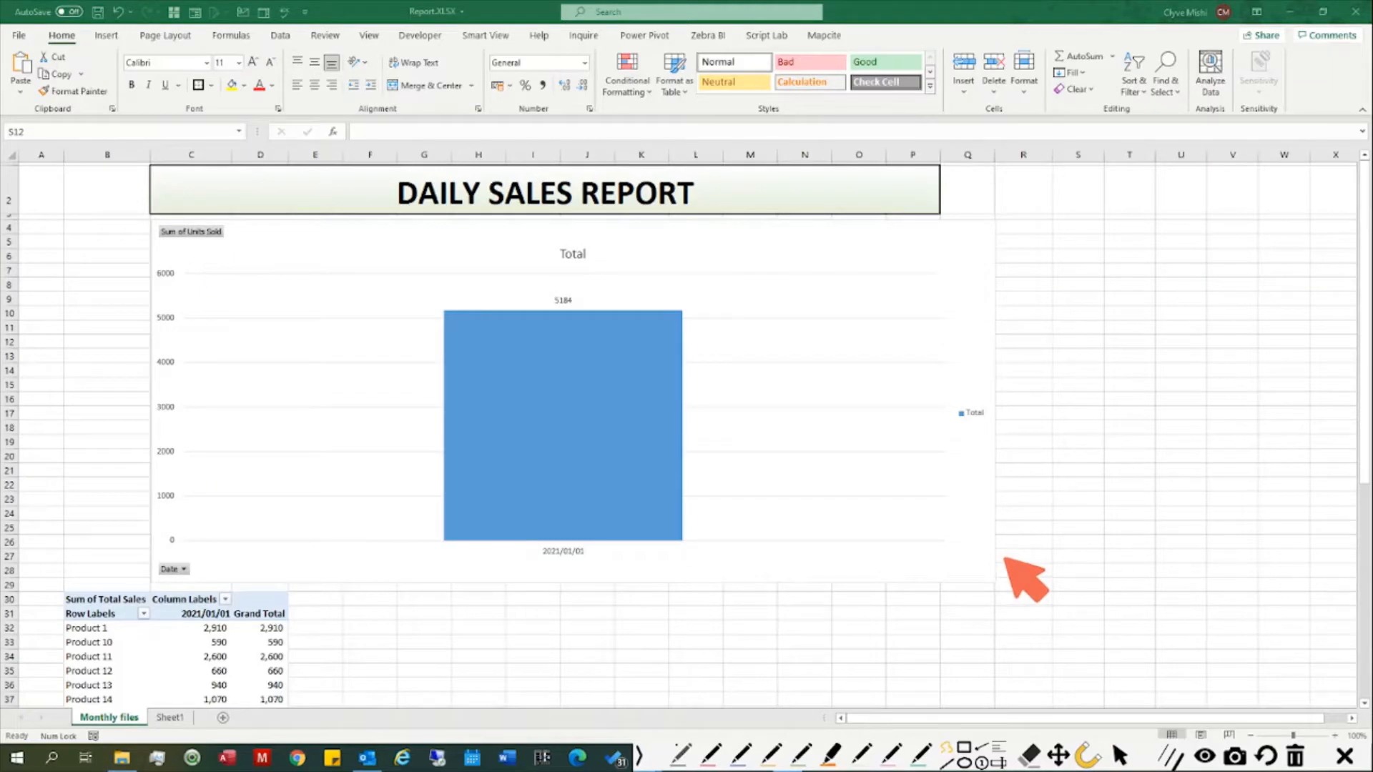
pyautogui.moveTo(1033, 577)
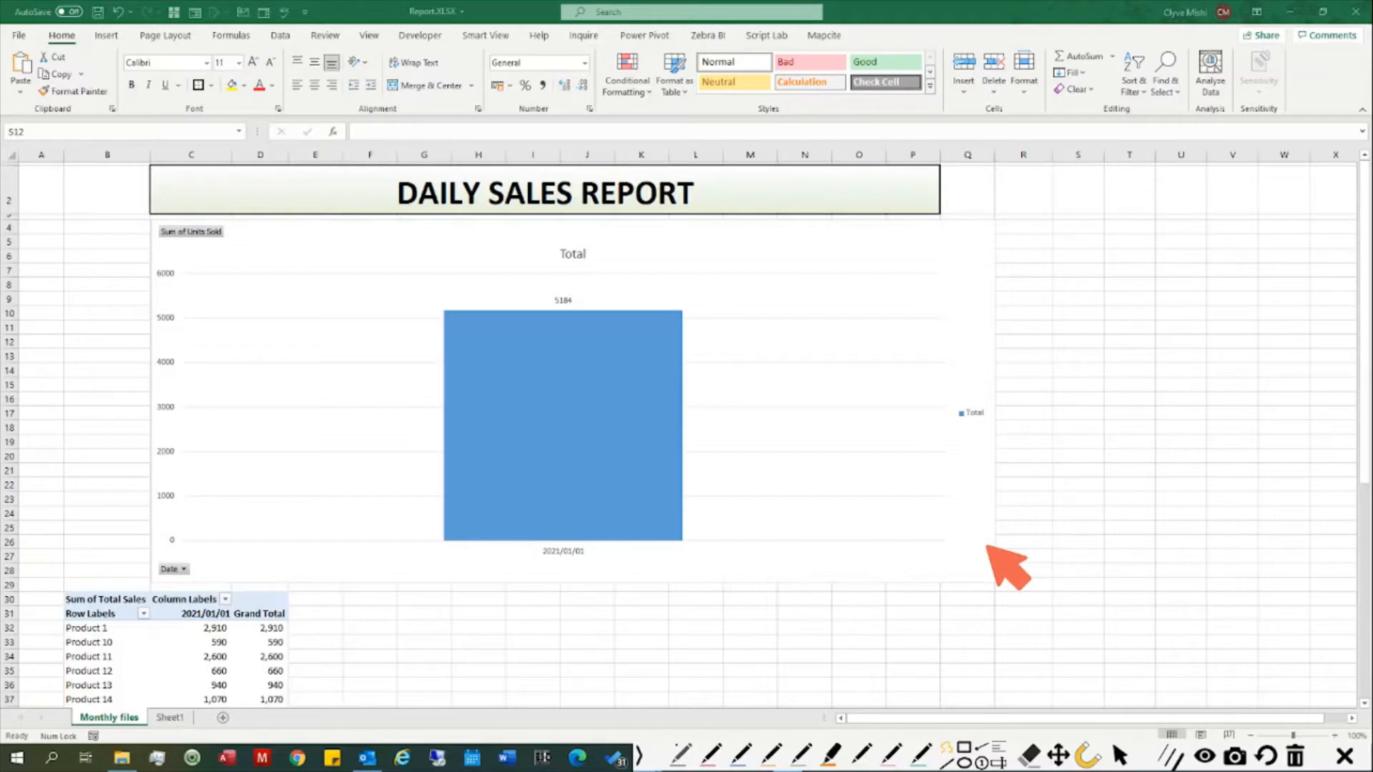
pyautogui.moveTo(999, 569)
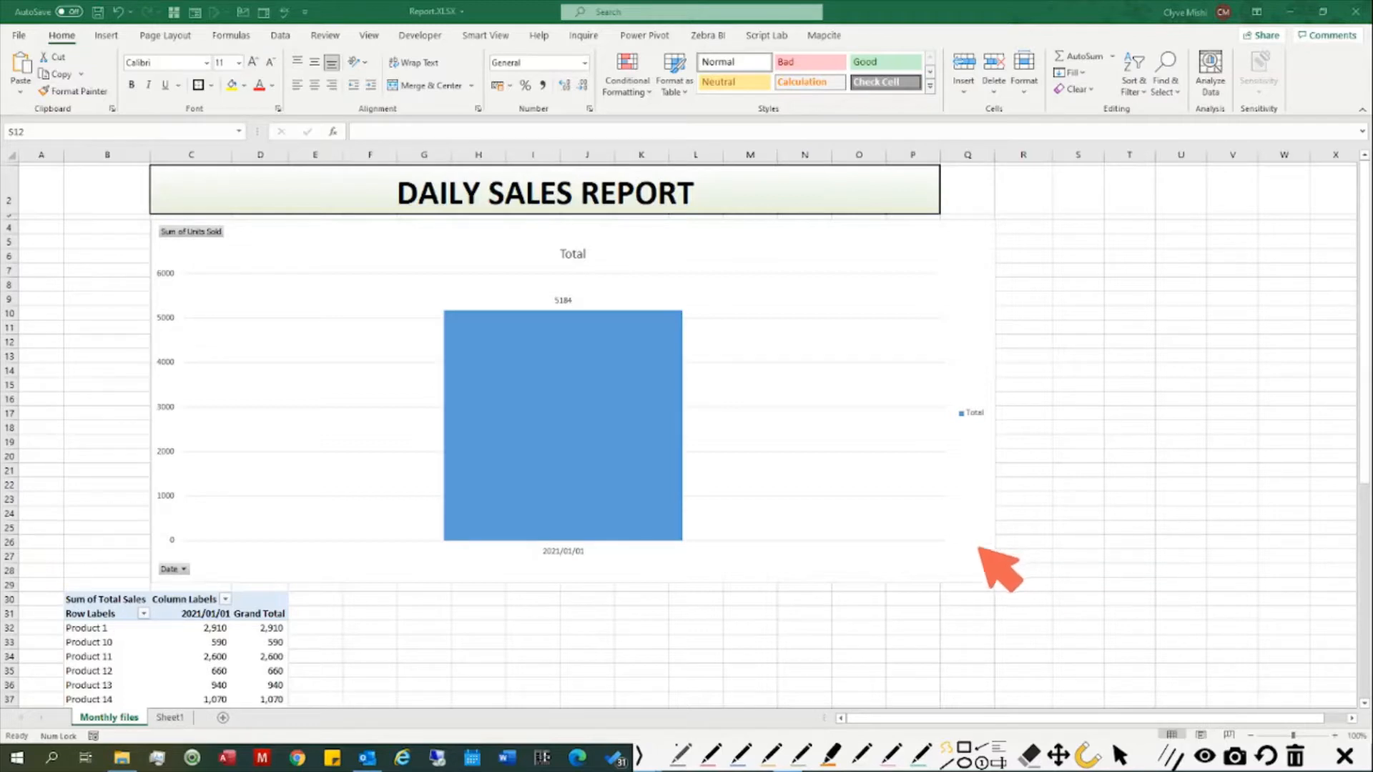
pyautogui.moveTo(924, 556)
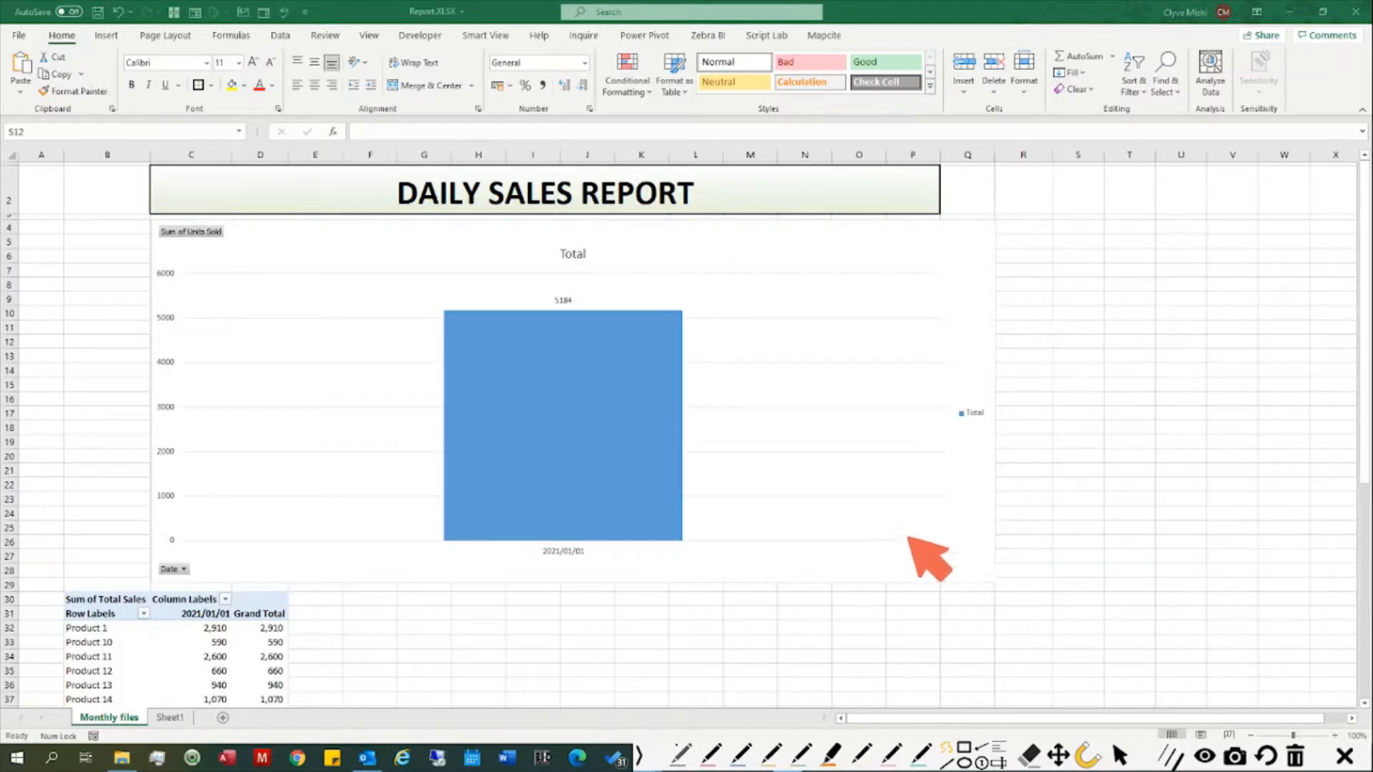
pyautogui.moveTo(463, 227)
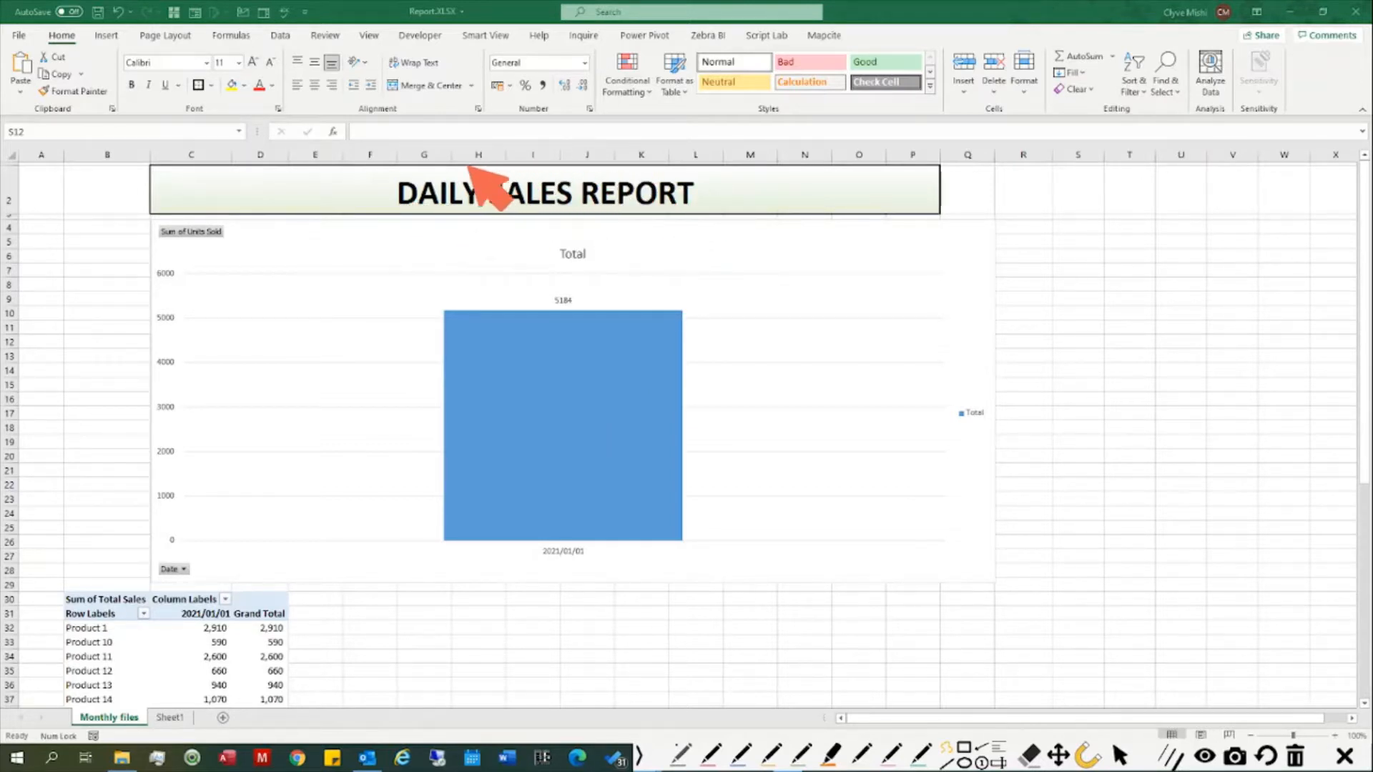
pyautogui.moveTo(449, 259)
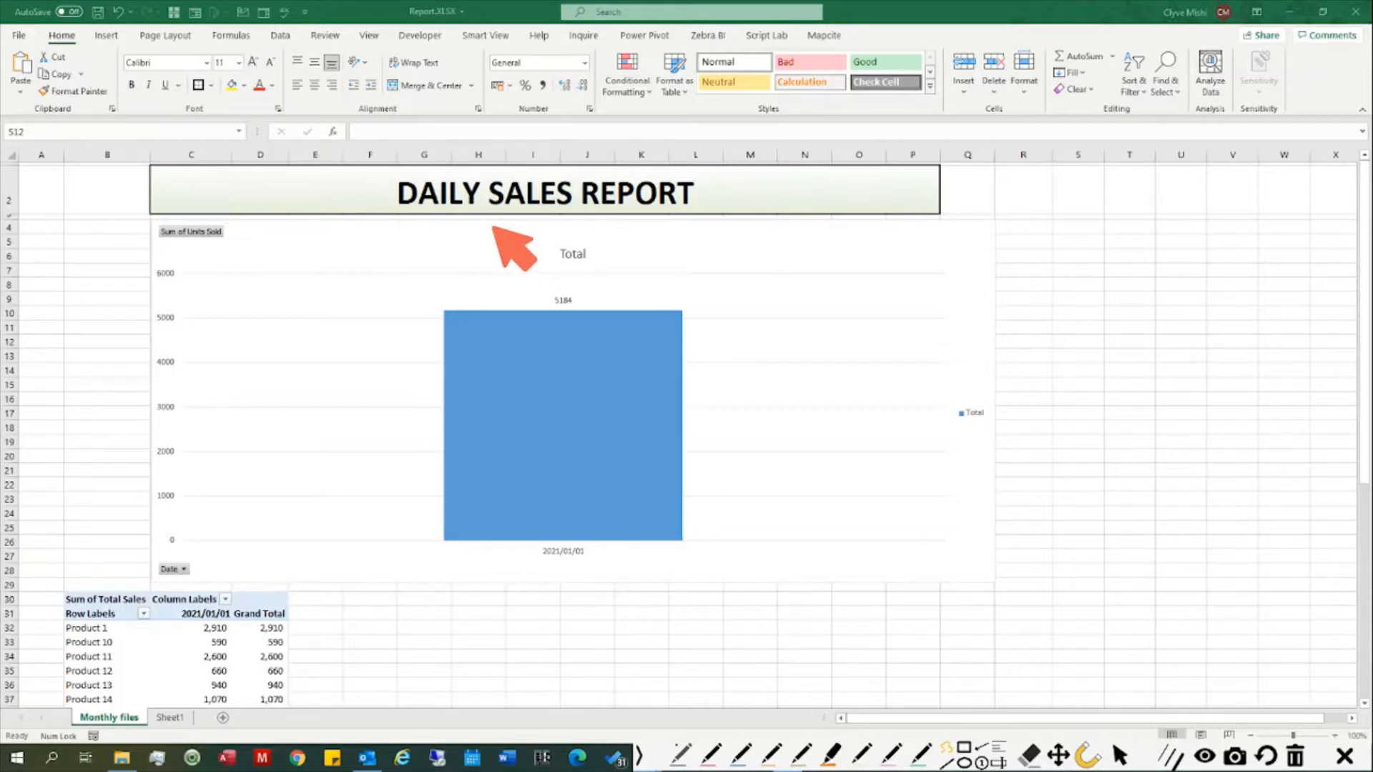
pyautogui.moveTo(525, 289)
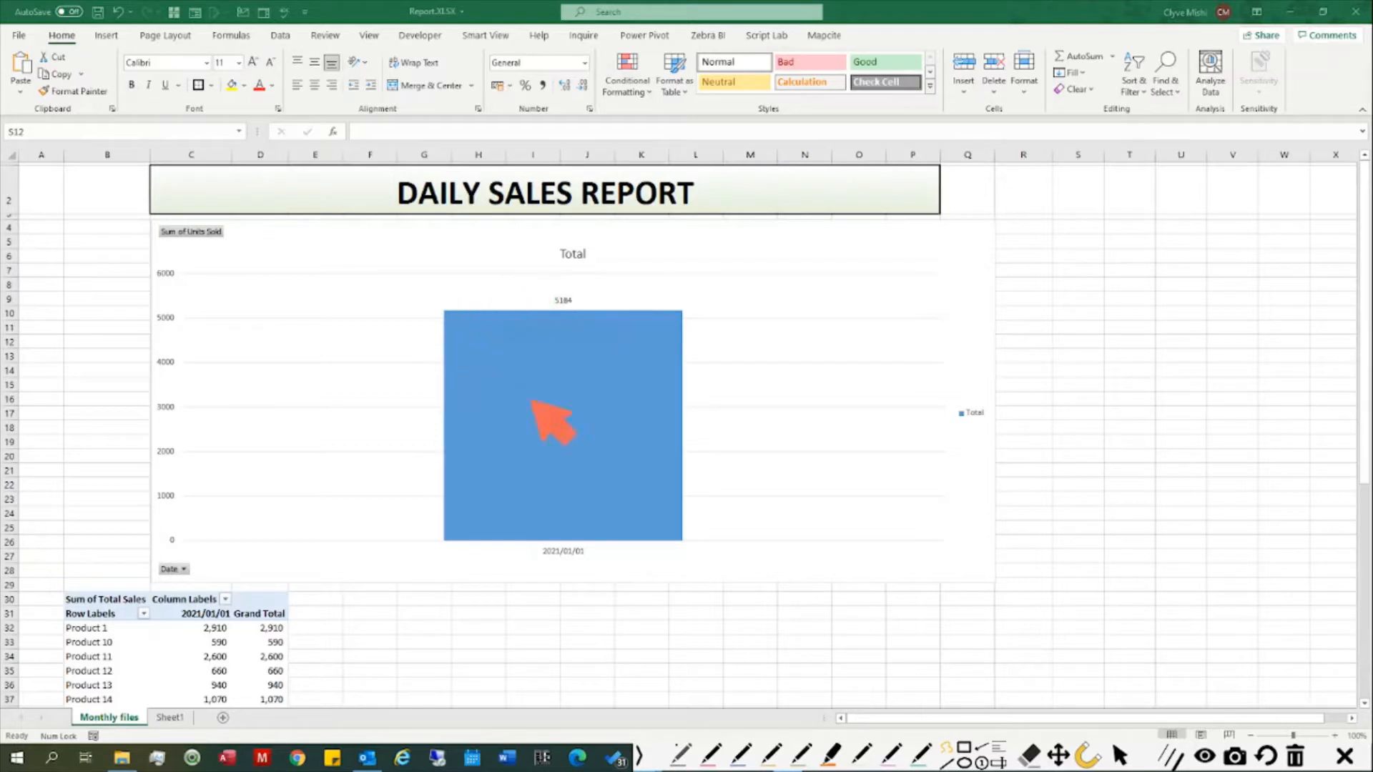
pyautogui.moveTo(590, 330)
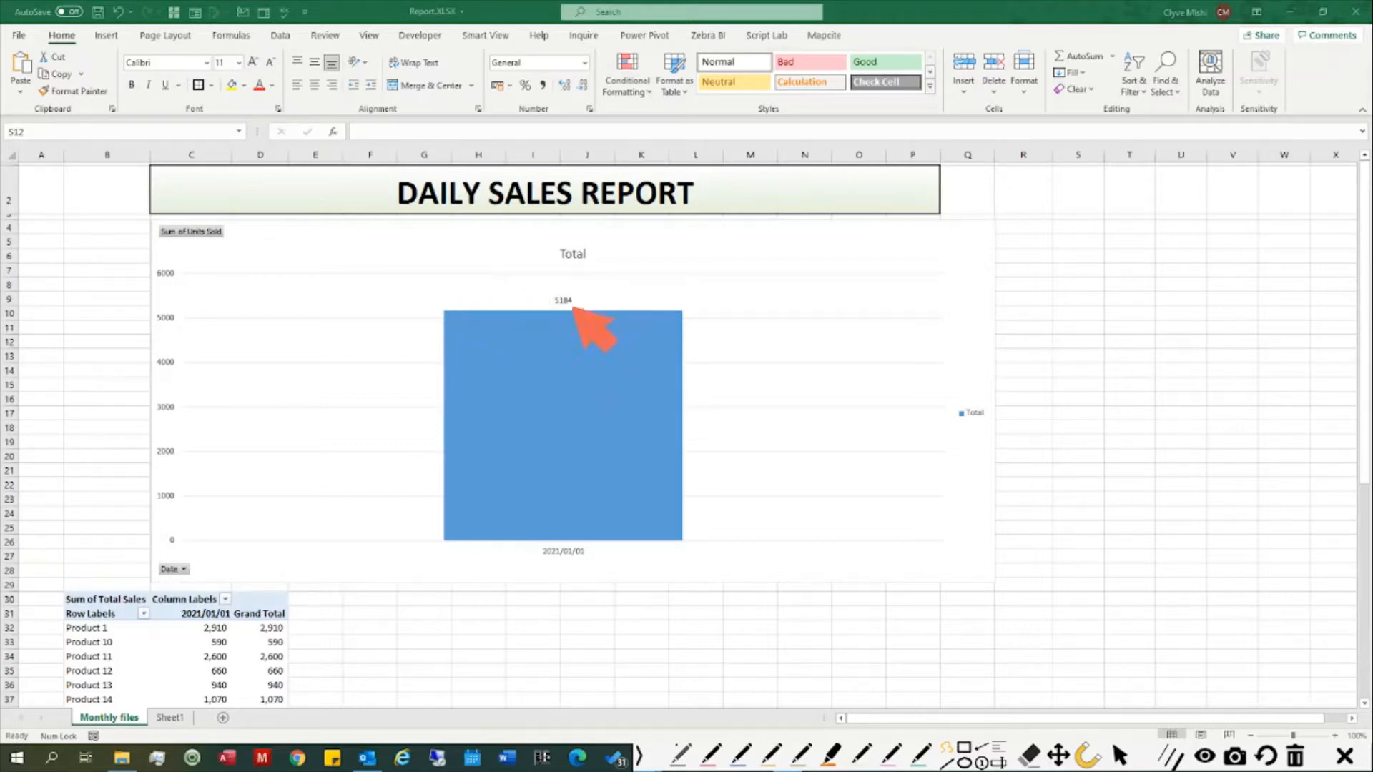
pyautogui.moveTo(197, 582)
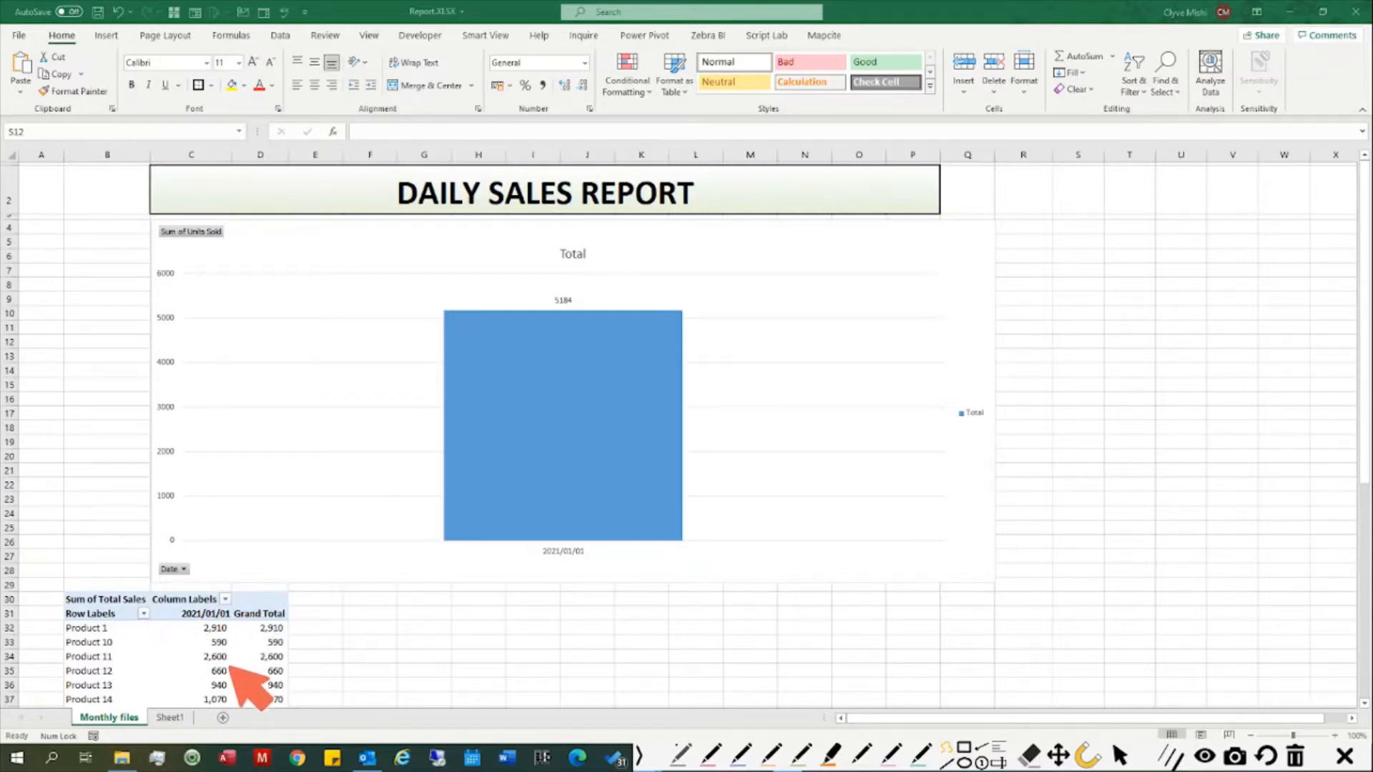
pyautogui.moveTo(227, 635)
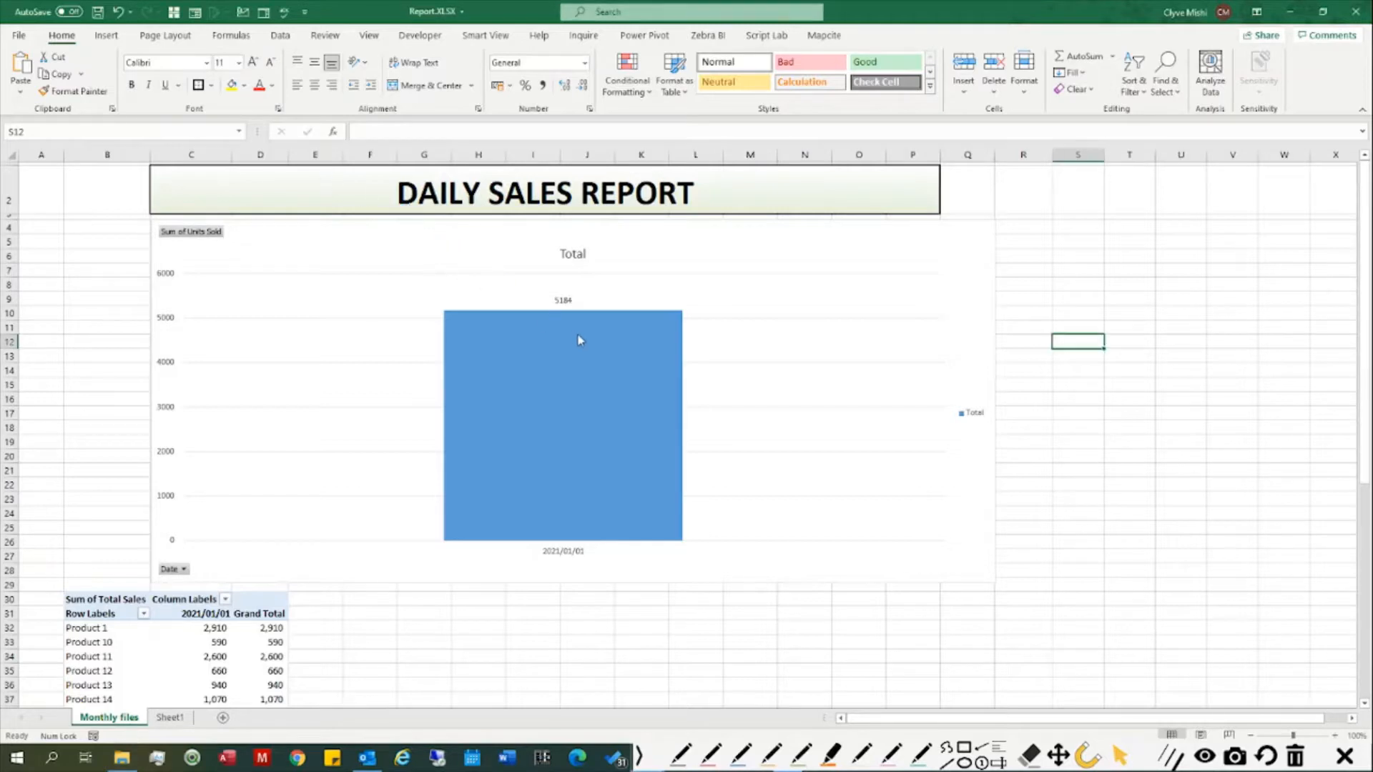
pyautogui.moveTo(703, 309)
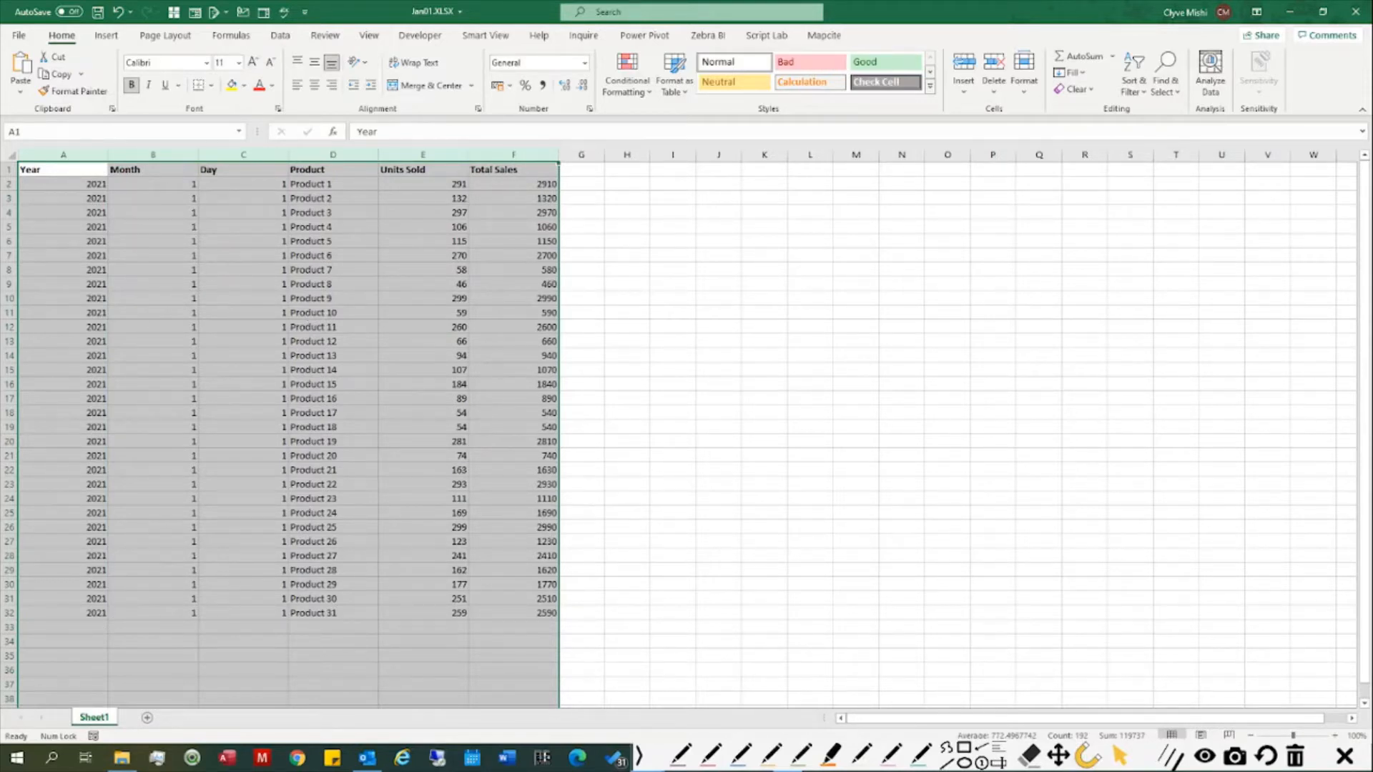
pyautogui.moveTo(365, 265)
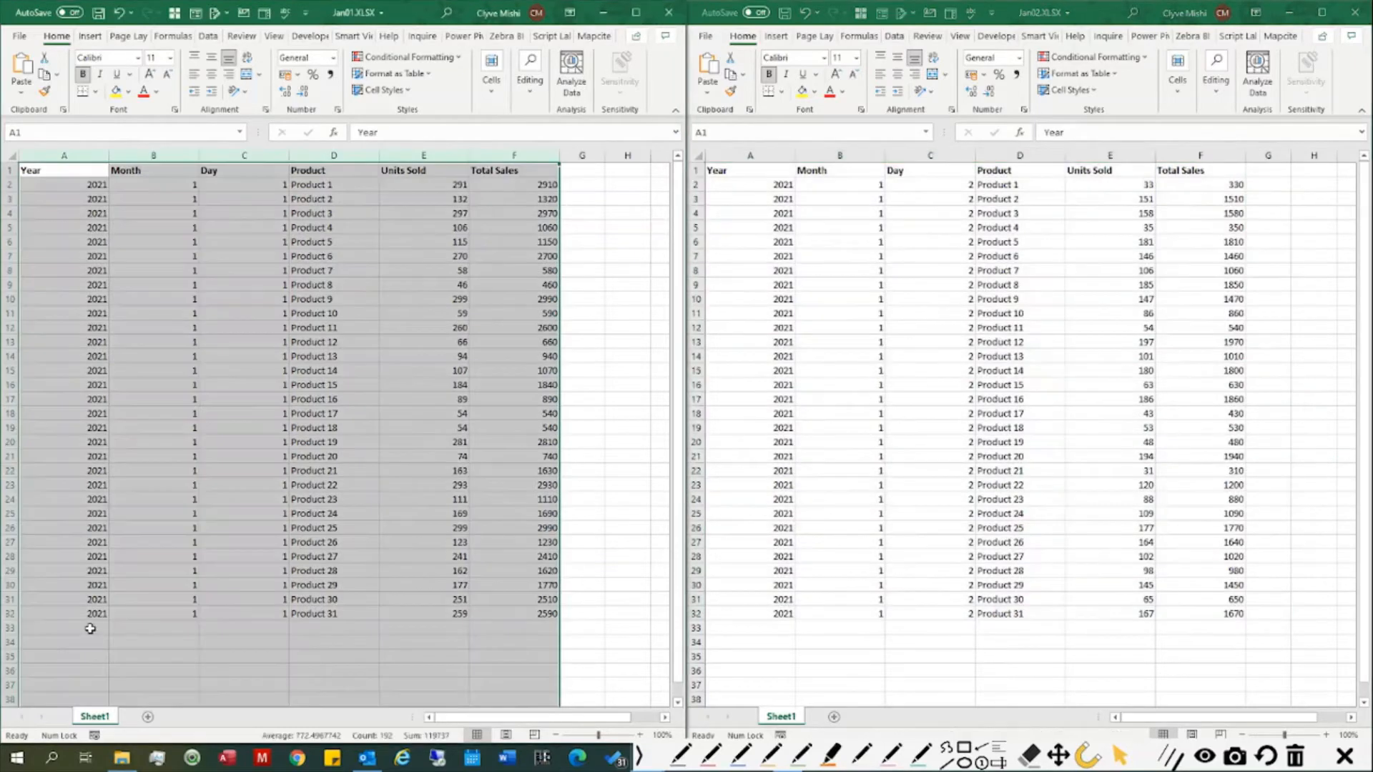
# Arrange Jan01.XLSX and Jan02.XLSX side by side to compare their day values
pyautogui.click(62, 627)
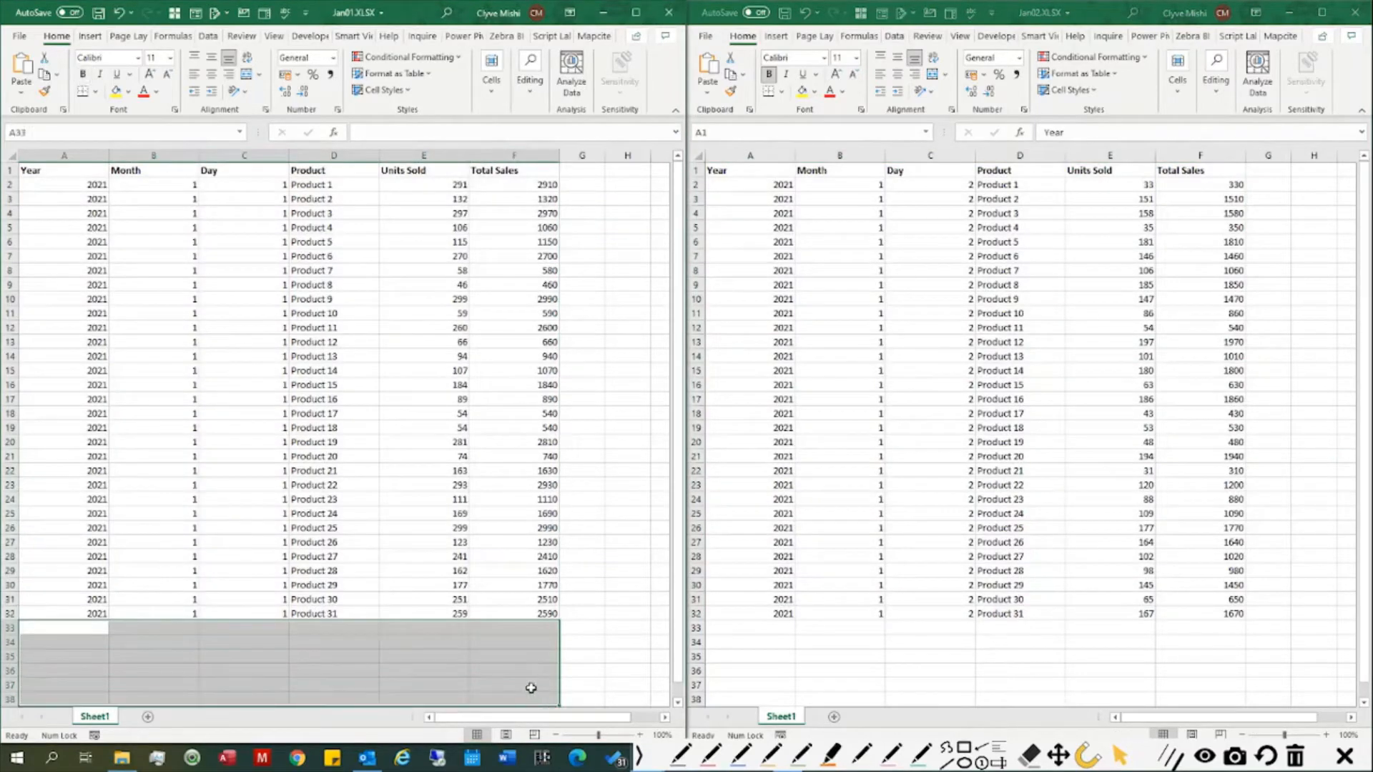
pyautogui.moveTo(883, 326)
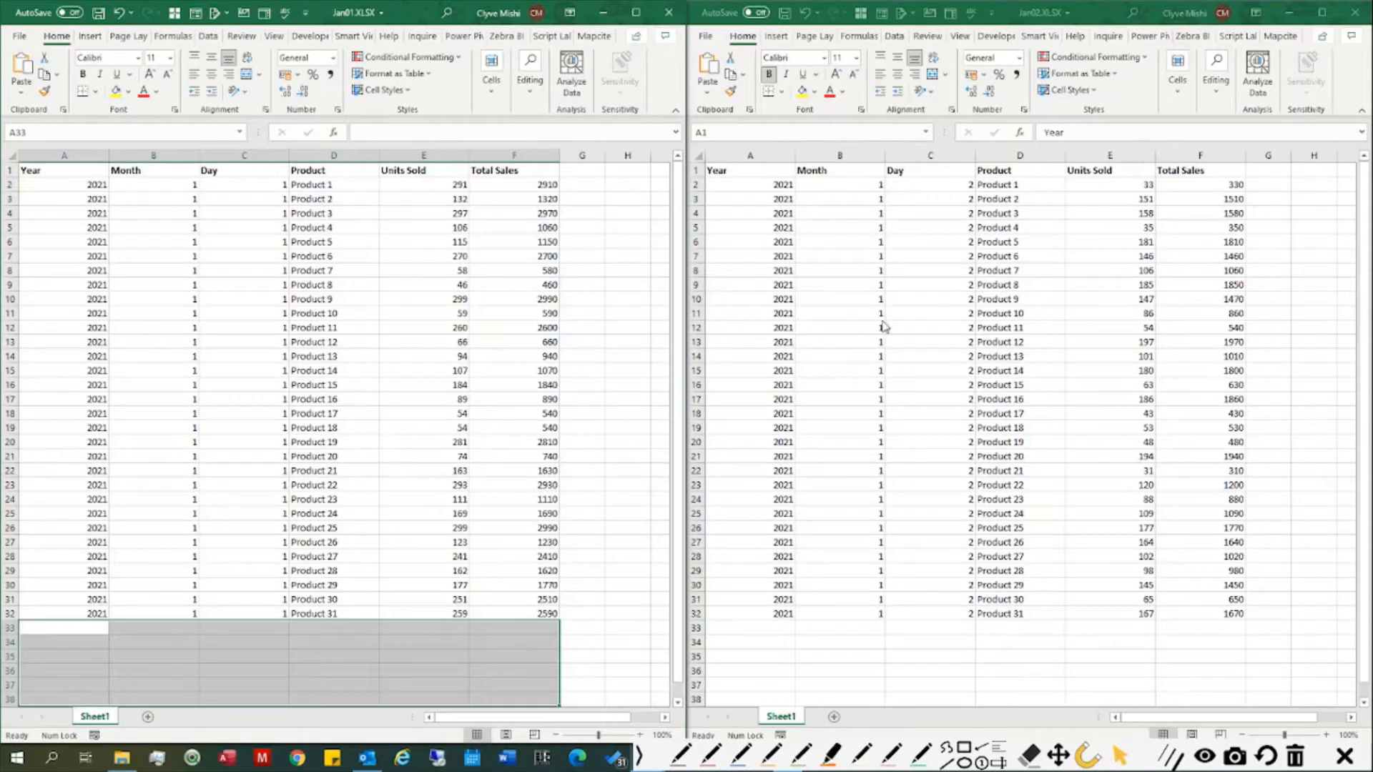
pyautogui.moveTo(777, 240)
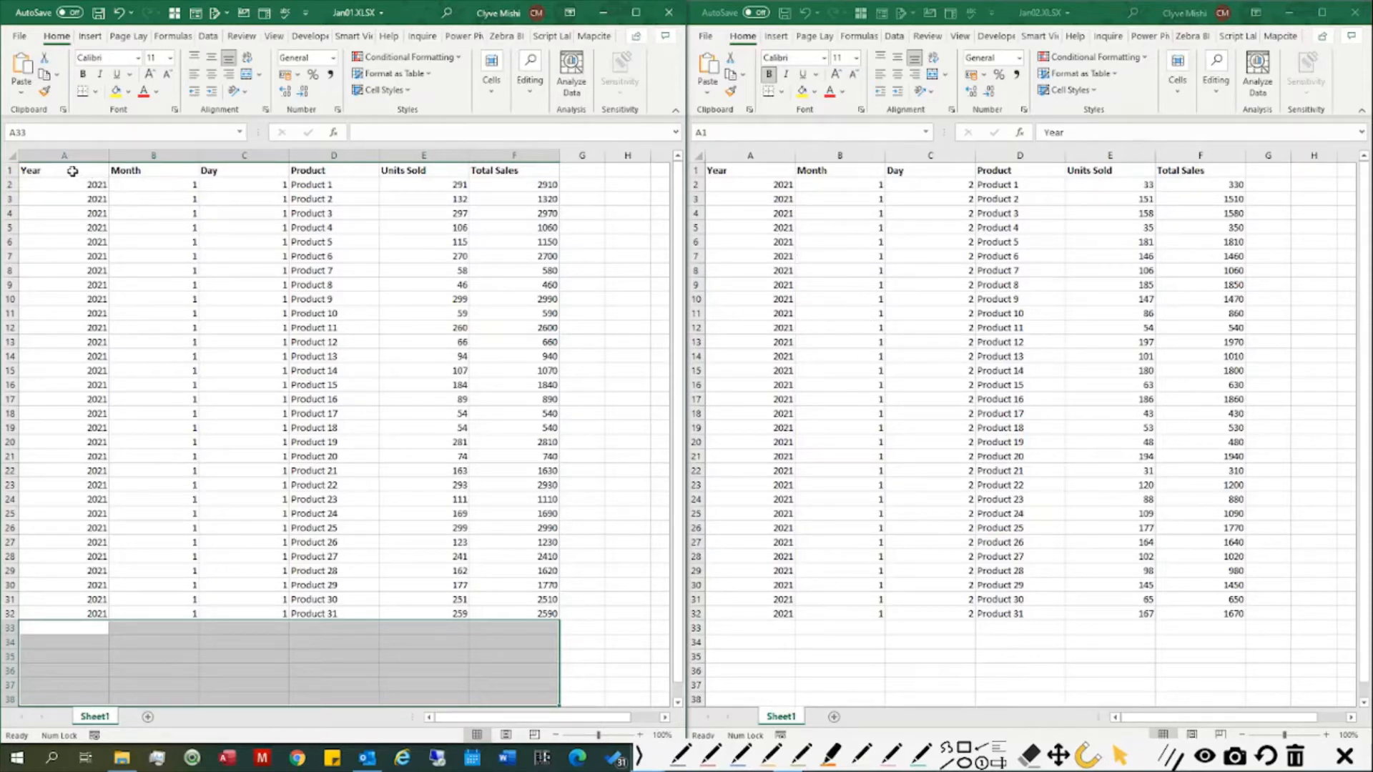
pyautogui.click(243, 154)
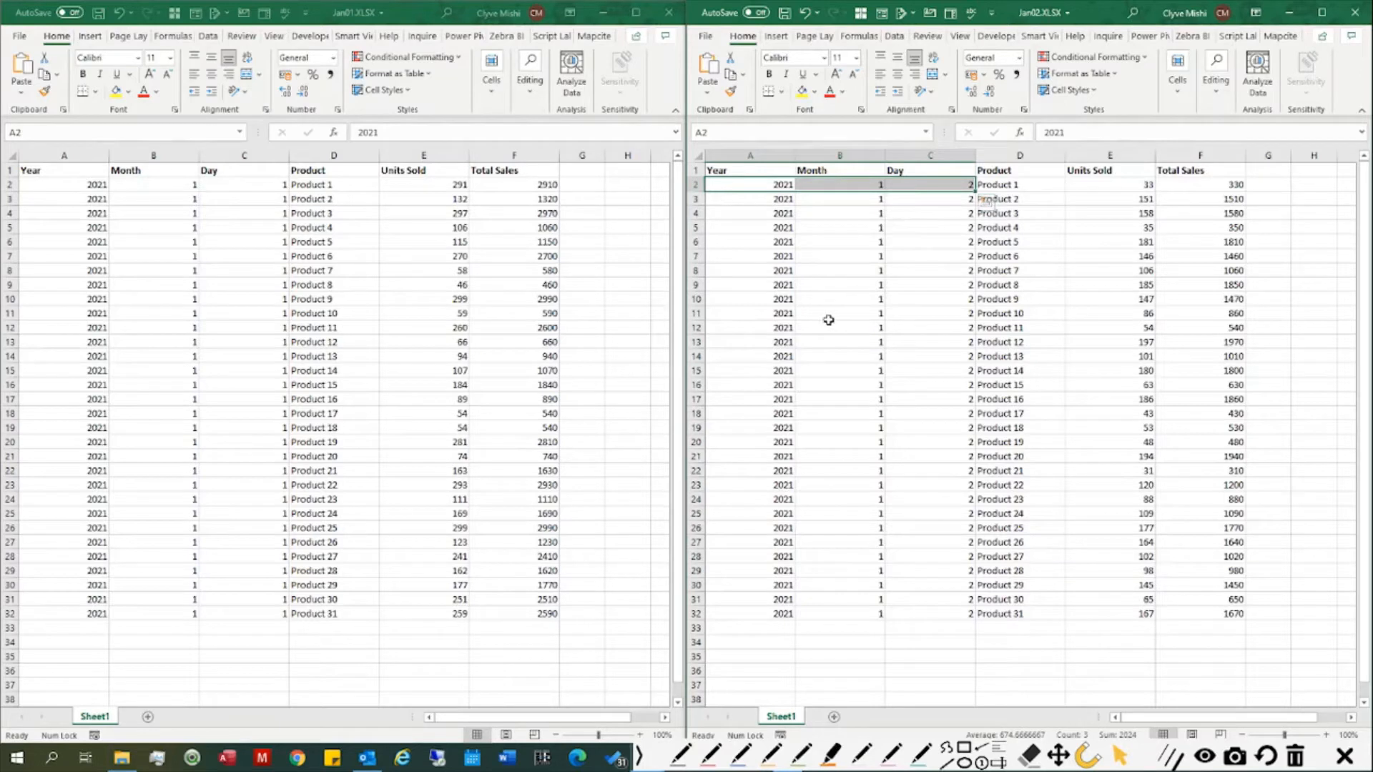
pyautogui.moveTo(811, 313)
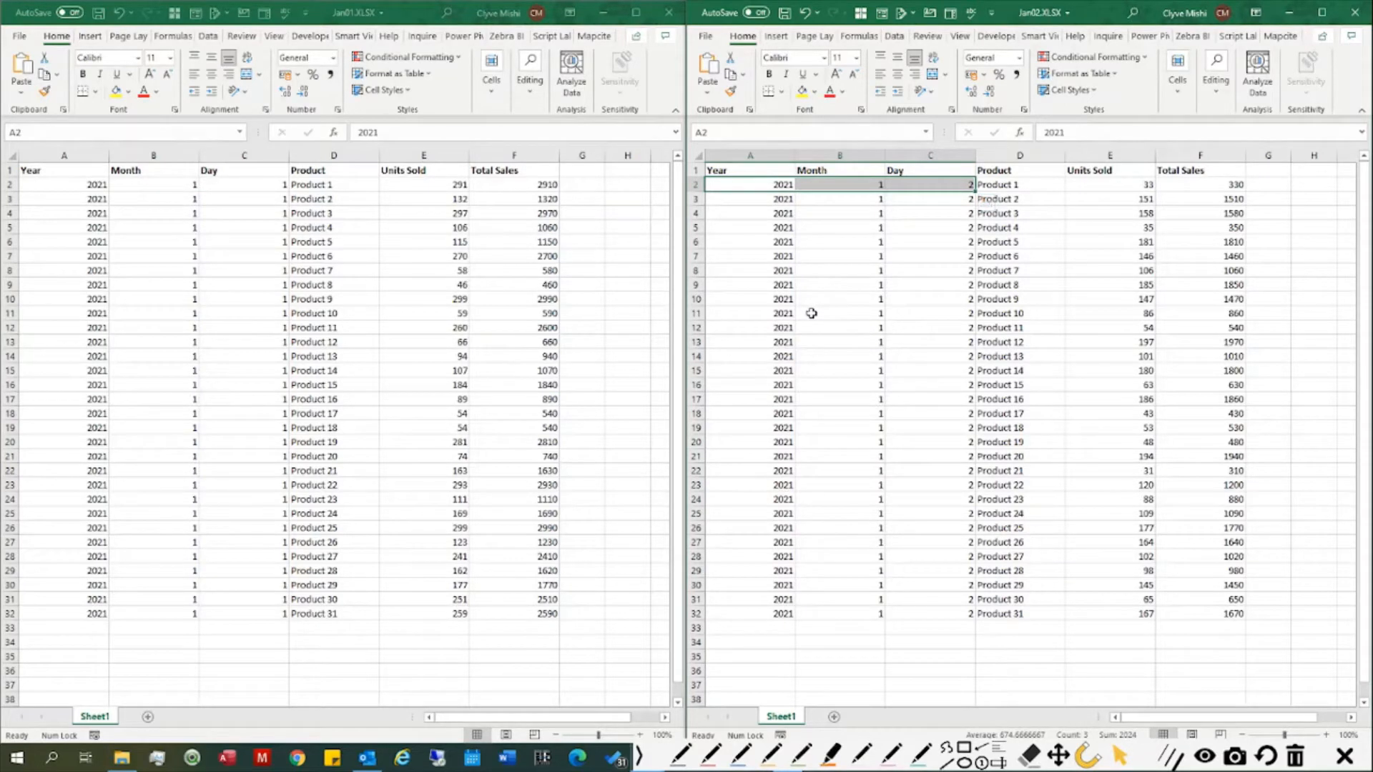
pyautogui.moveTo(805, 312)
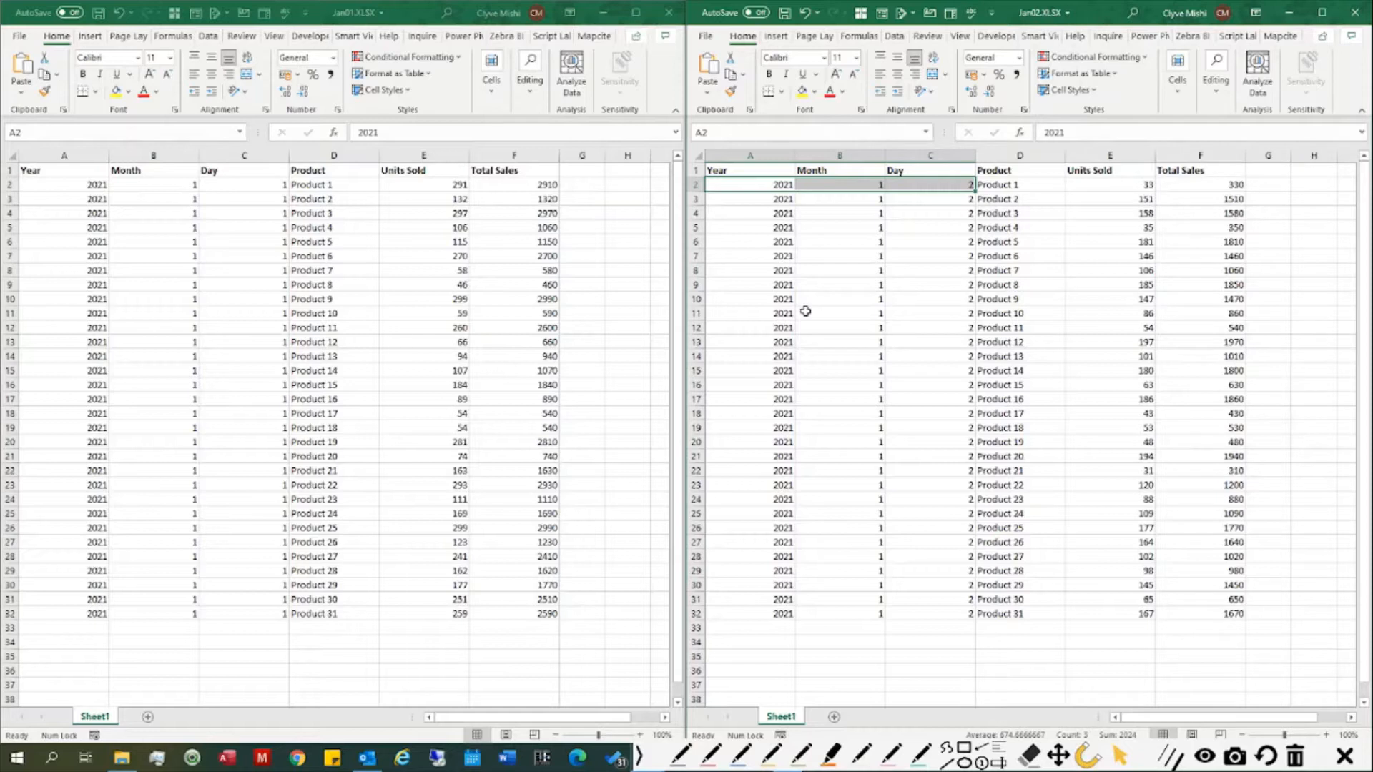
pyautogui.moveTo(674, 173)
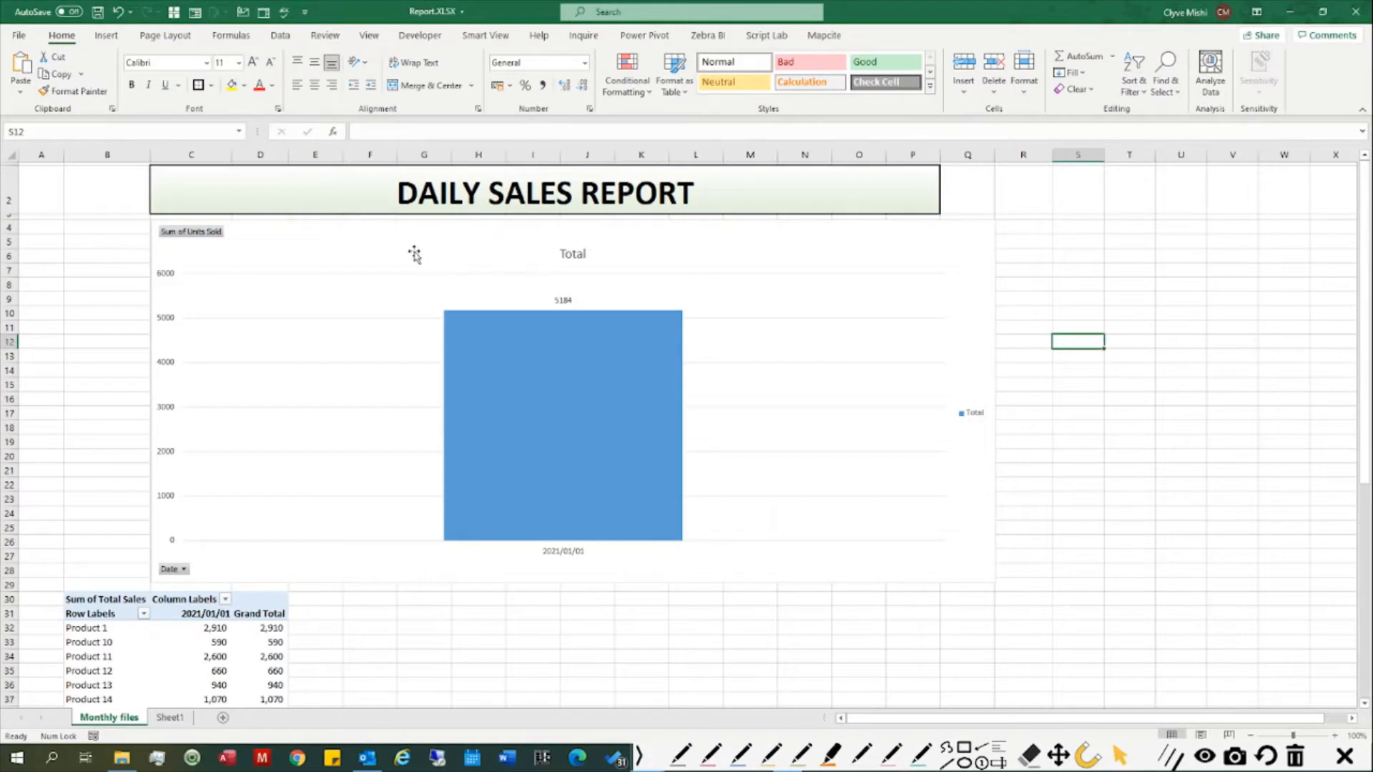
# Insert a Date timeline for the sales pivot chart via PivotChart Analyze
pyautogui.click(560, 425)
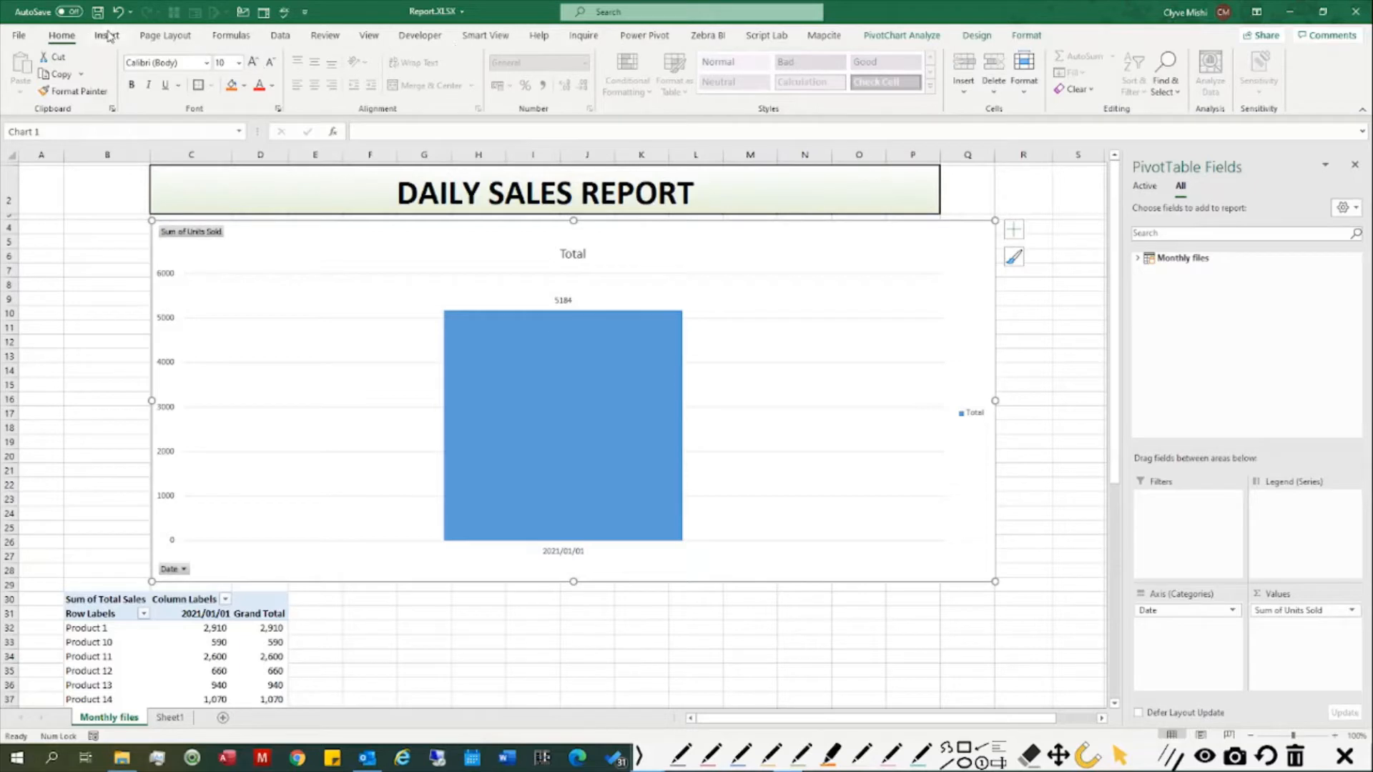
pyautogui.click(105, 34)
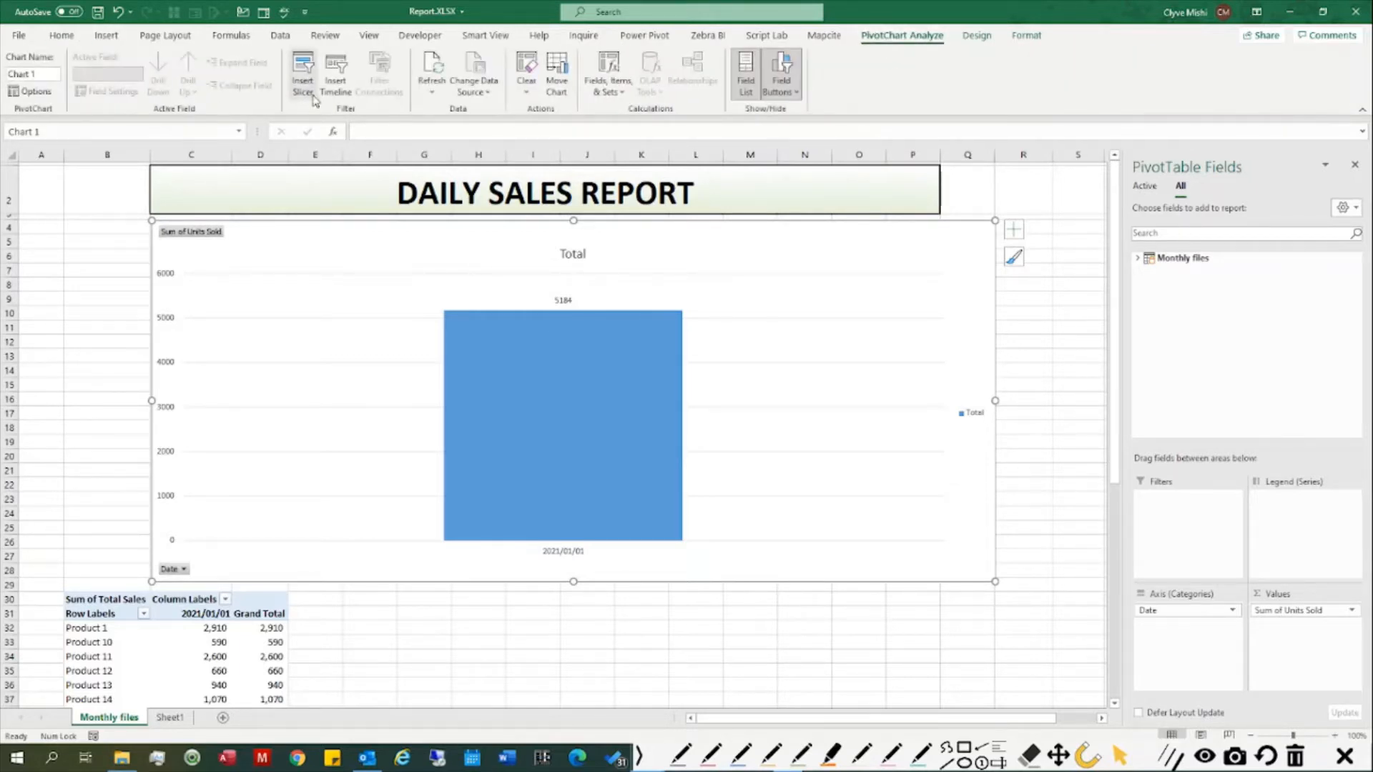
pyautogui.click(335, 72)
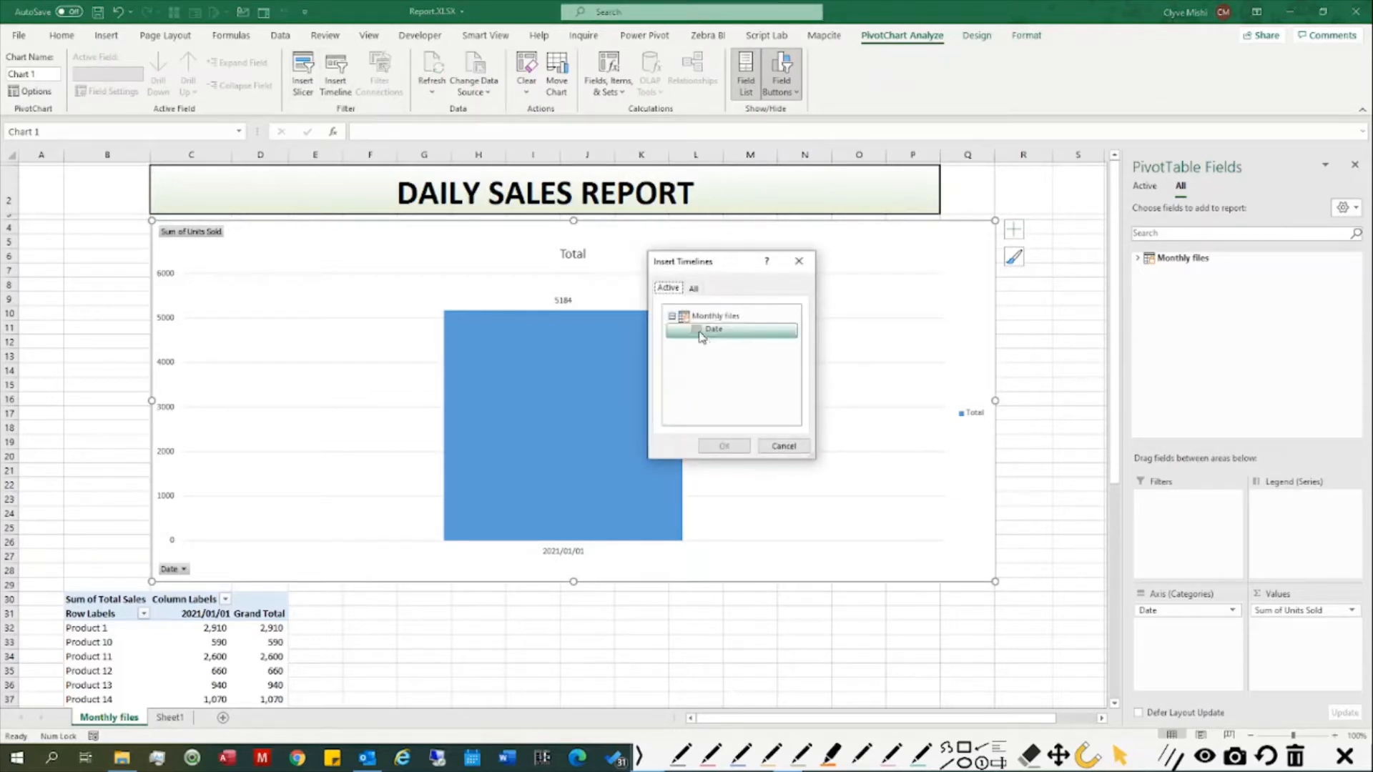
pyautogui.click(782, 446)
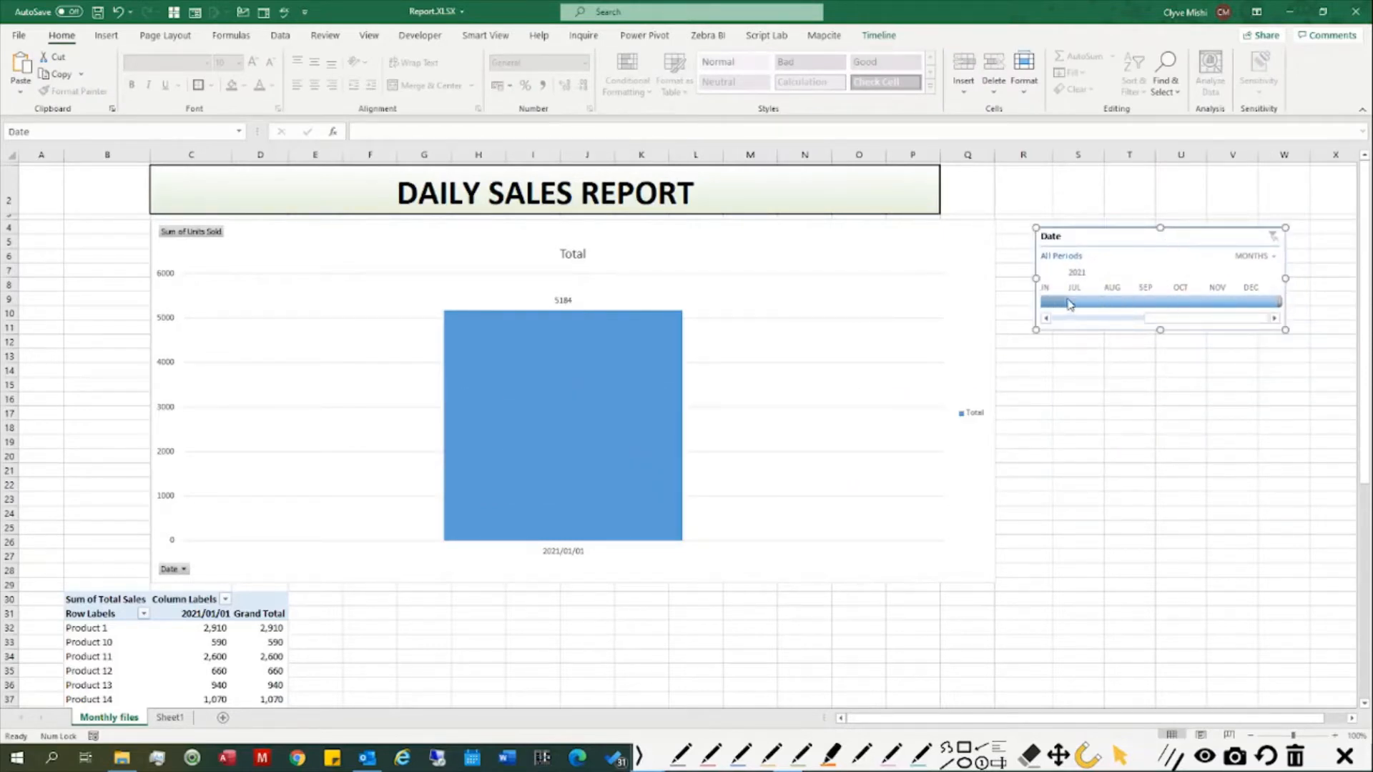
# Scroll the timeline back to January 2021 and filter it to January 1 only
pyautogui.click(1254, 256)
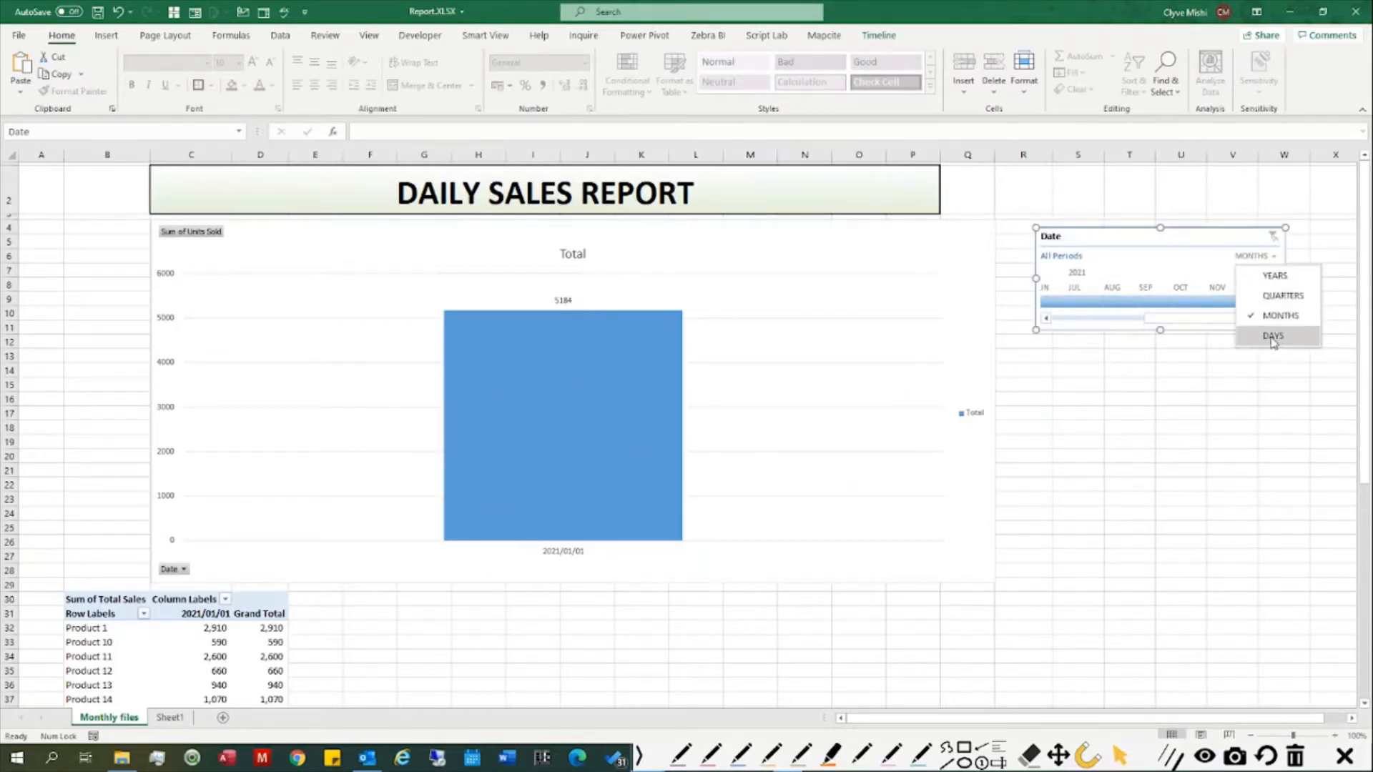
pyautogui.click(1273, 336)
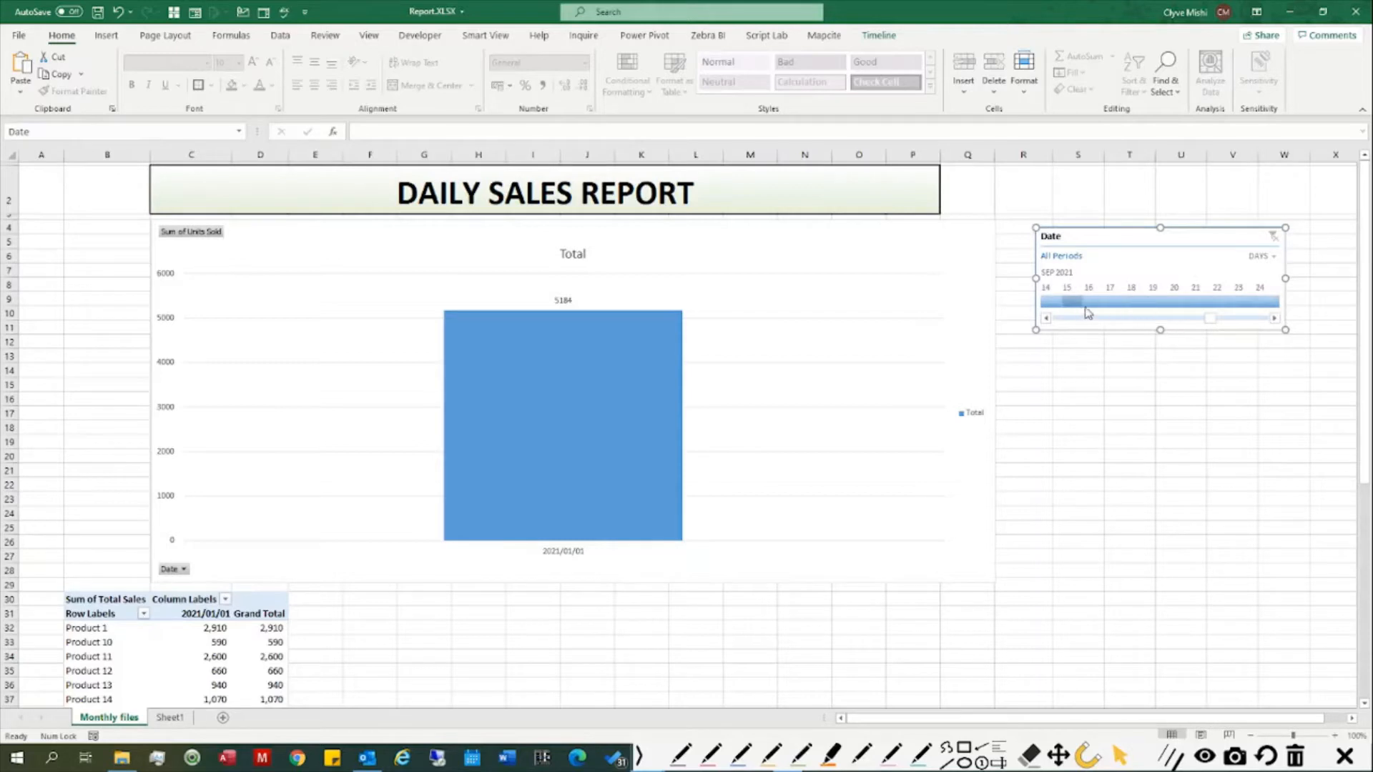
pyautogui.click(1046, 317)
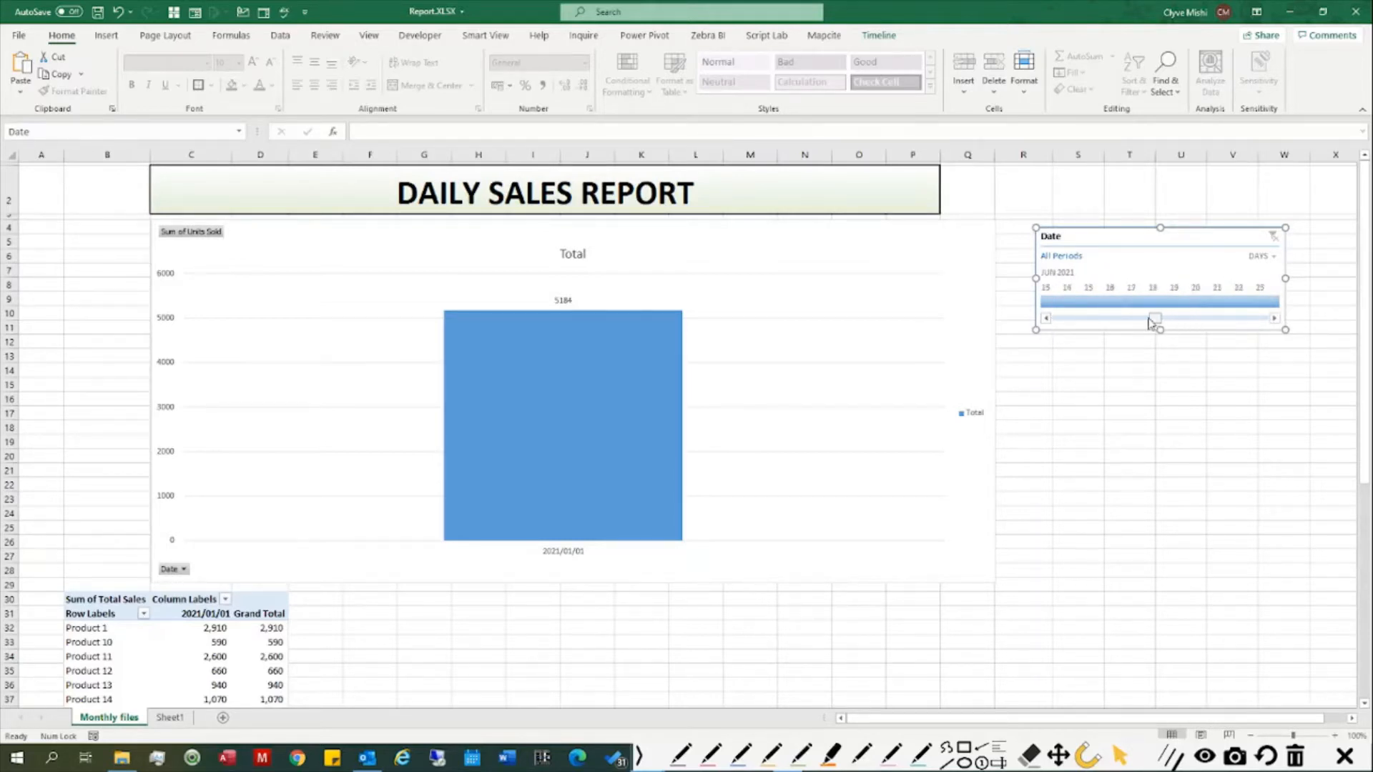
pyautogui.moveTo(1155, 317); pyautogui.dragTo(1051, 318)
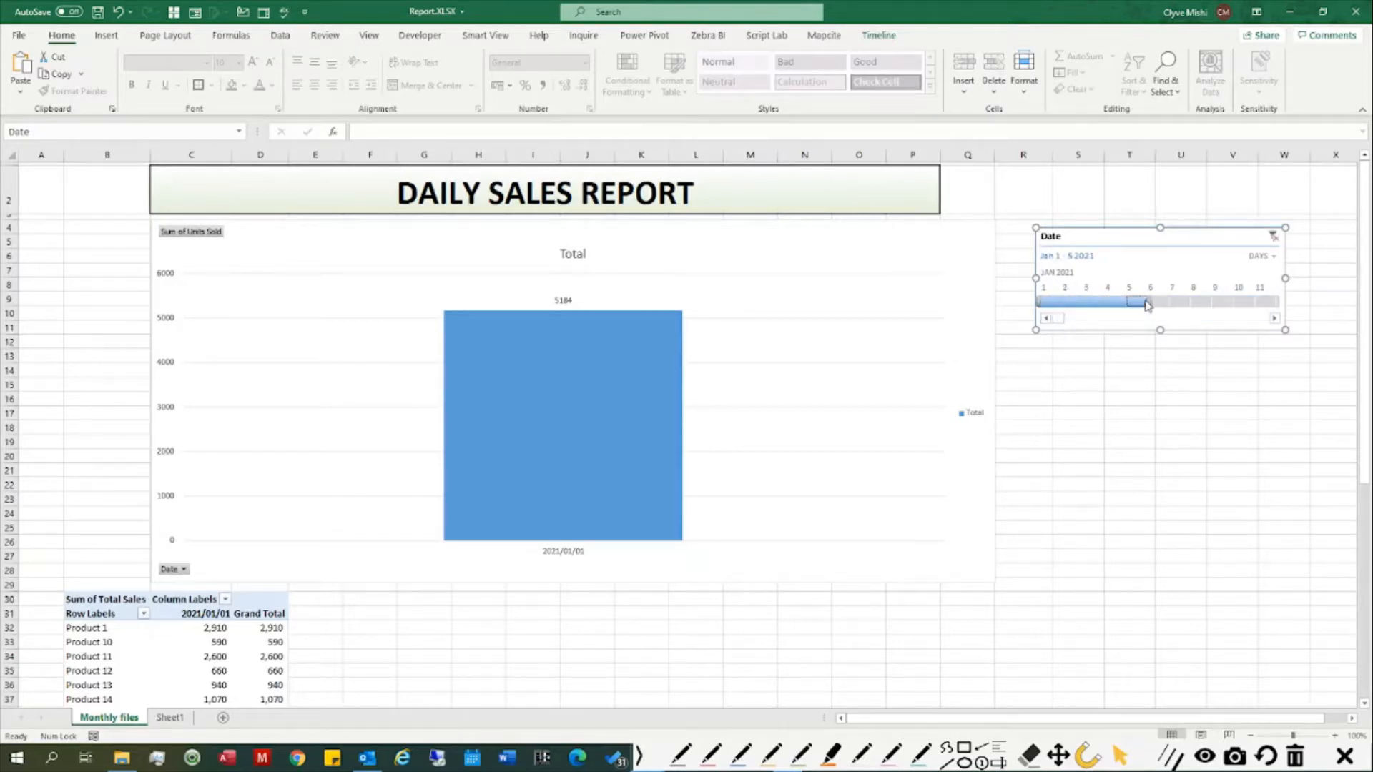
pyautogui.moveTo(1144, 302); pyautogui.dragTo(1191, 302)
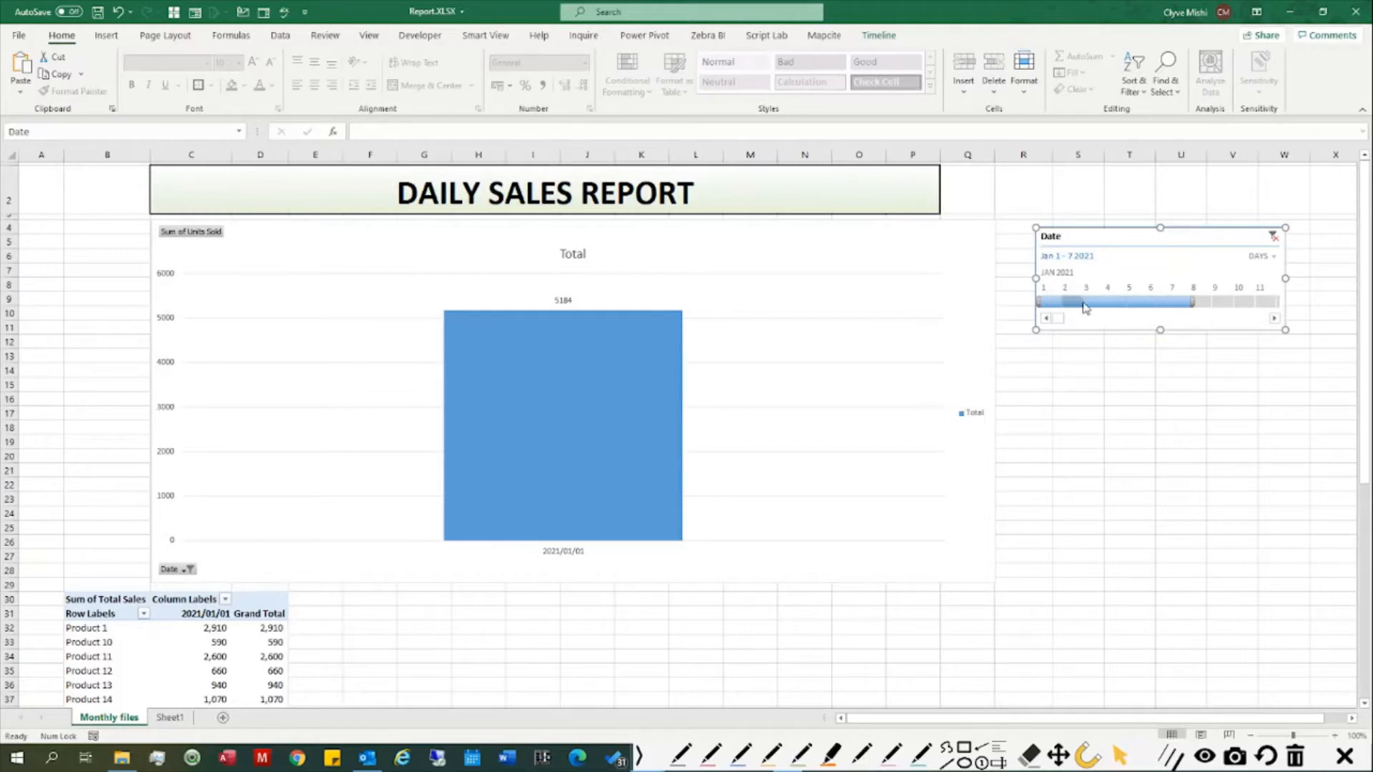
pyautogui.click(1084, 302)
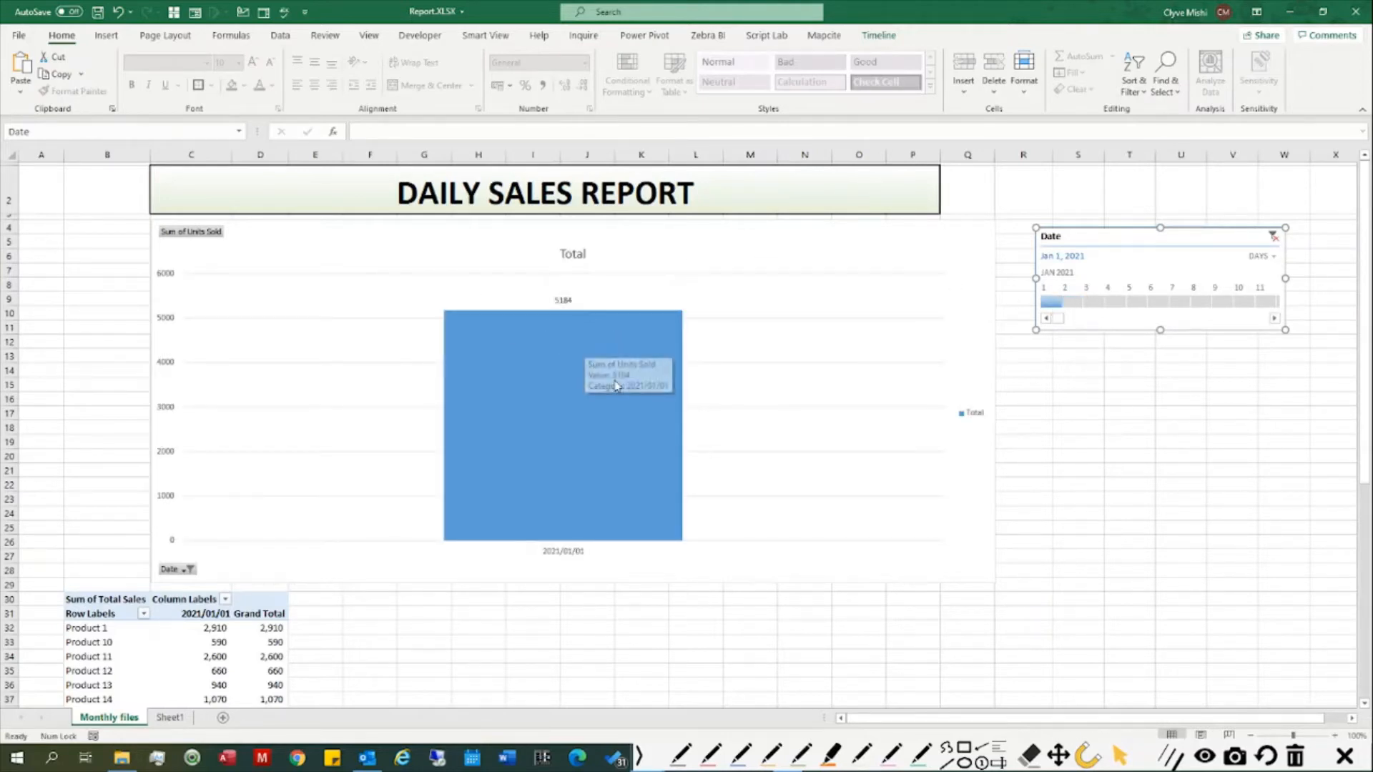
pyautogui.moveTo(1115, 342)
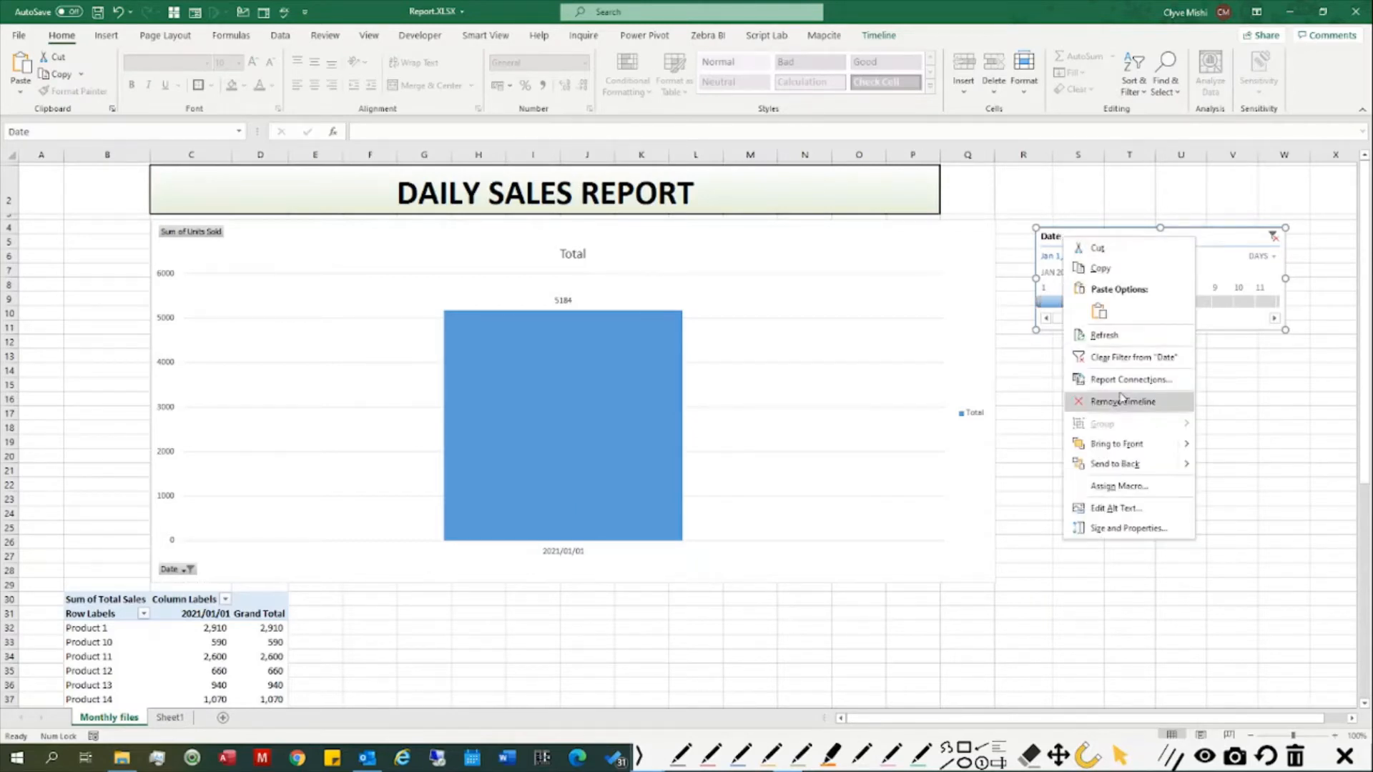
# Link the timeline to PivotTable1 via Report Connections and close the field list
pyautogui.click(1130, 379)
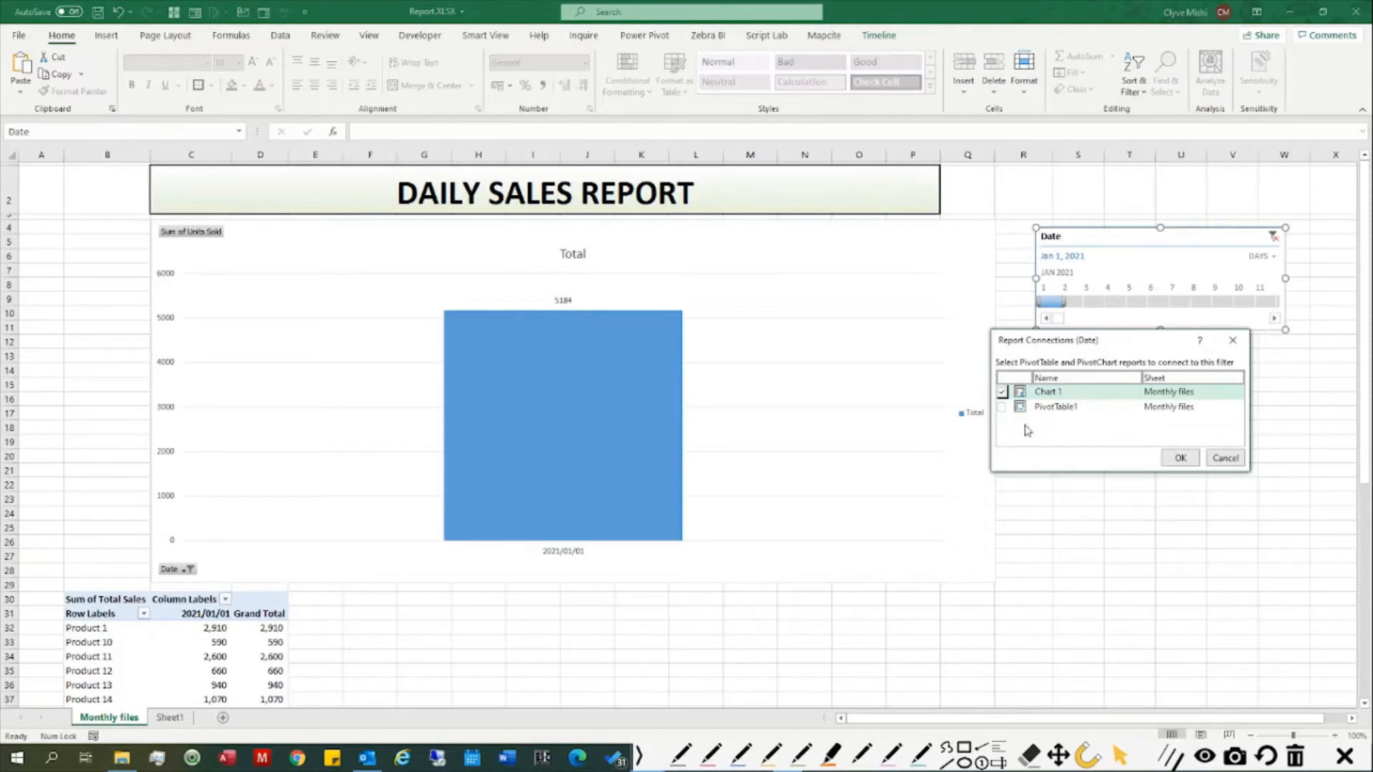
pyautogui.click(1180, 457)
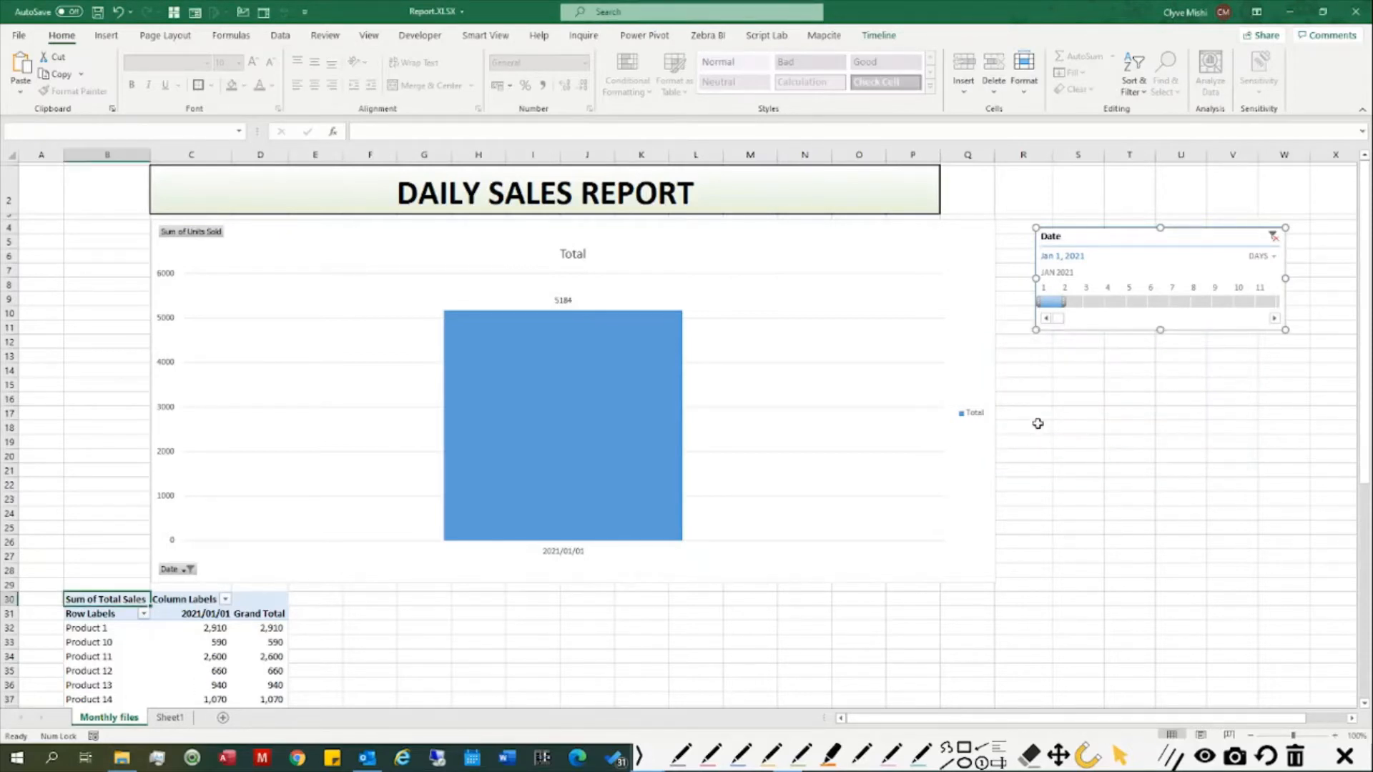
pyautogui.click(107, 599)
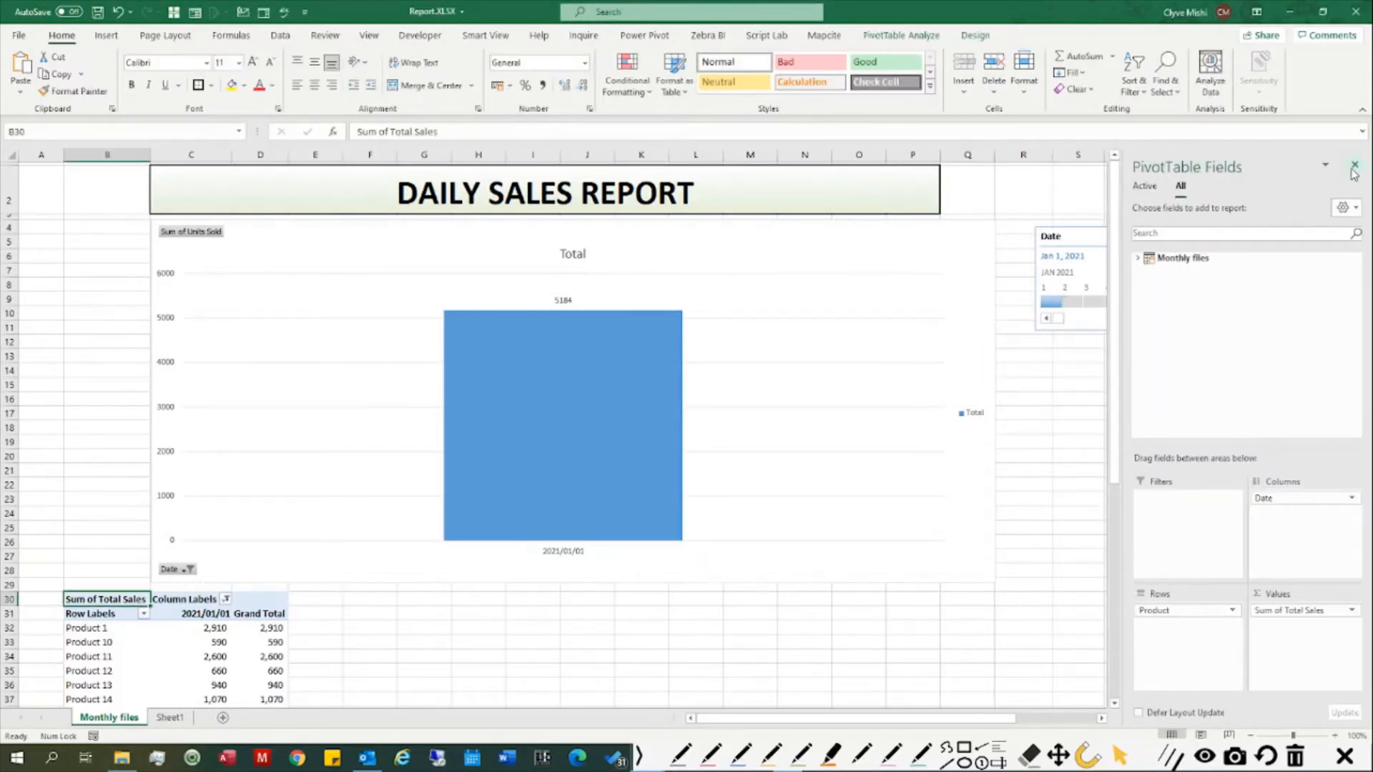
pyautogui.click(1354, 166)
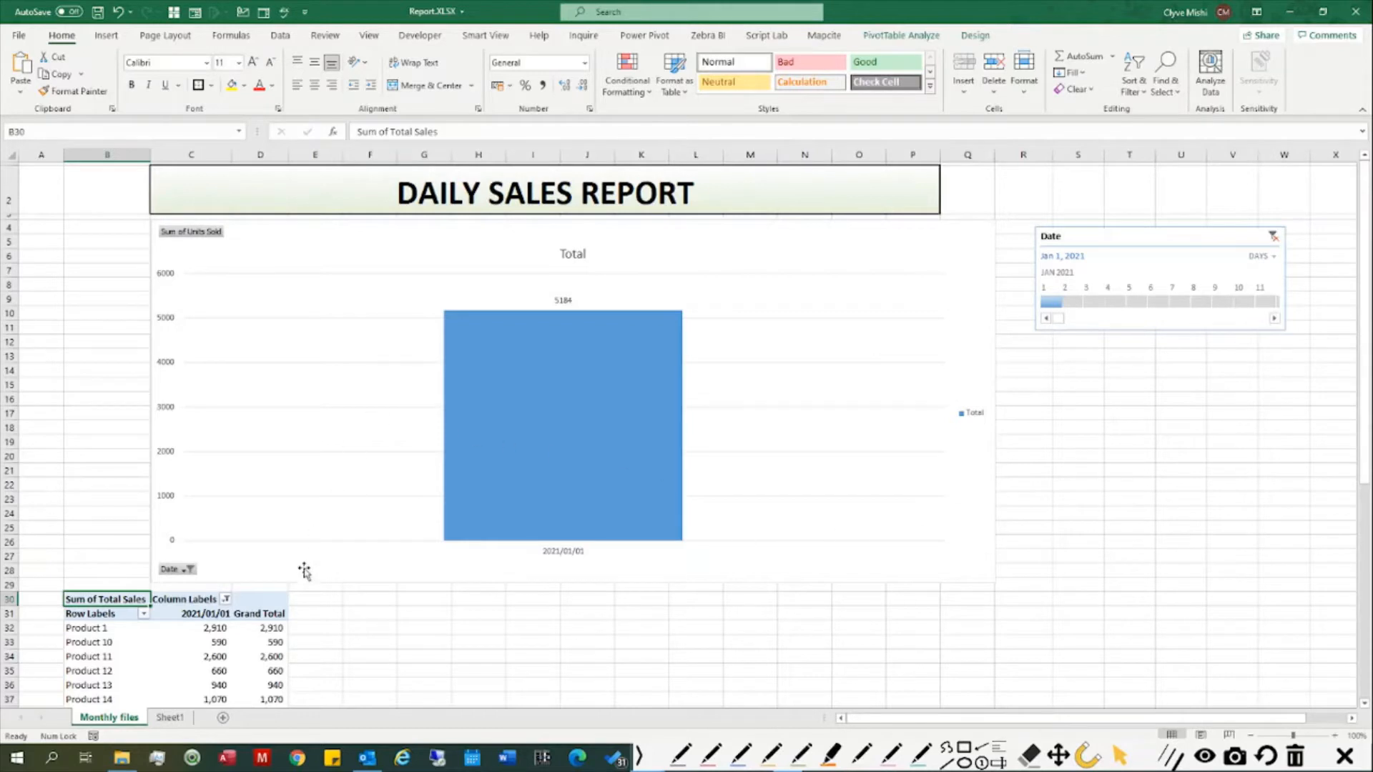
pyautogui.moveTo(876, 493)
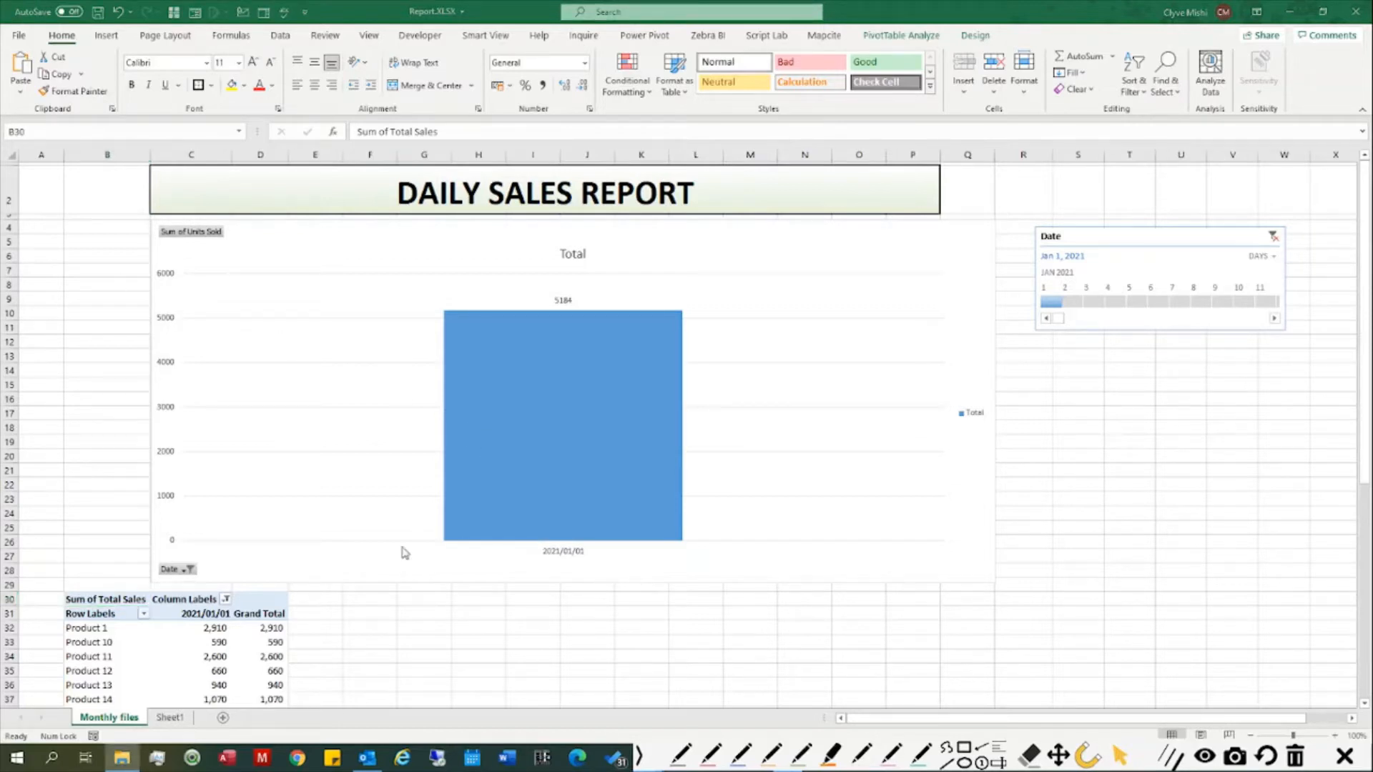
pyautogui.click(272, 657)
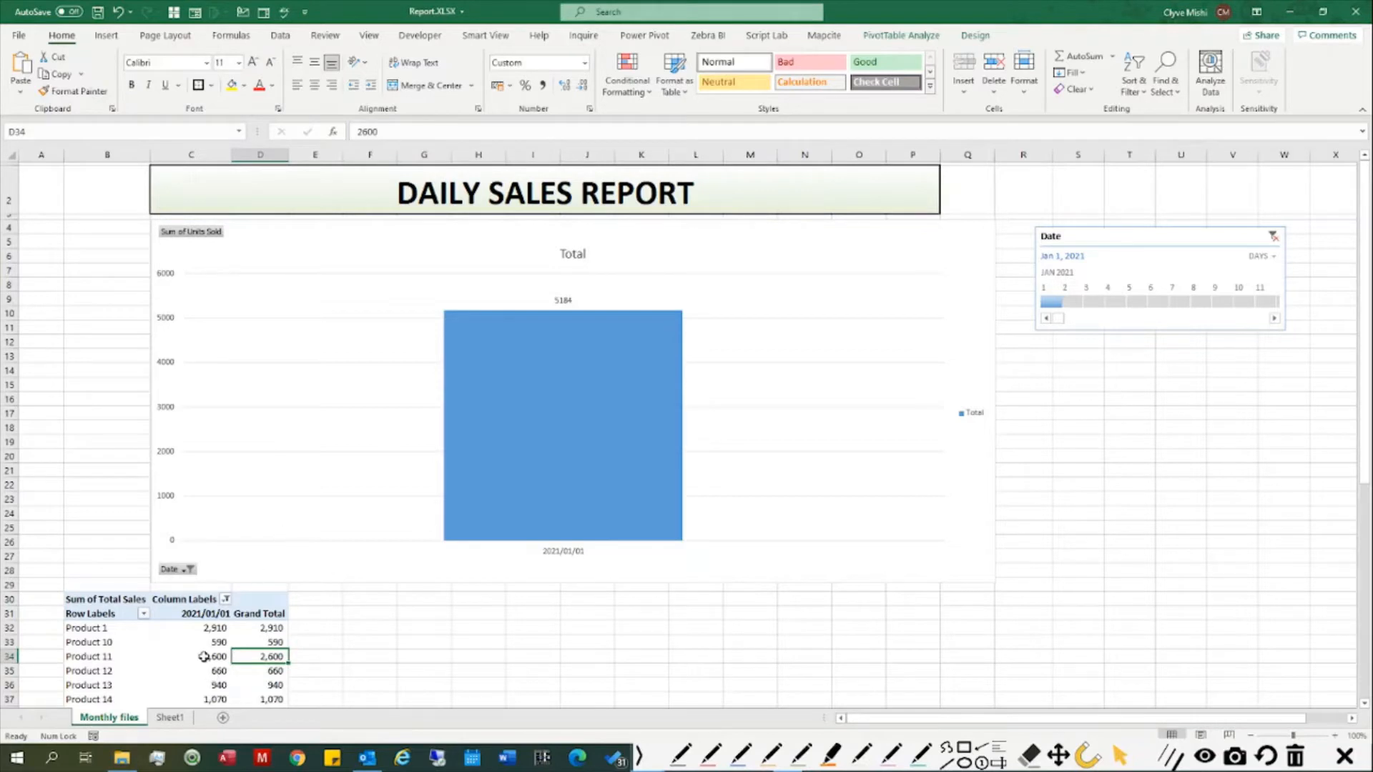
pyautogui.click(190, 657)
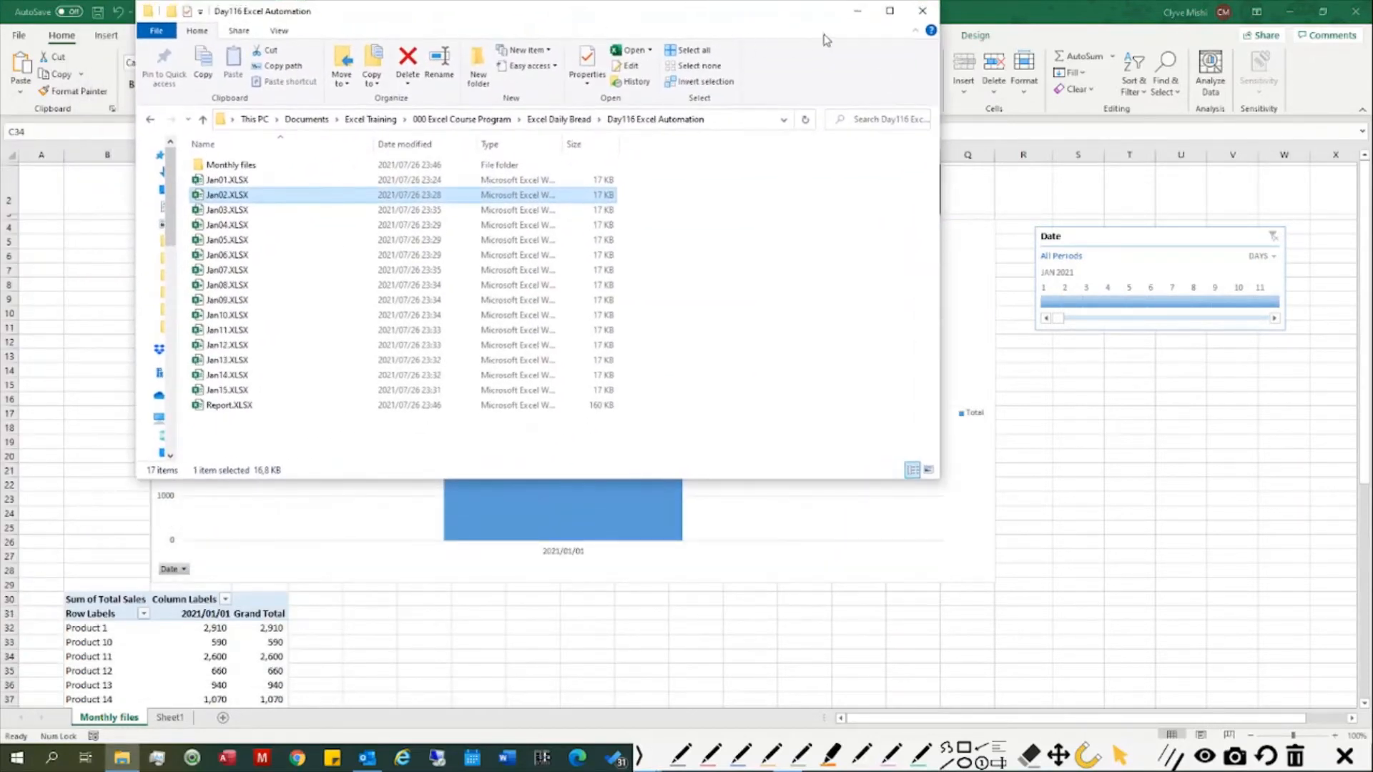
# Maximize File Explorer and copy Jan02.XLSX into the Monthly files folder
pyautogui.click(888, 10)
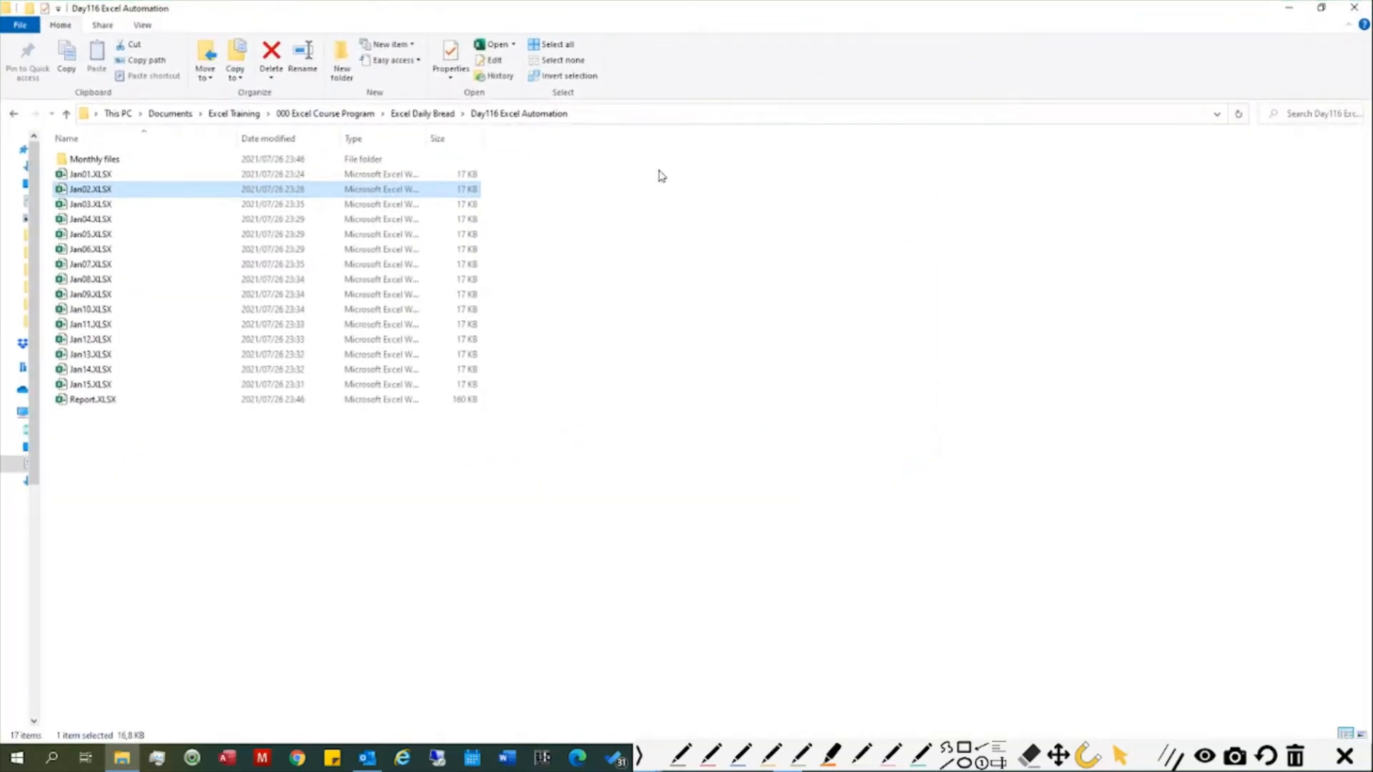
pyautogui.moveTo(110, 170)
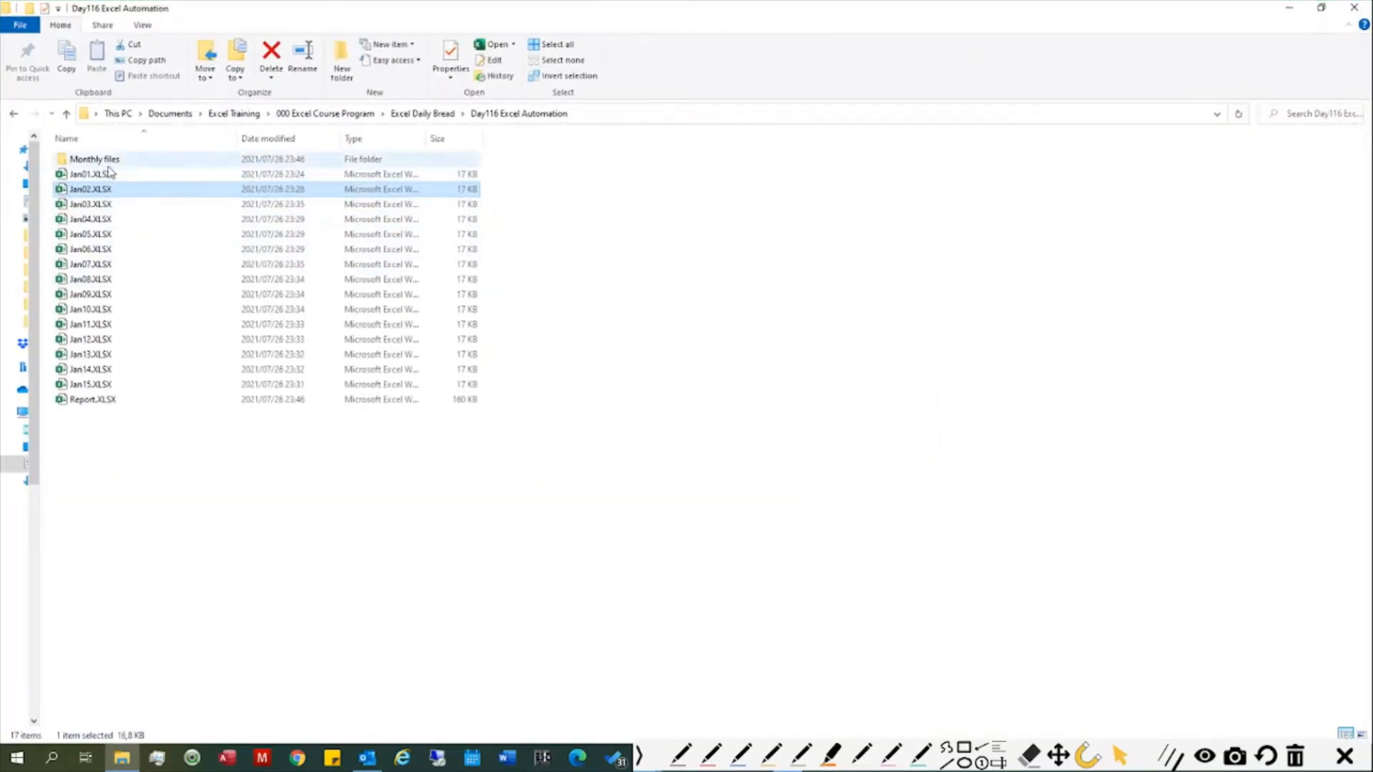
pyautogui.doubleClick(94, 159)
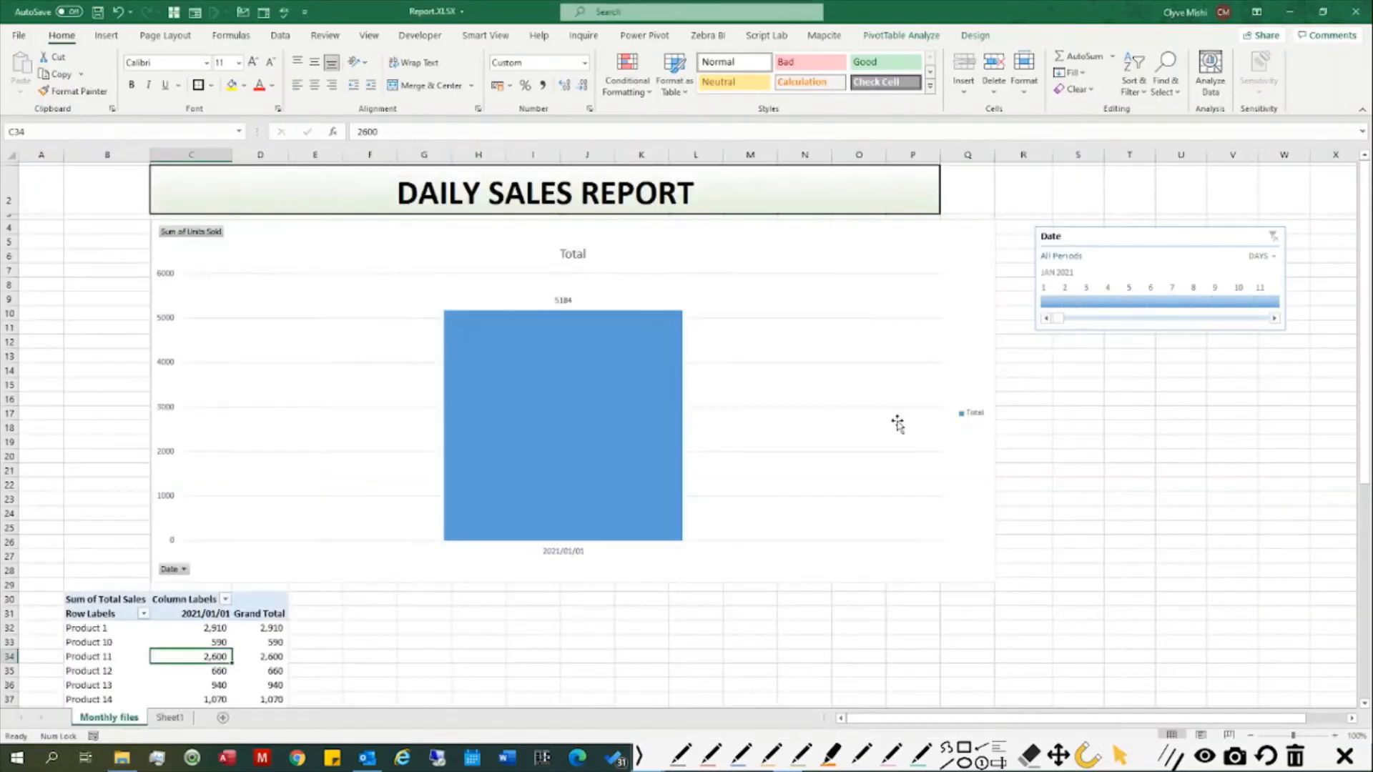
# Refresh the pivot so January 2, 2021 sales join January 1 in the report
pyautogui.rightClick(190, 642)
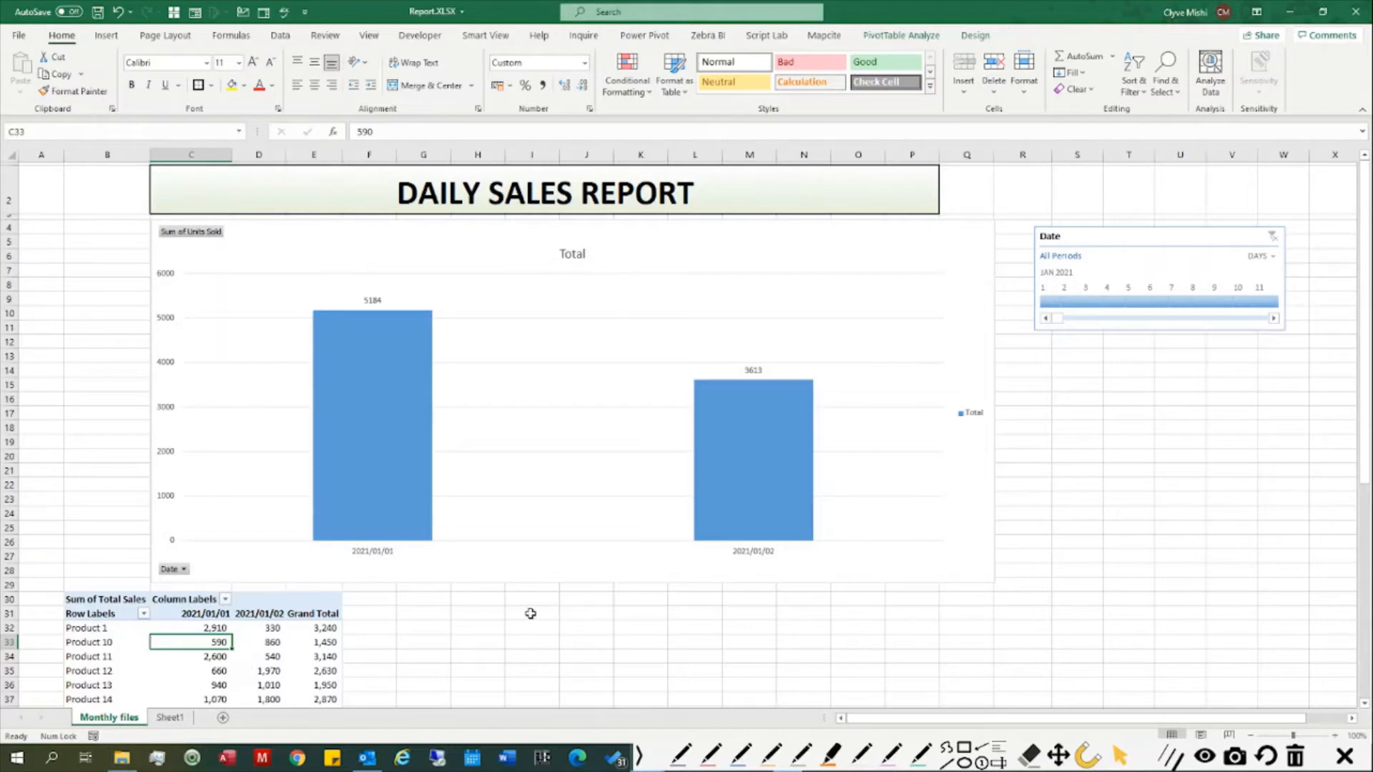
pyautogui.moveTo(411, 653)
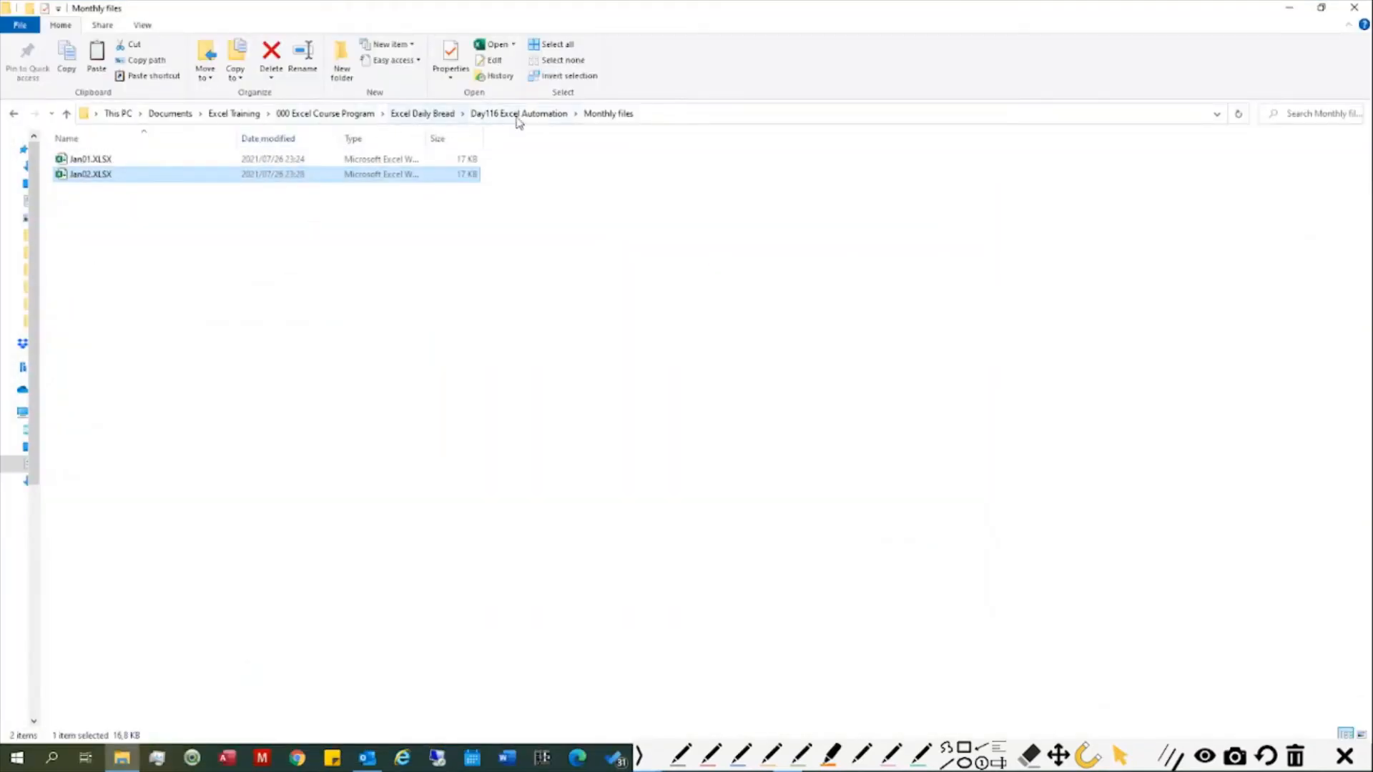
# Copy Jan03–Jan15 from Day116 Excel Automation into the Monthly files folder
pyautogui.click(518, 112)
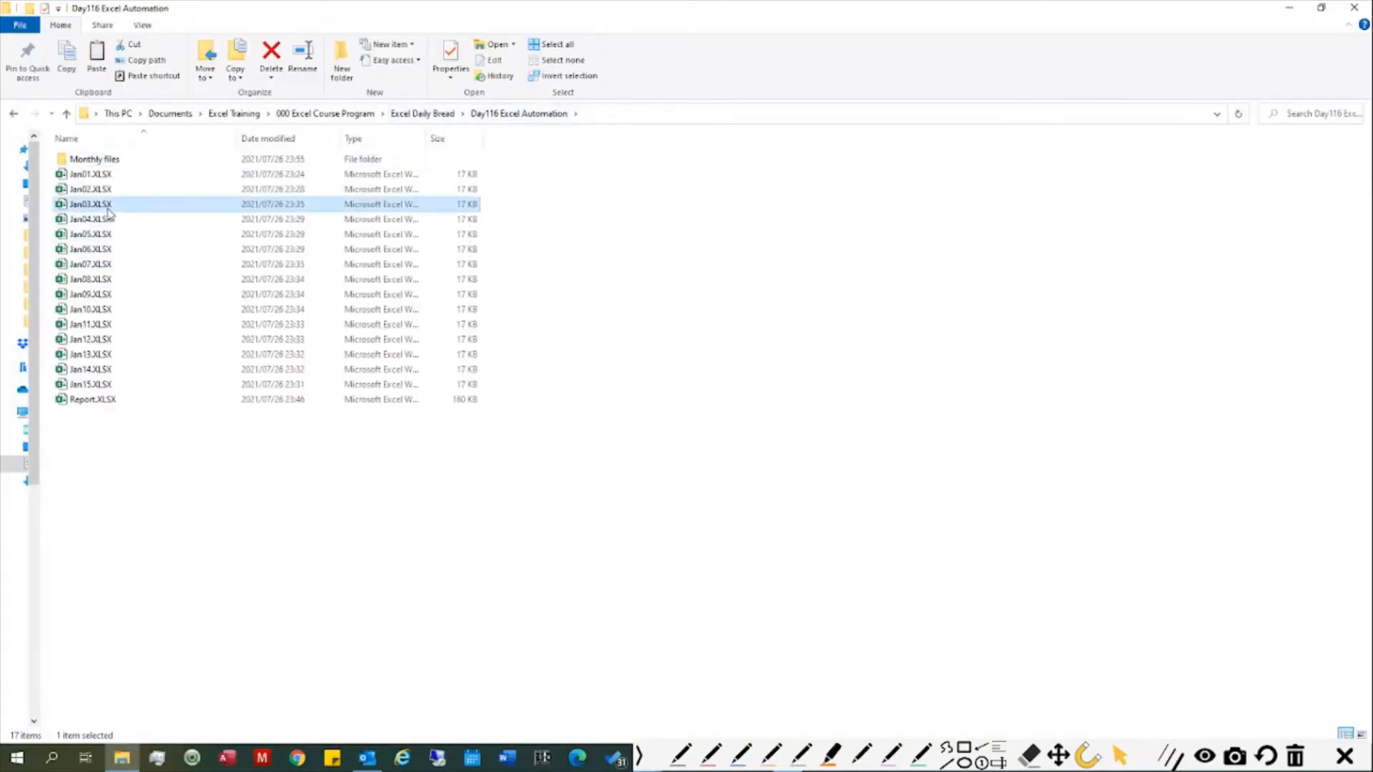
pyautogui.click(91, 383)
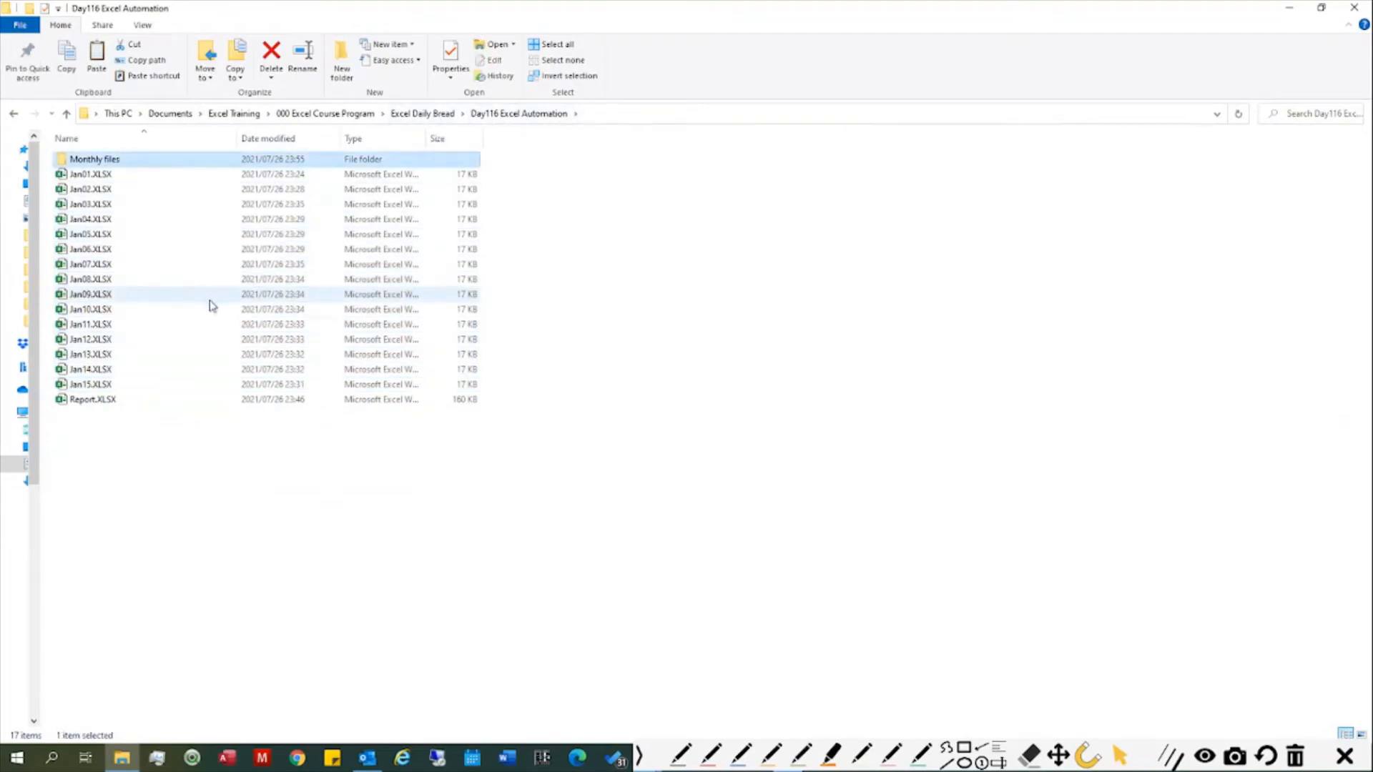
pyautogui.doubleClick(95, 158)
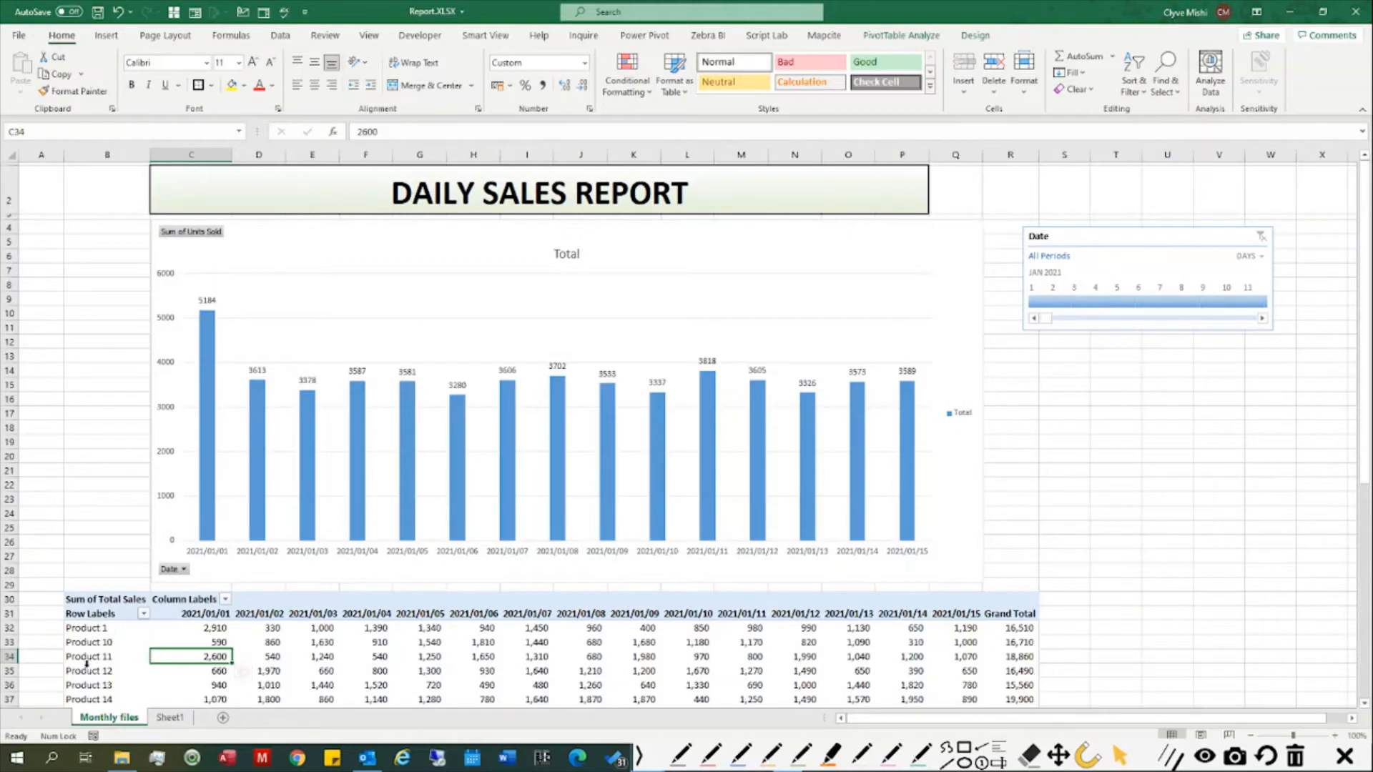
pyautogui.moveTo(240, 475)
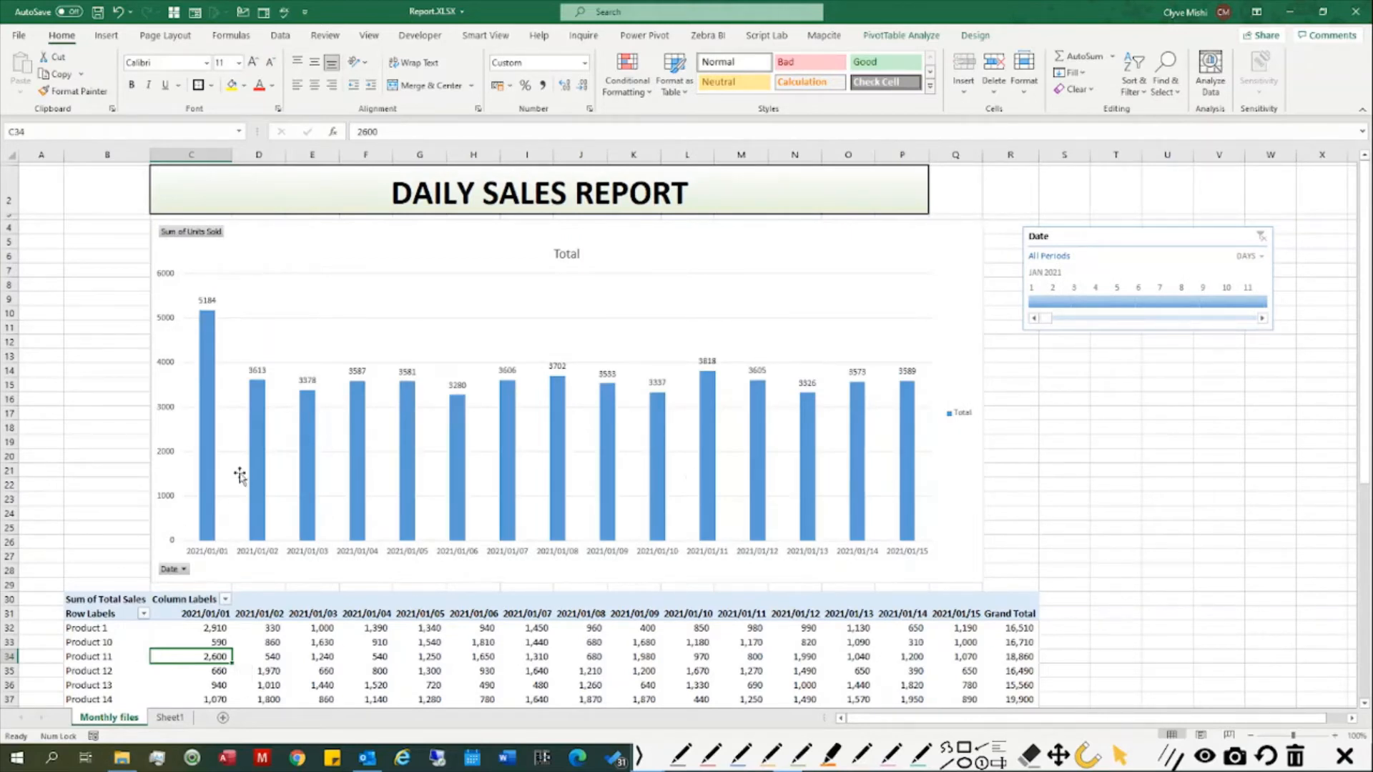
pyautogui.moveTo(907, 532)
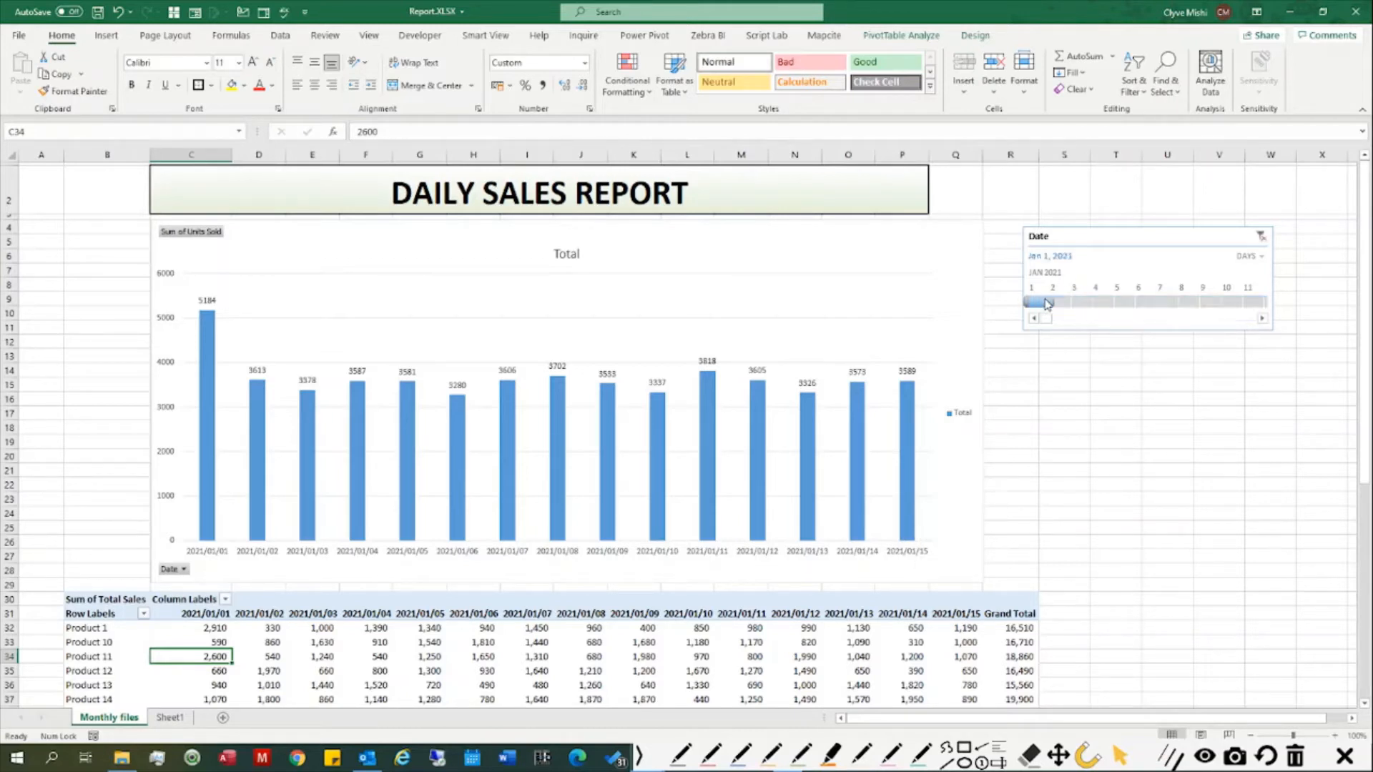
# Drag the timeline handles to January 8–15, 2021 and review the filtered pivot table
pyautogui.moveTo(1031, 302); pyautogui.dragTo(1129, 302)
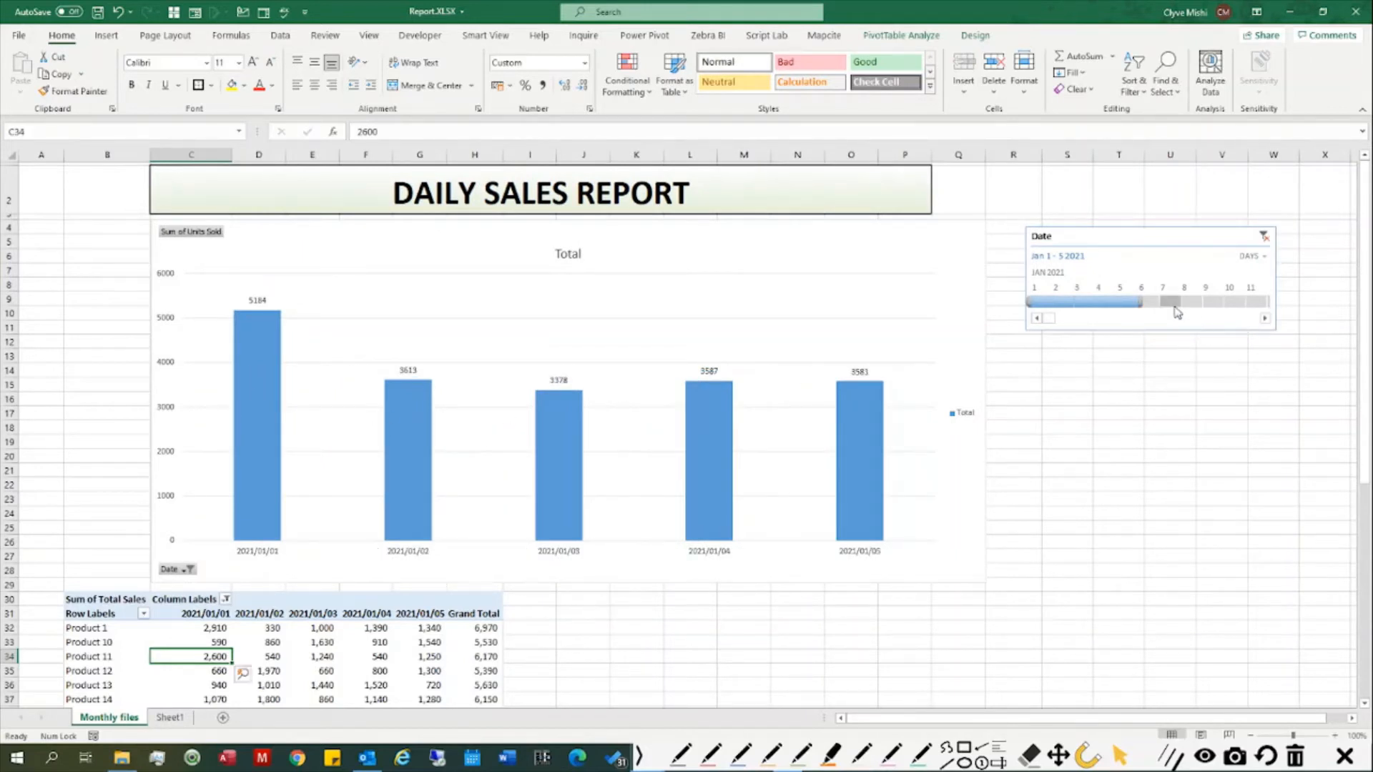
pyautogui.moveTo(1140, 301); pyautogui.dragTo(1162, 302)
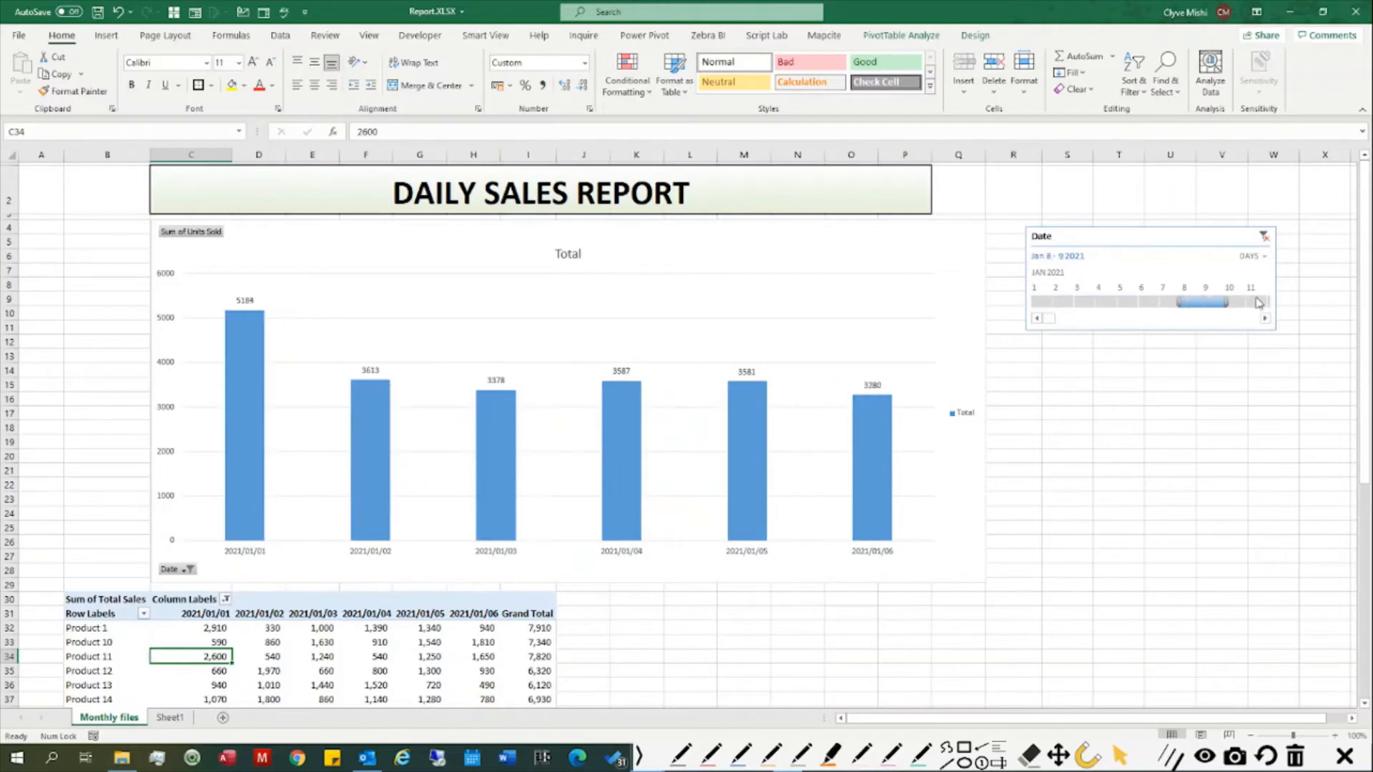
pyautogui.moveTo(1221, 302); pyautogui.dragTo(1252, 301)
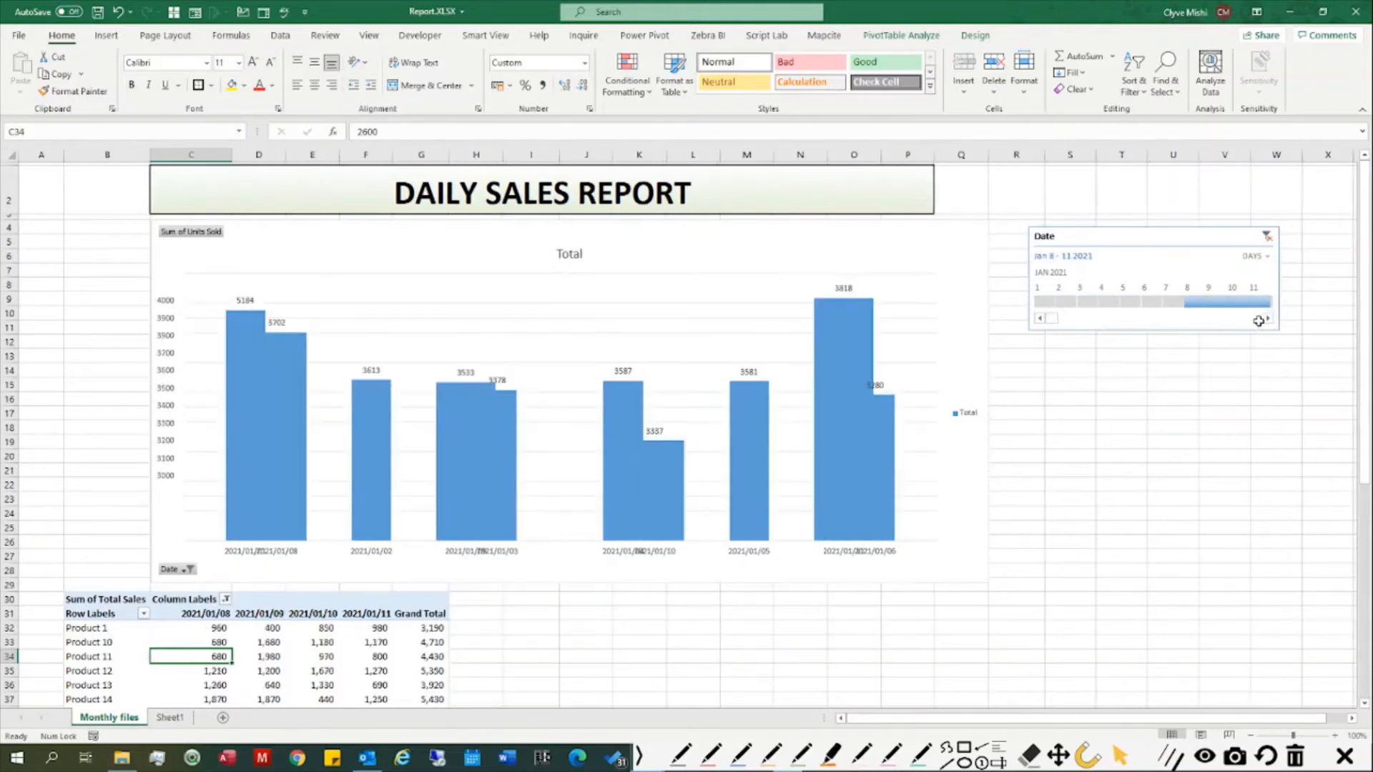
pyautogui.click(1265, 317)
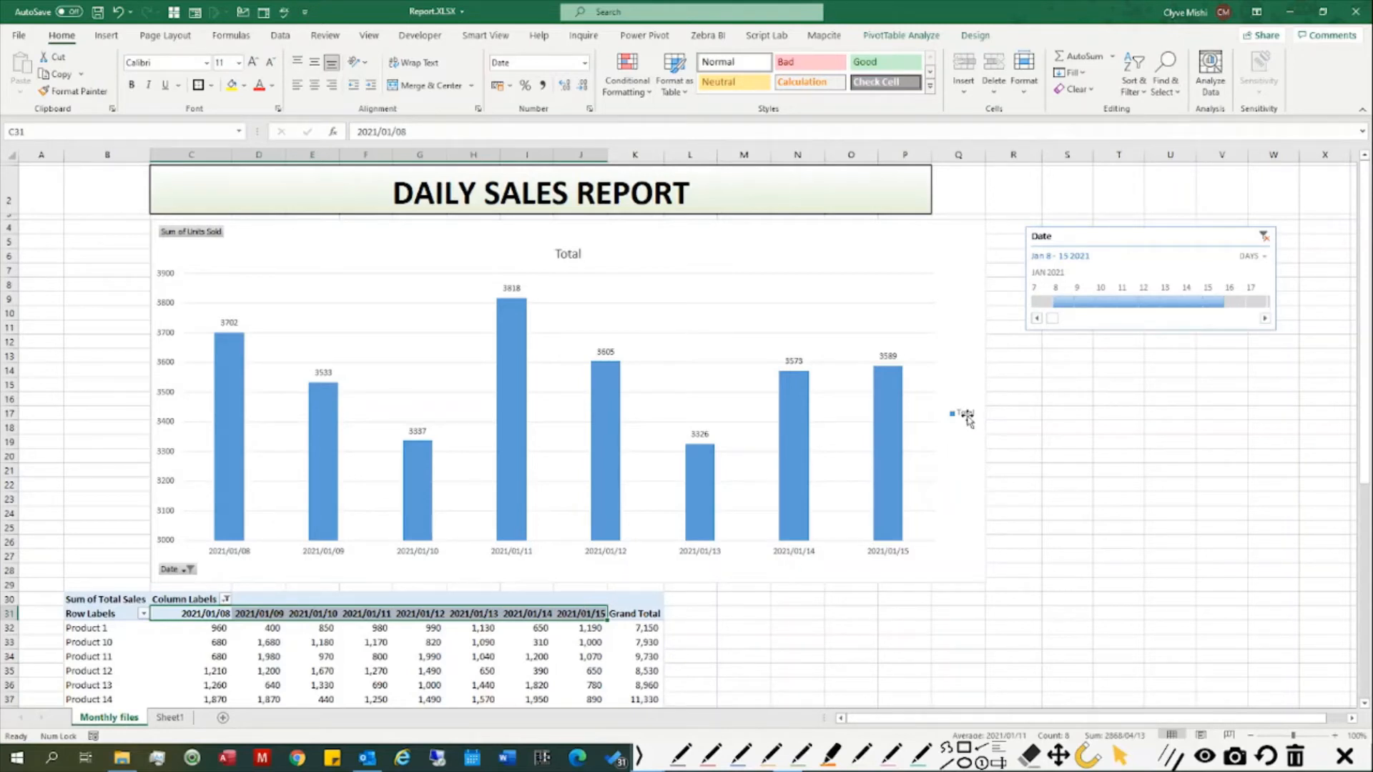
pyautogui.moveTo(1040, 348)
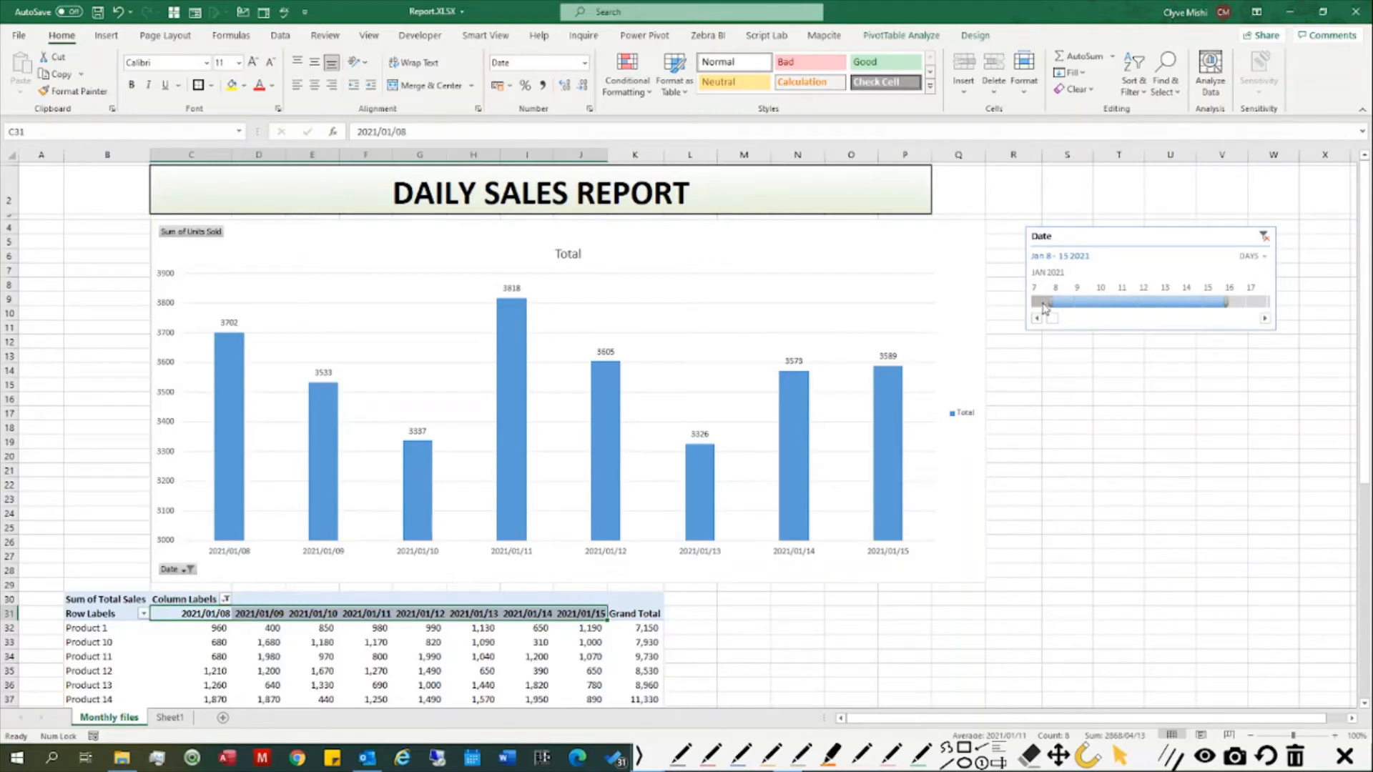
pyautogui.moveTo(1044, 306)
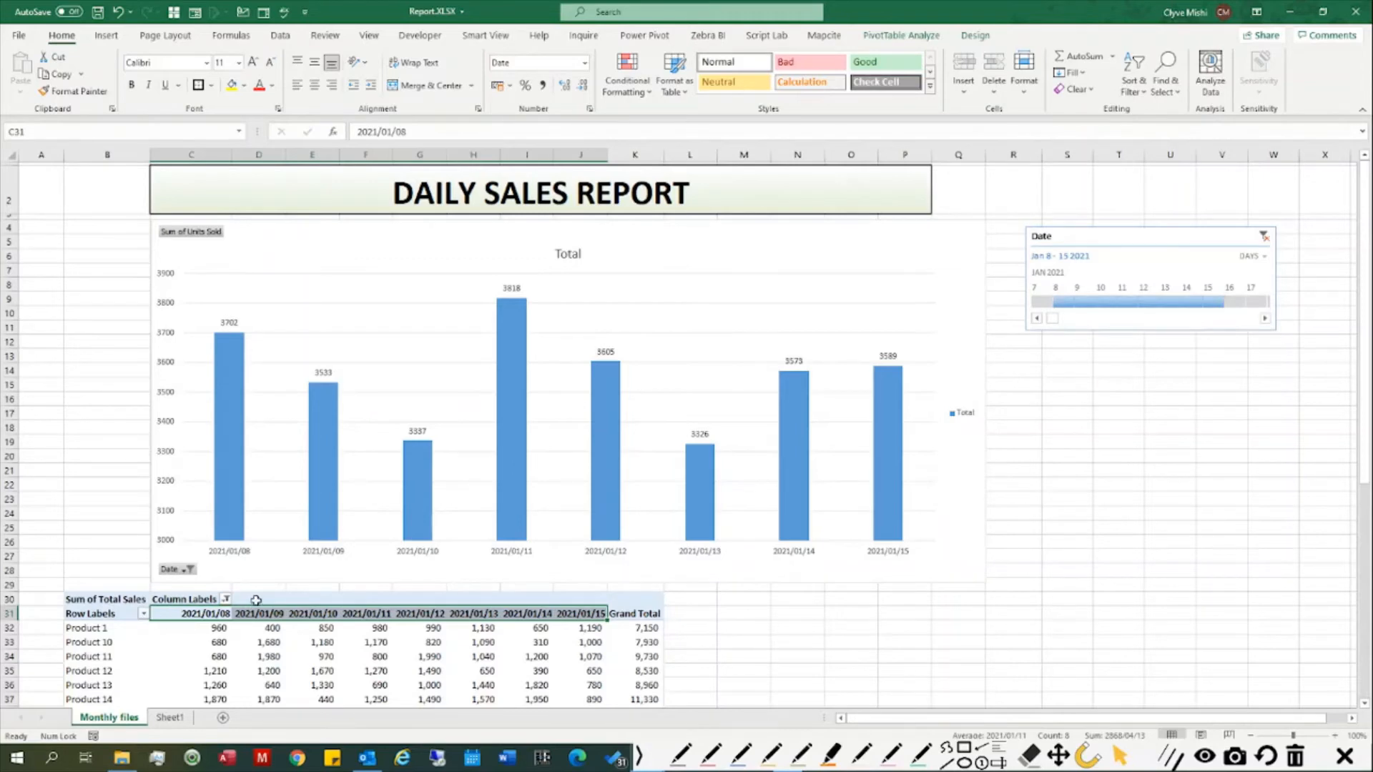
pyautogui.scroll(-3)
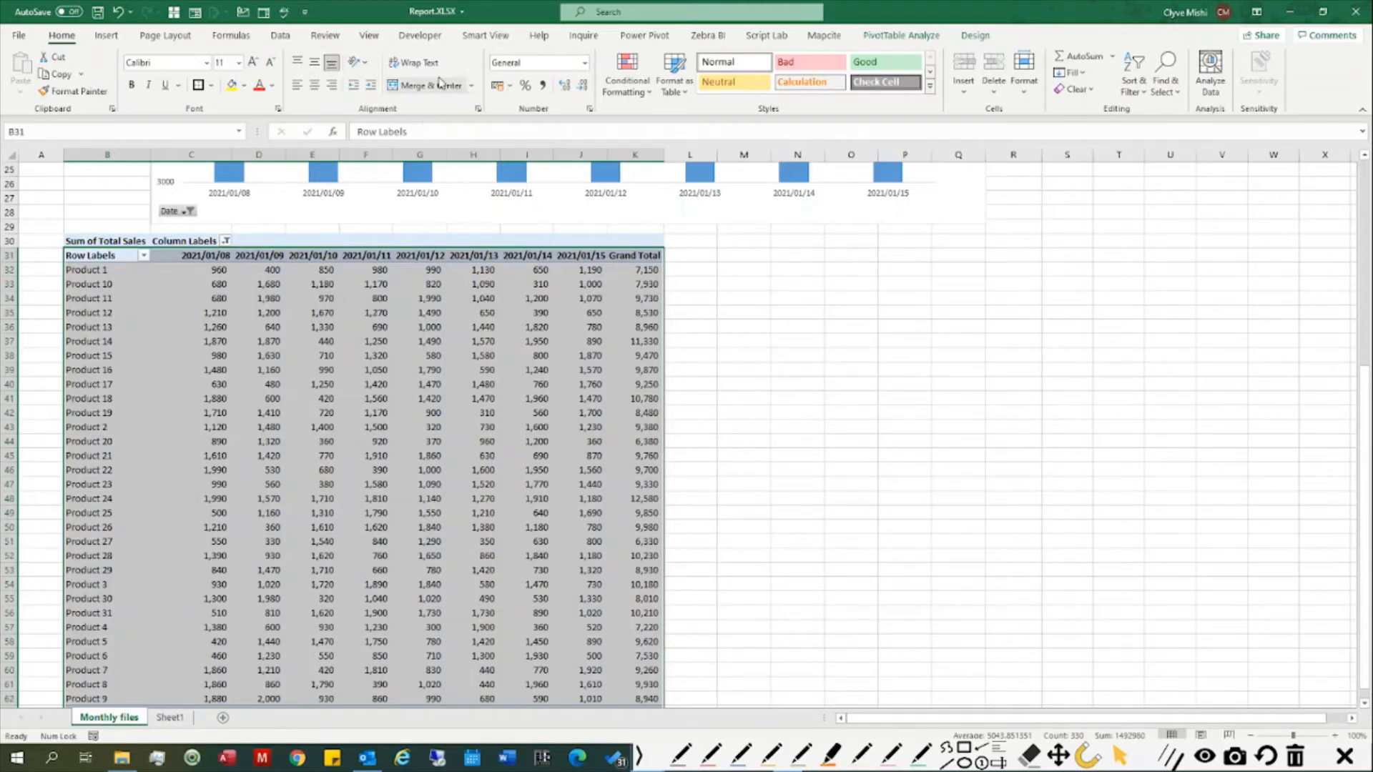
# Show Queries & Connections and open the Monthly files query for editing
pyautogui.click(280, 34)
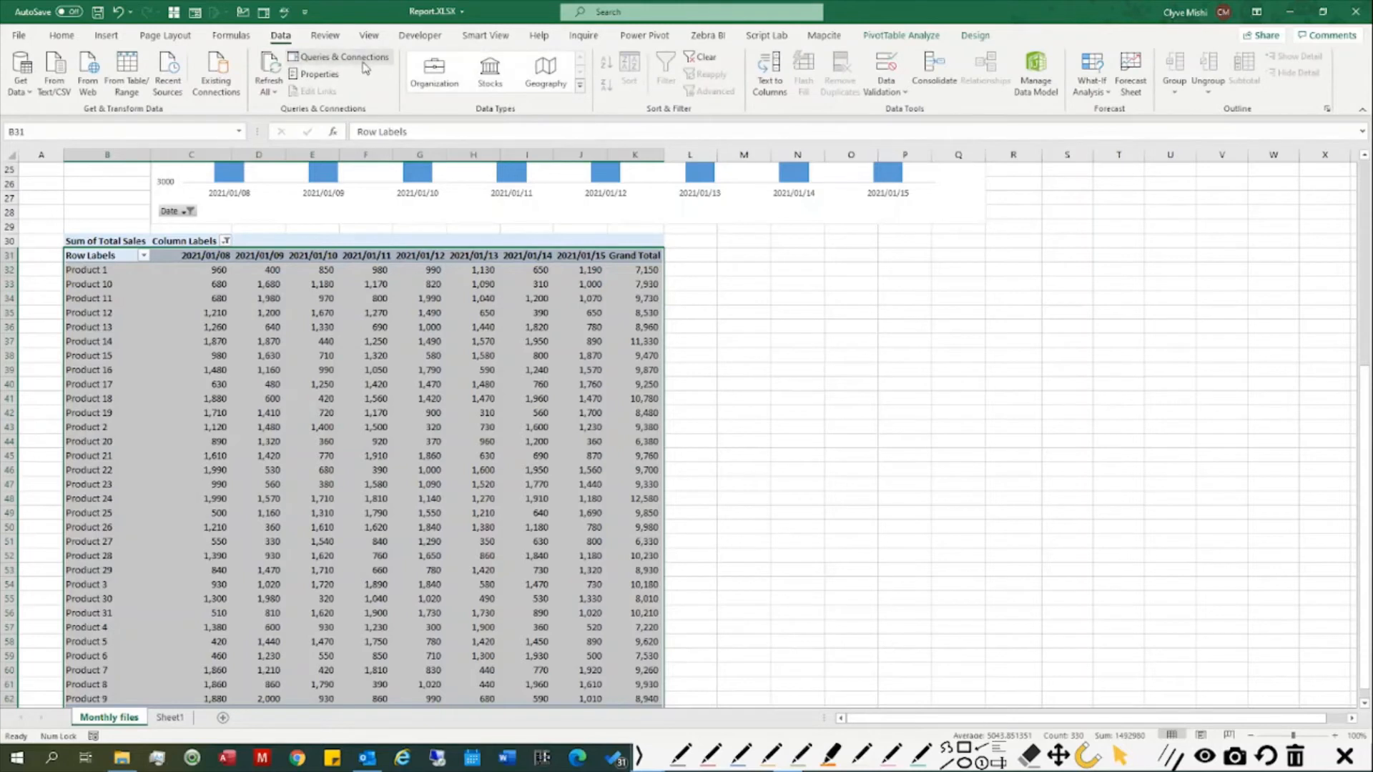
pyautogui.click(340, 55)
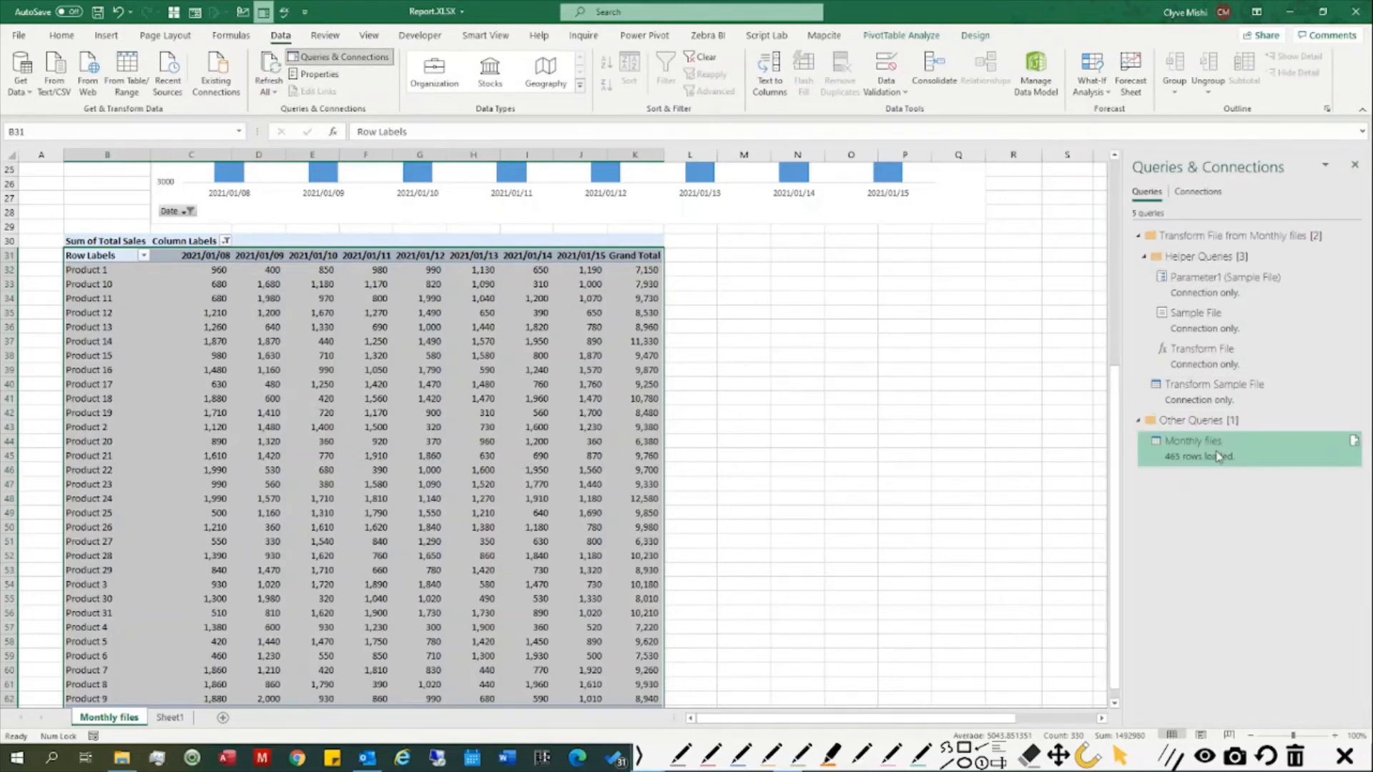
pyautogui.rightClick(1193, 440)
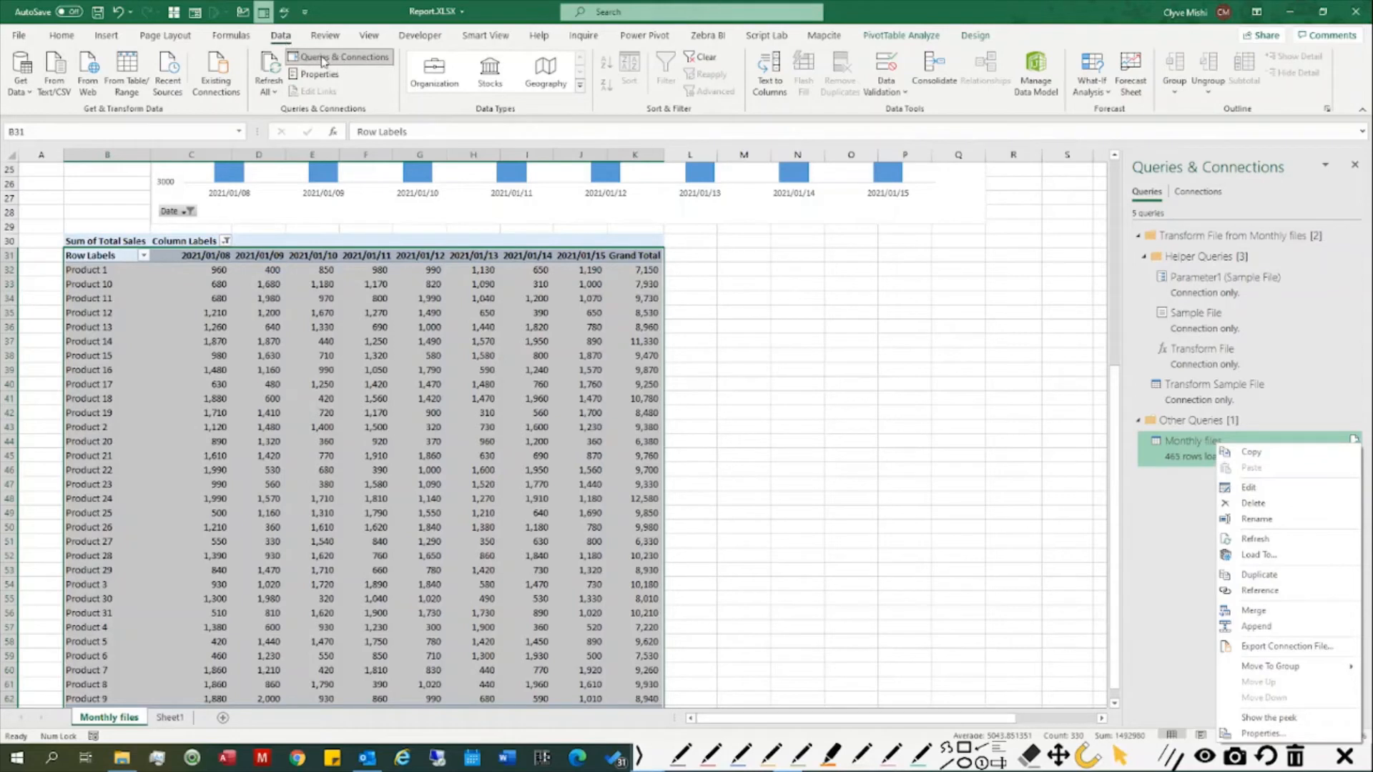
pyautogui.moveTo(1230, 196)
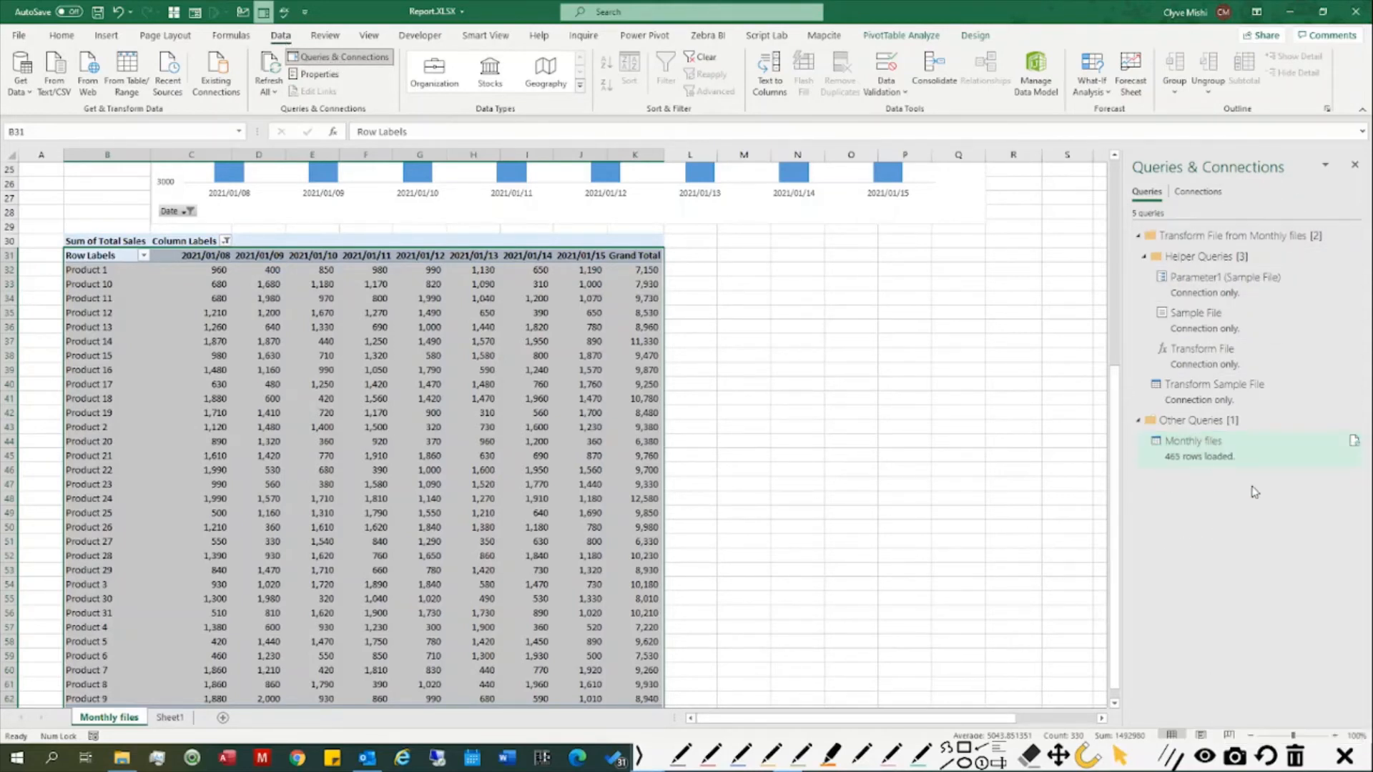
pyautogui.rightClick(1193, 440)
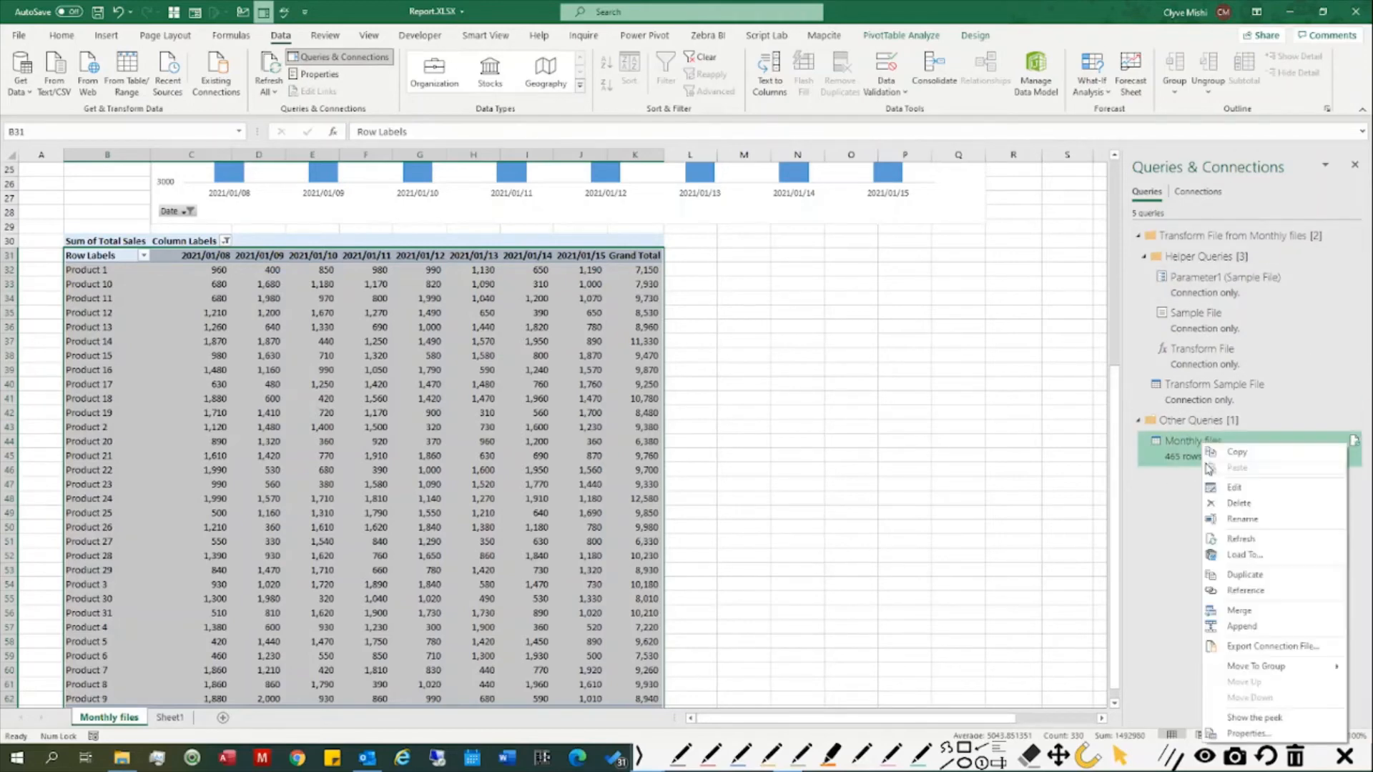
pyautogui.click(1234, 486)
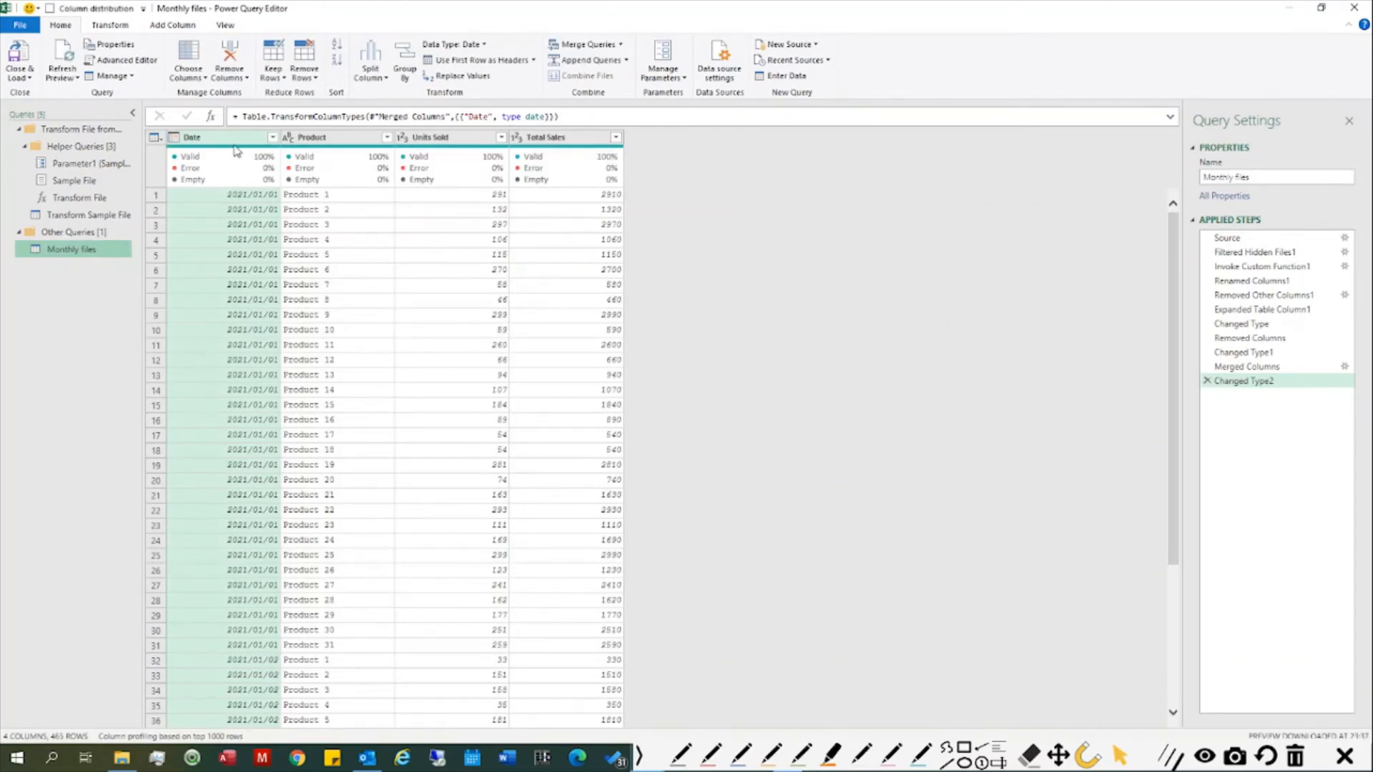
pyautogui.moveTo(1250, 337)
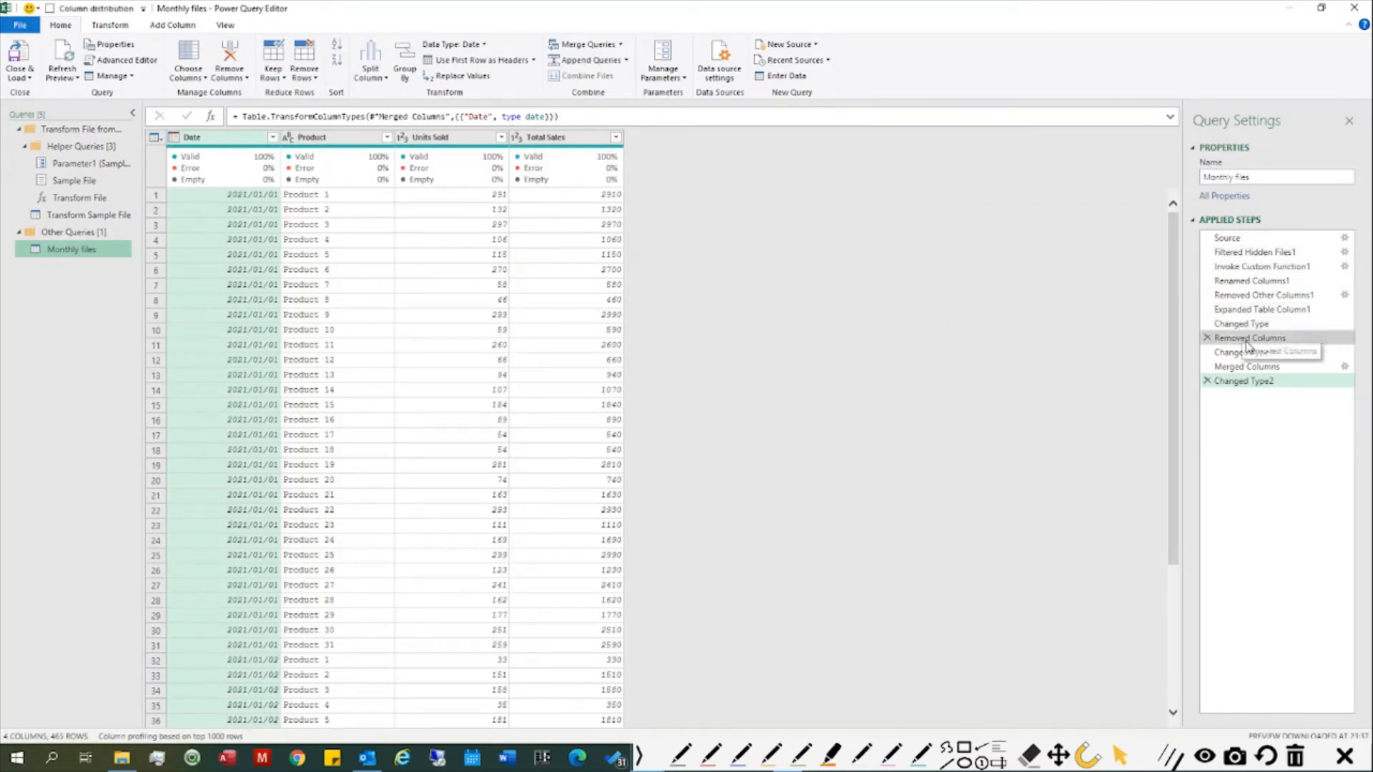
# Inspect the Removed Columns, Changed Type and Merged Columns steps, then close the editor
pyautogui.click(1241, 323)
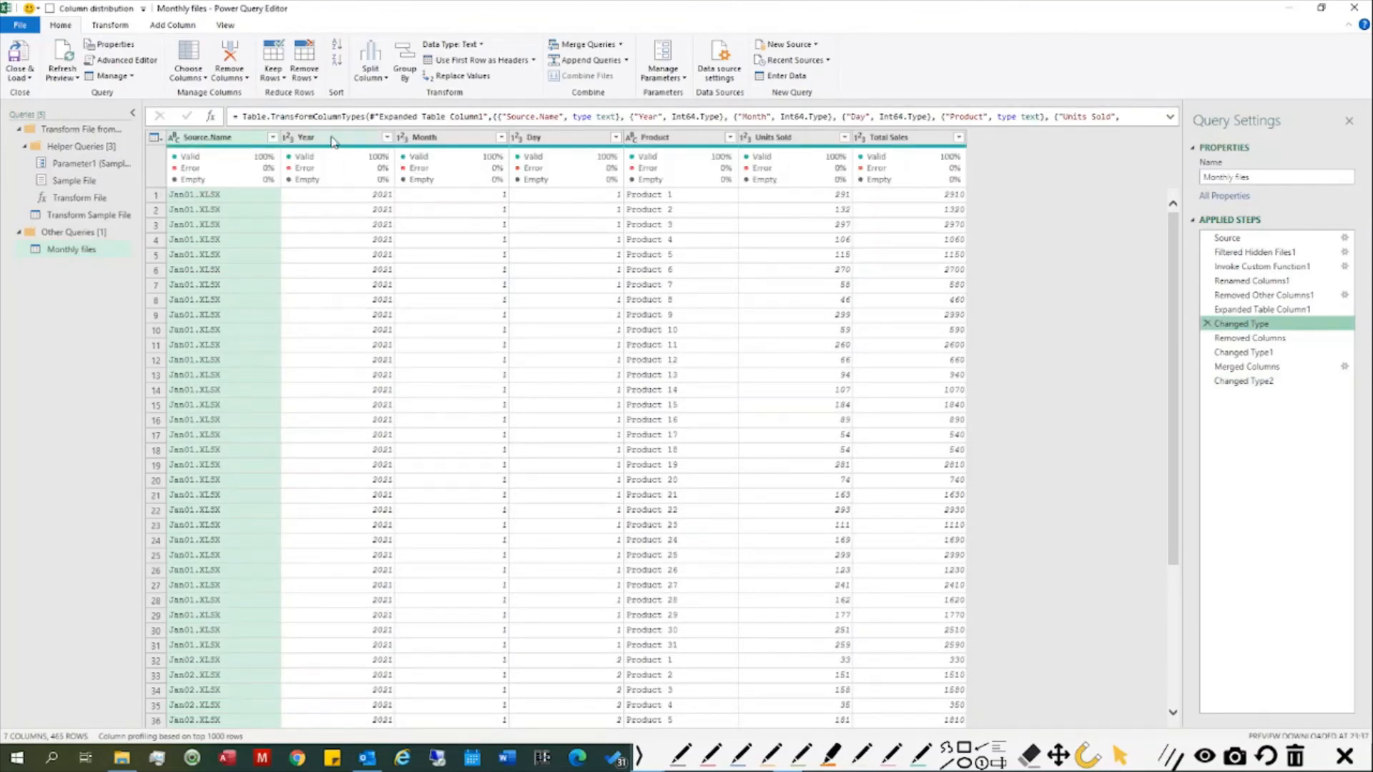
pyautogui.moveTo(629, 474)
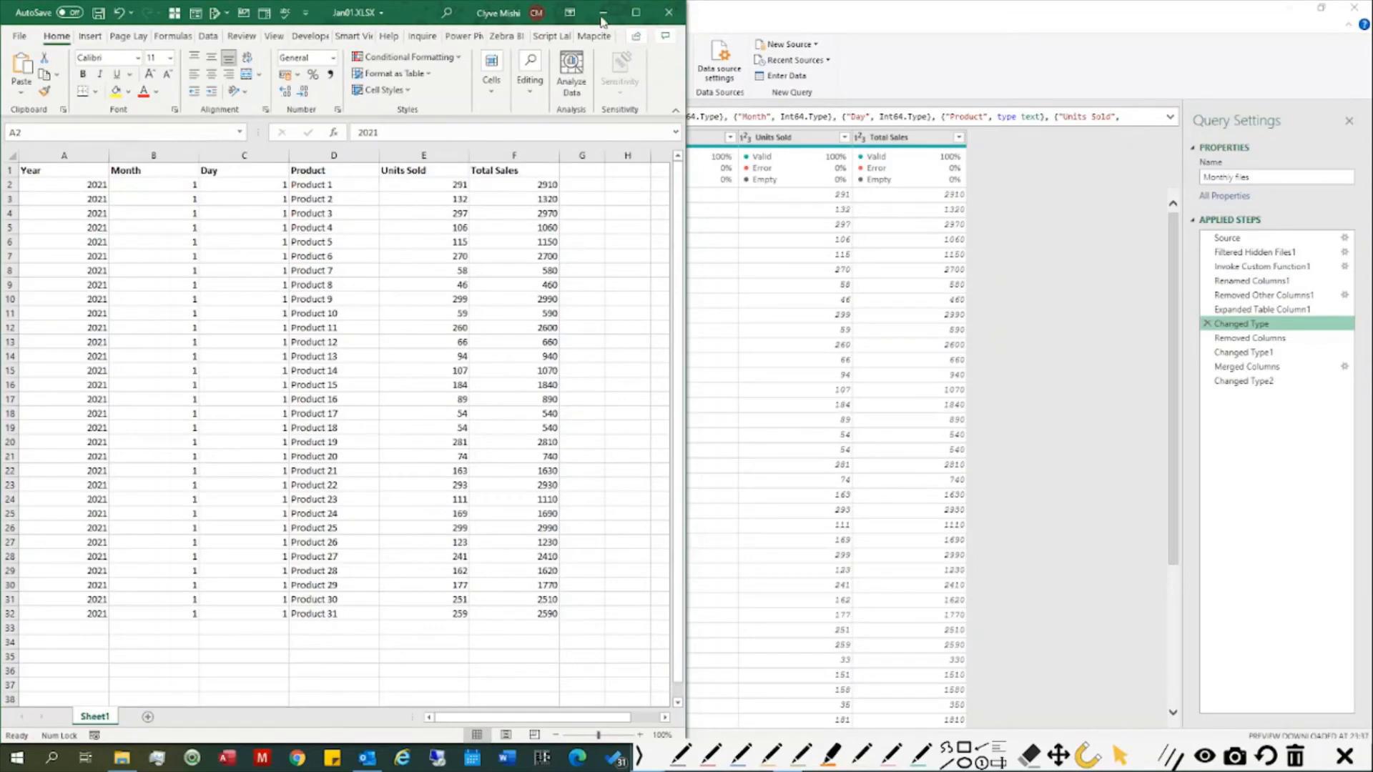
pyautogui.moveTo(872, 593)
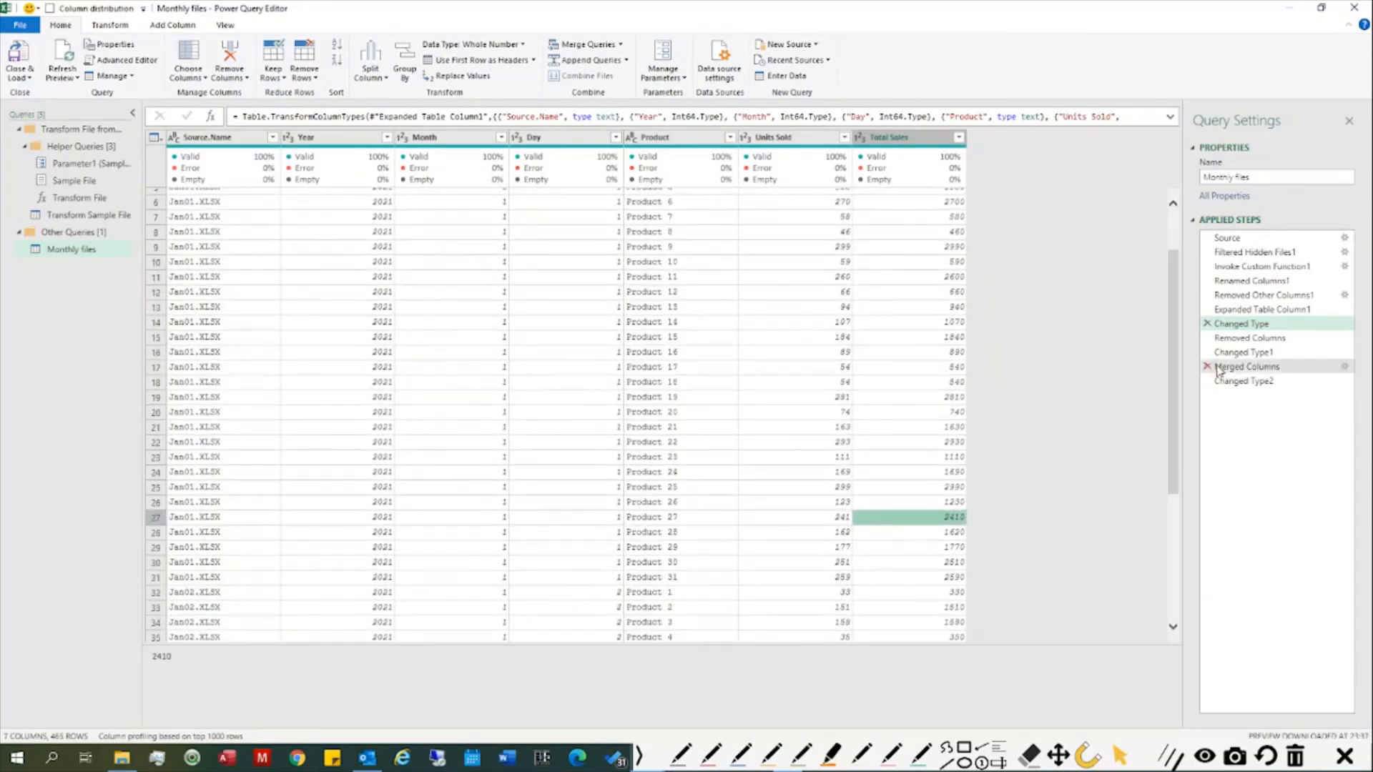
pyautogui.click(1244, 380)
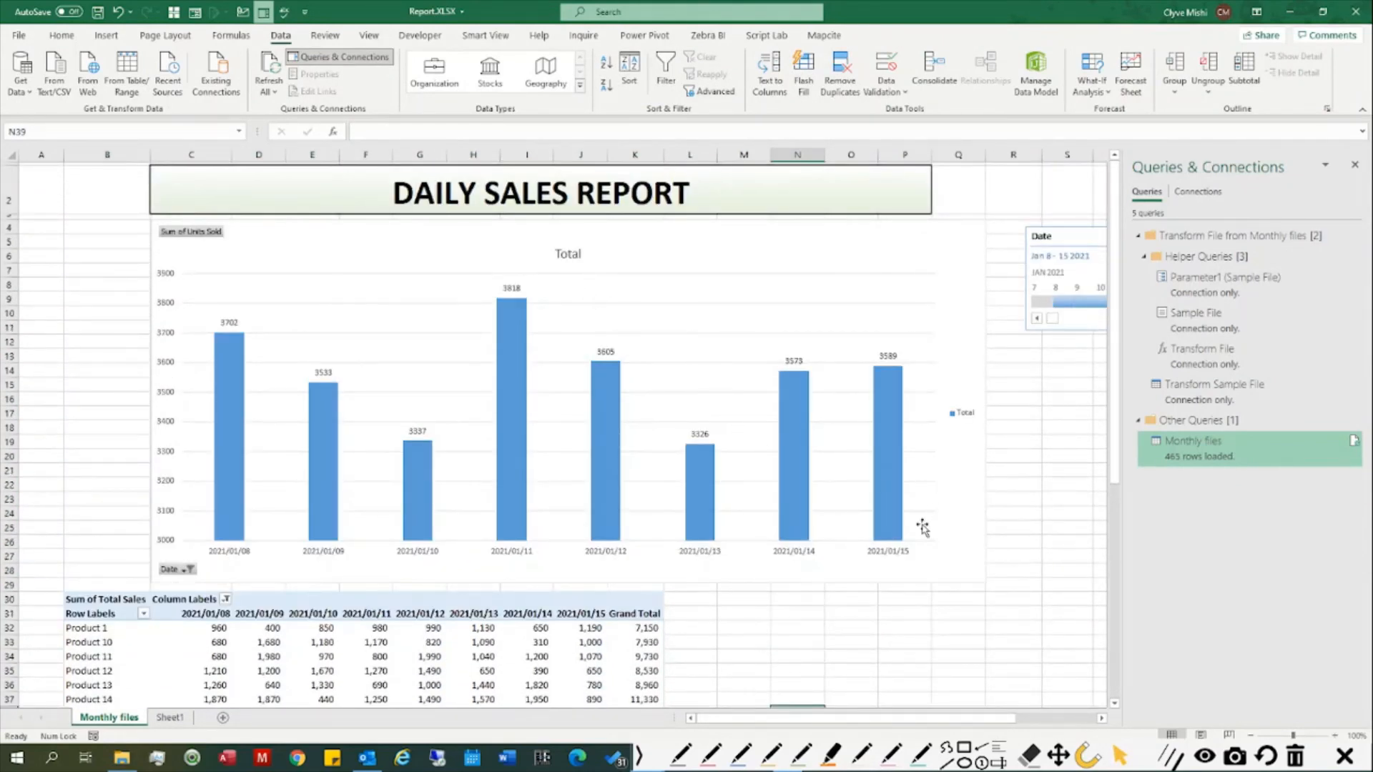
pyautogui.moveTo(955, 602)
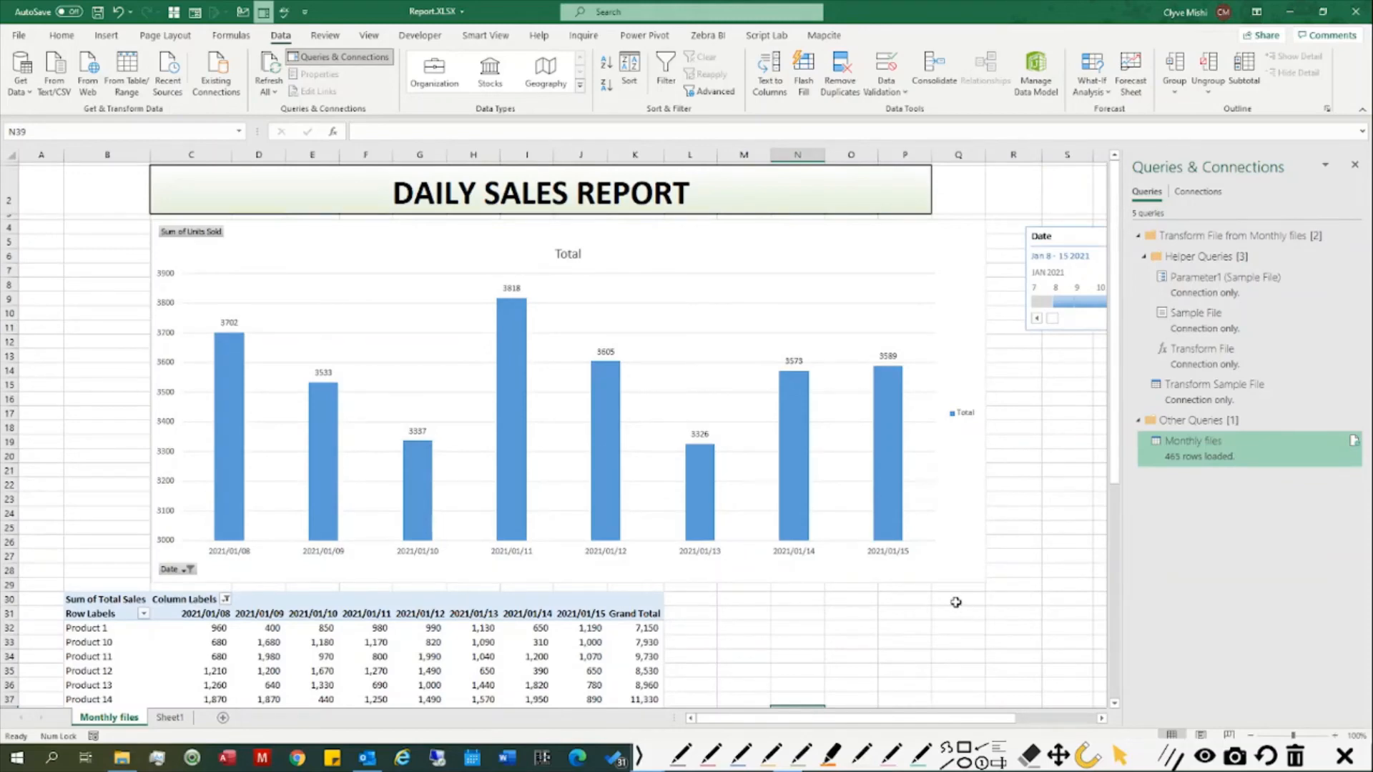
pyautogui.scroll(-3)
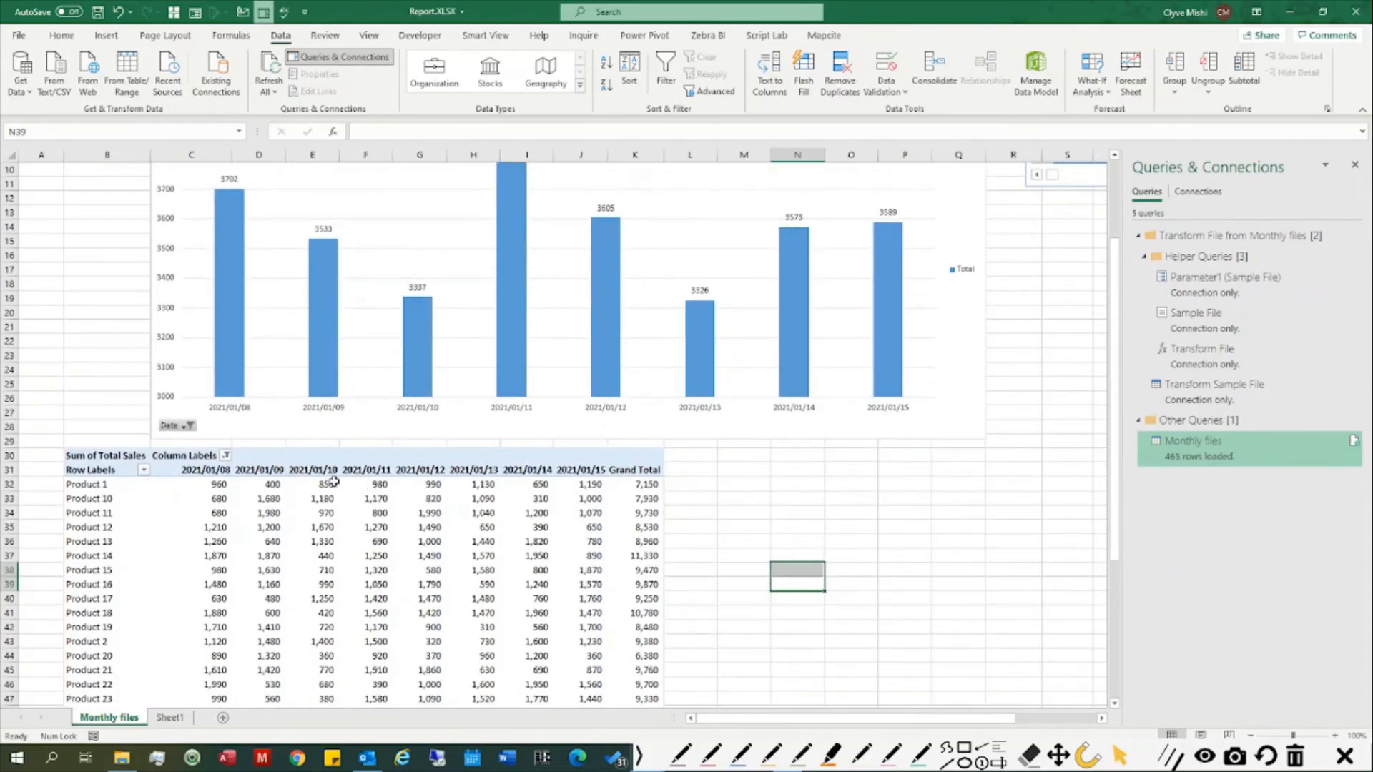
pyautogui.moveTo(112, 470)
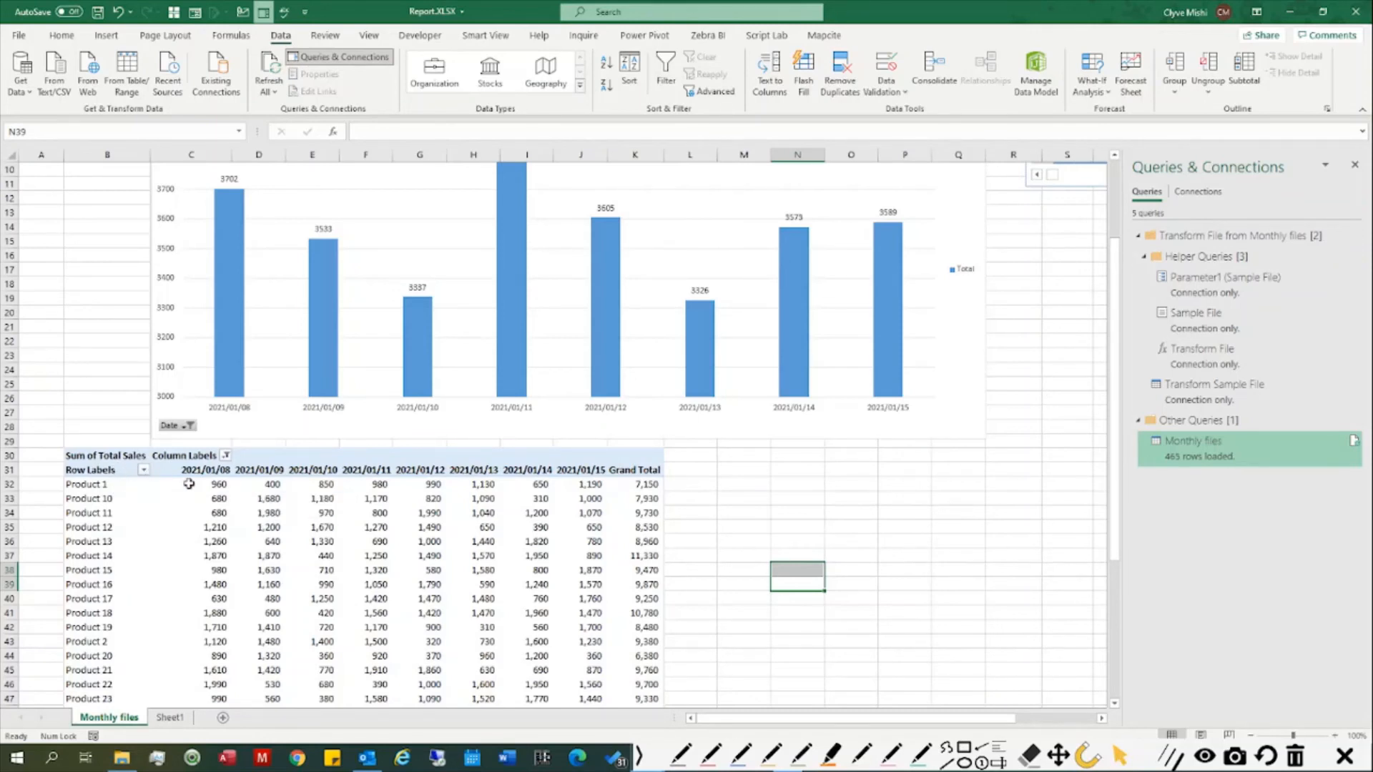
pyautogui.moveTo(190, 470)
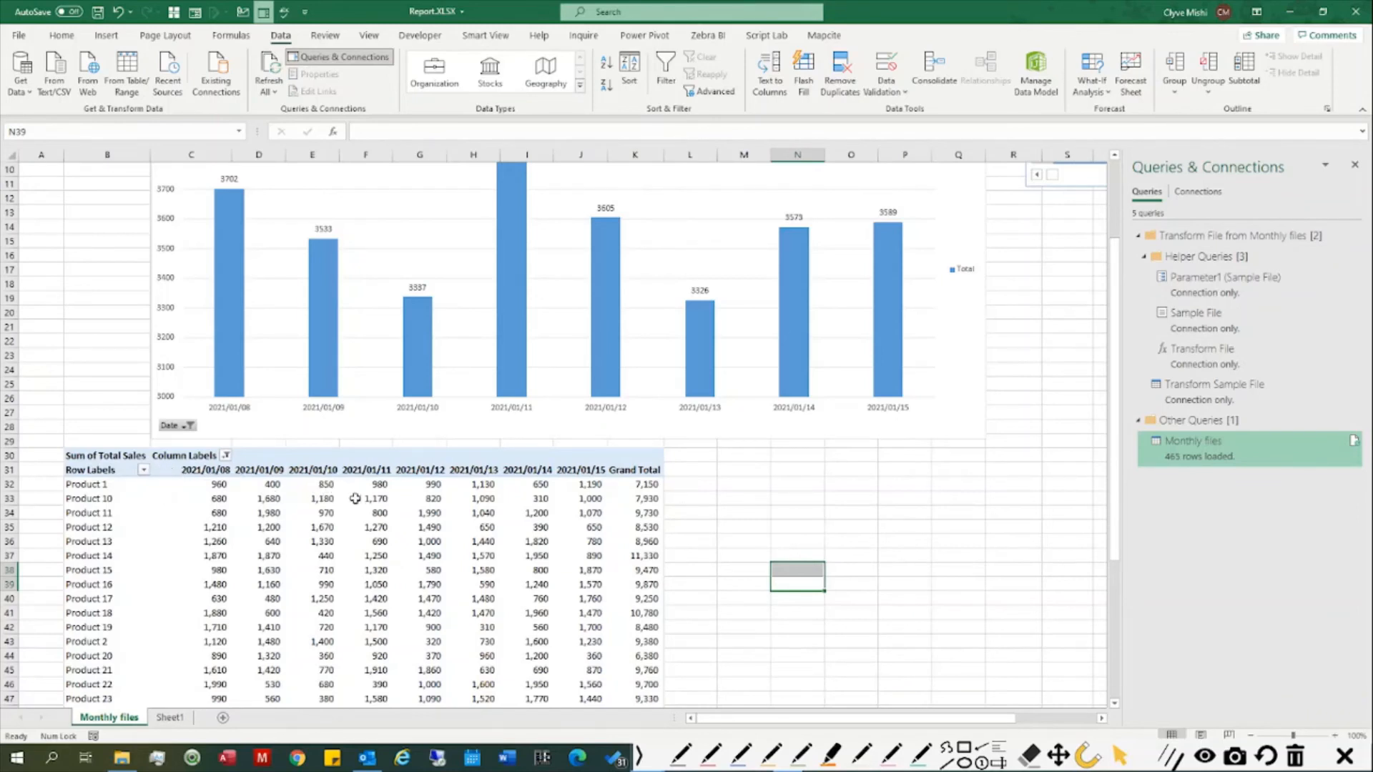
pyautogui.moveTo(280, 485)
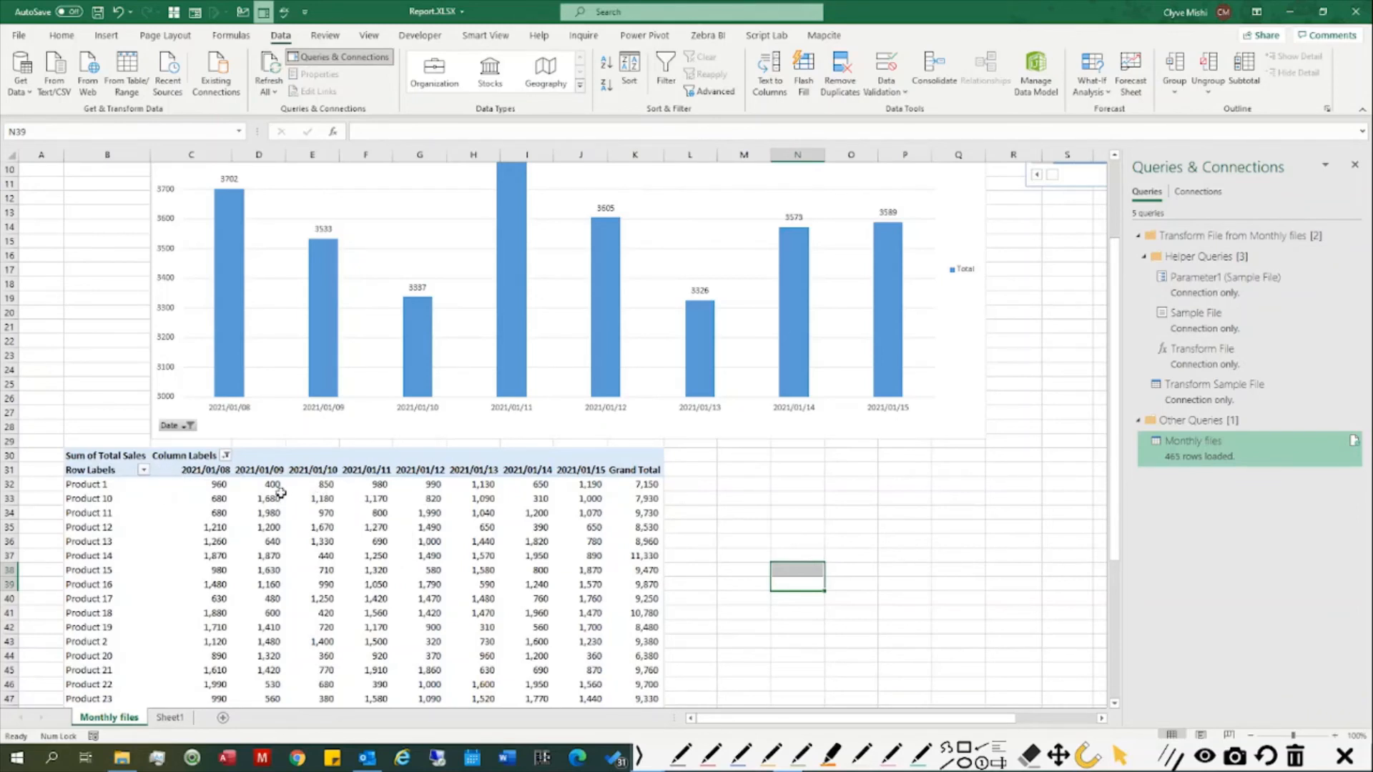
pyautogui.moveTo(272, 497)
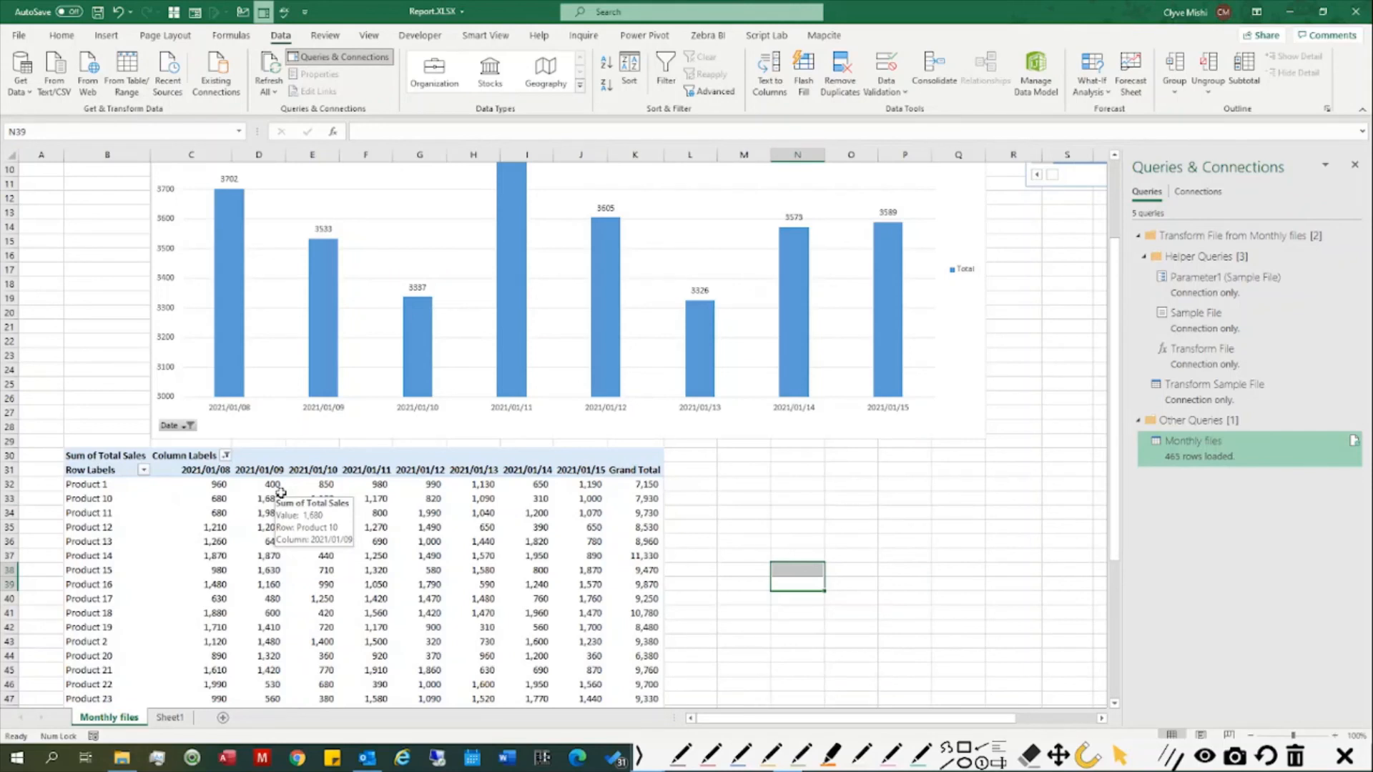
pyautogui.moveTo(329, 446)
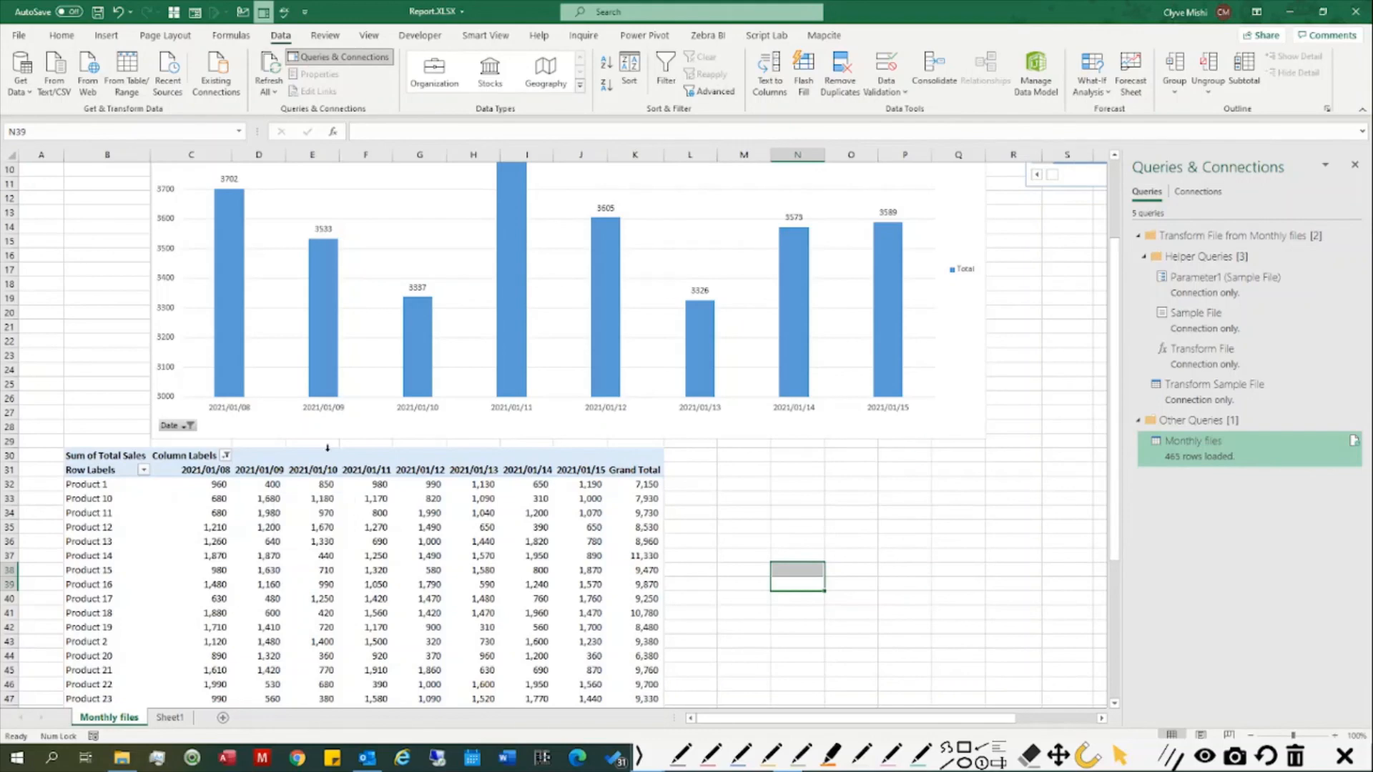